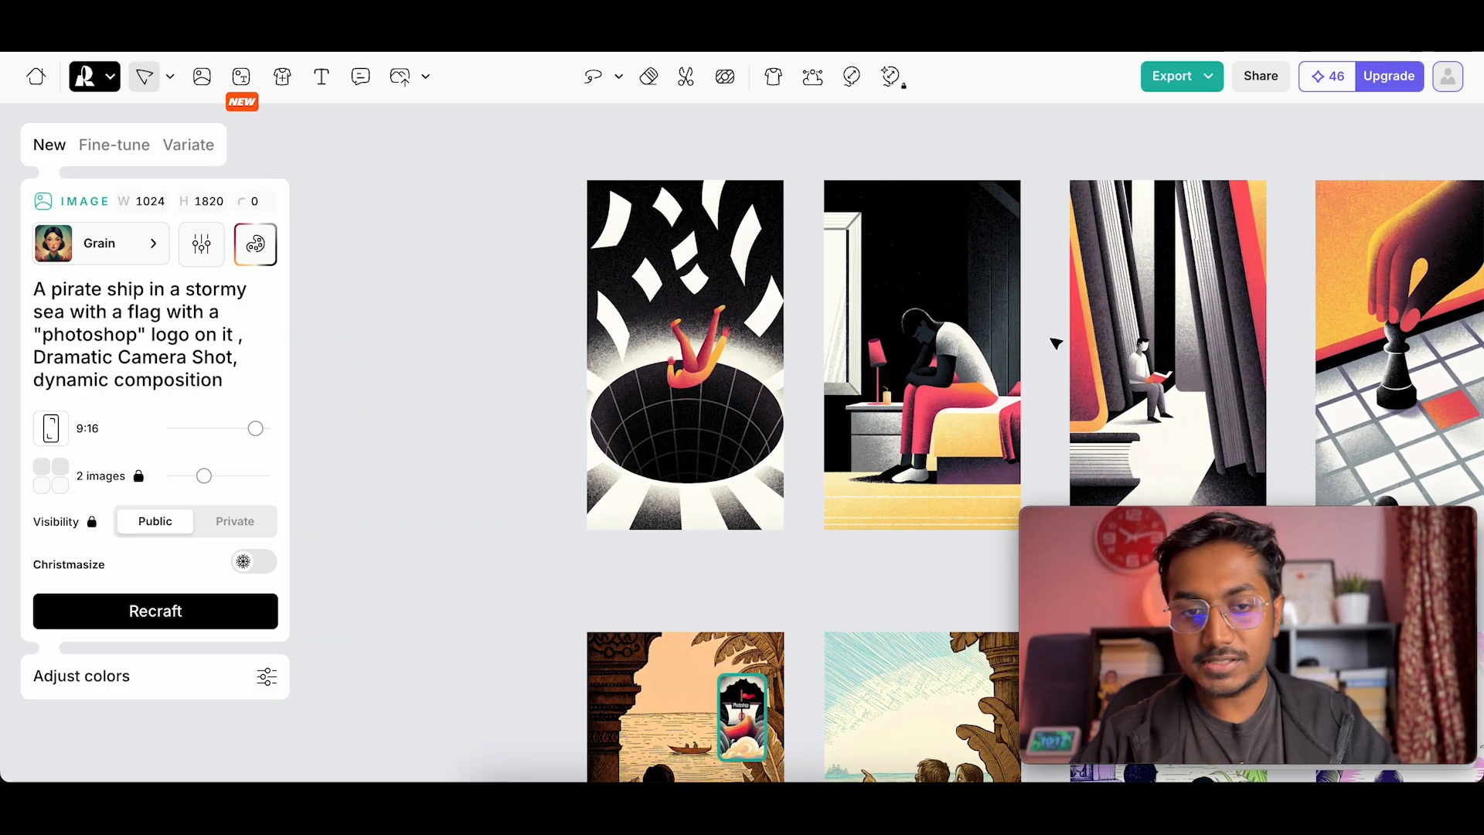
# - Browse the image style gallery and scroll to the couple-by-the-sea illustrations
pyautogui.click(684, 355)
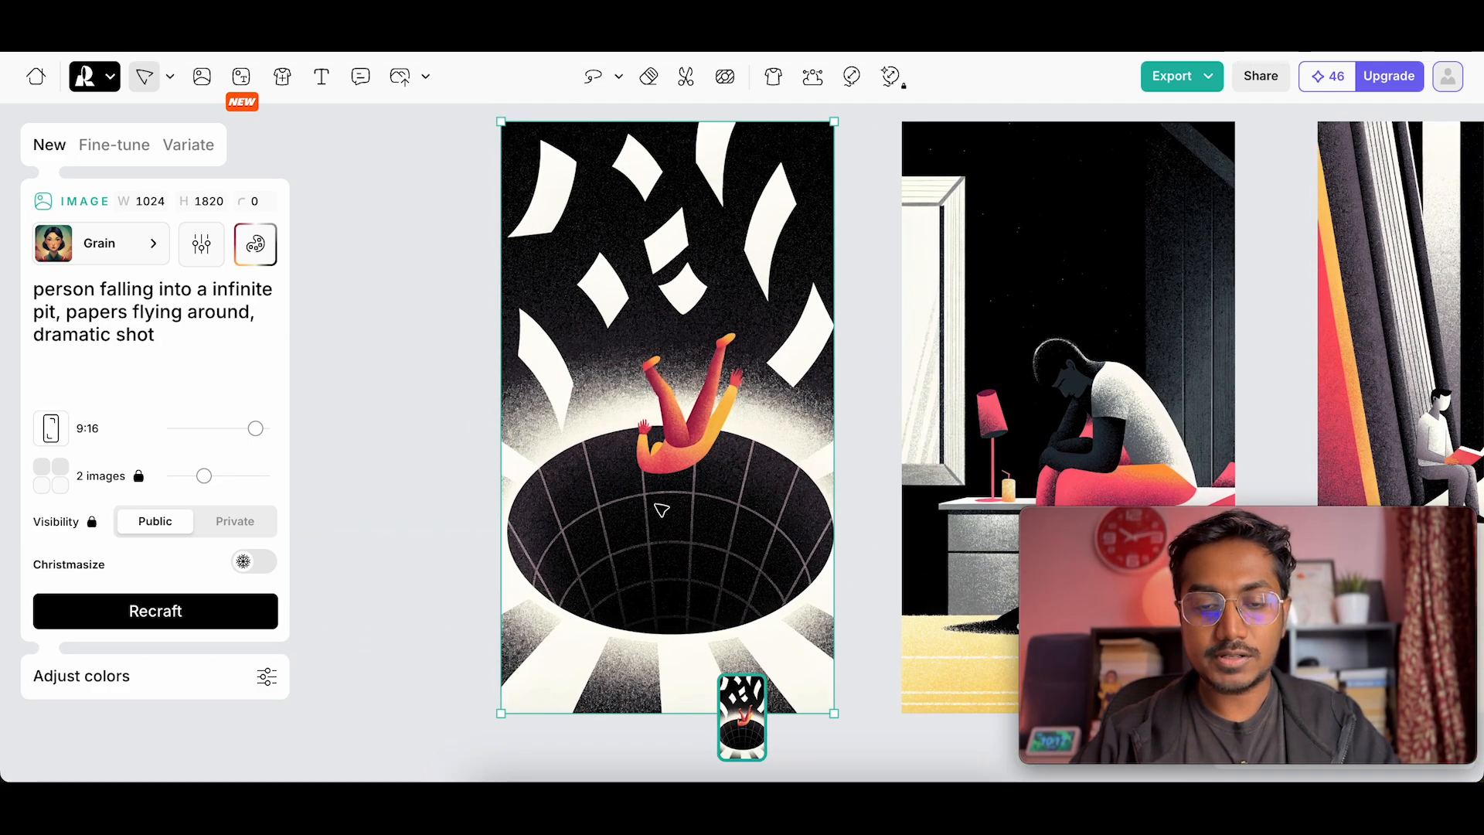
pyautogui.moveTo(610, 440)
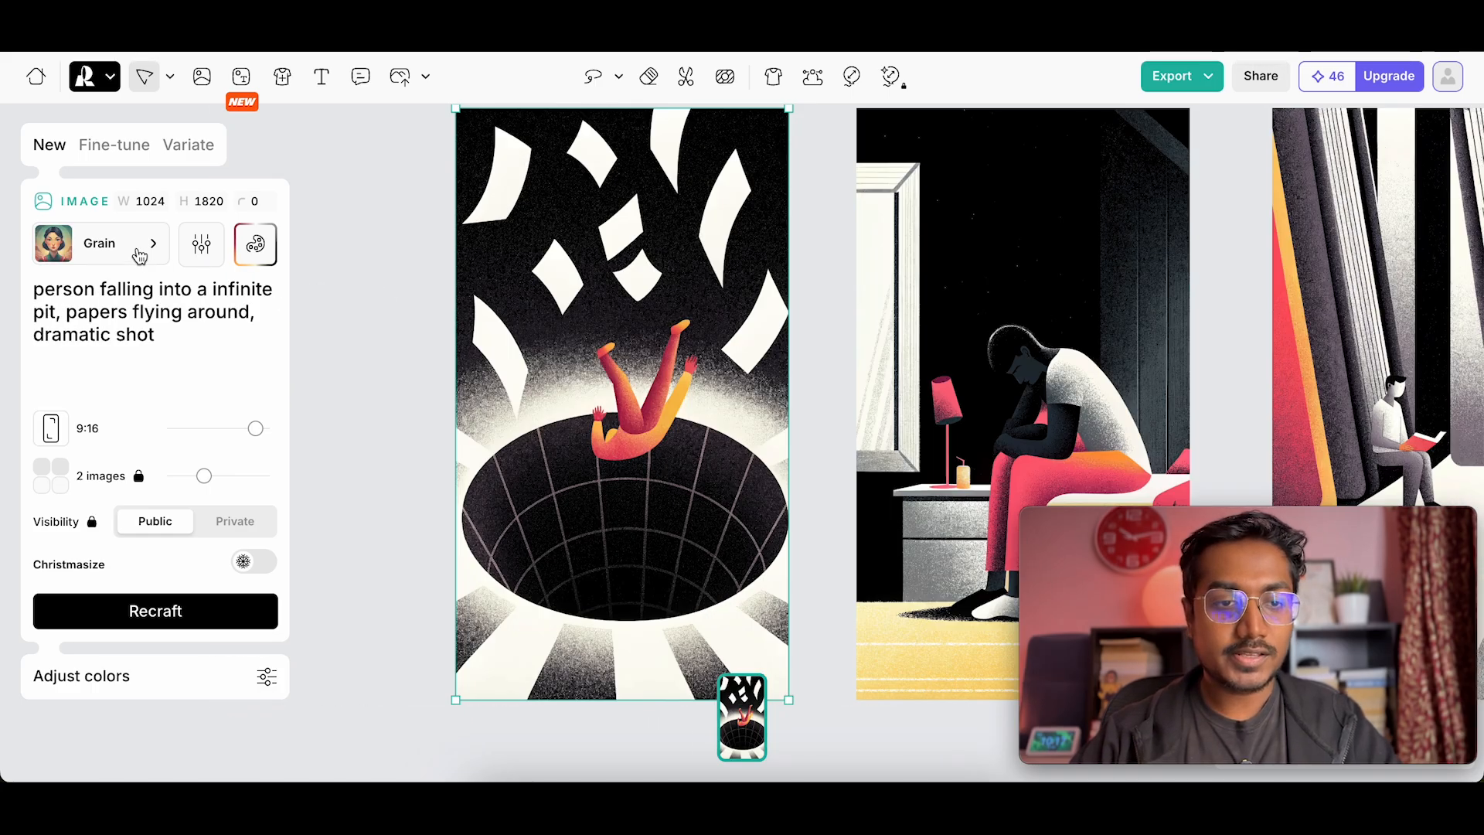
pyautogui.click(99, 244)
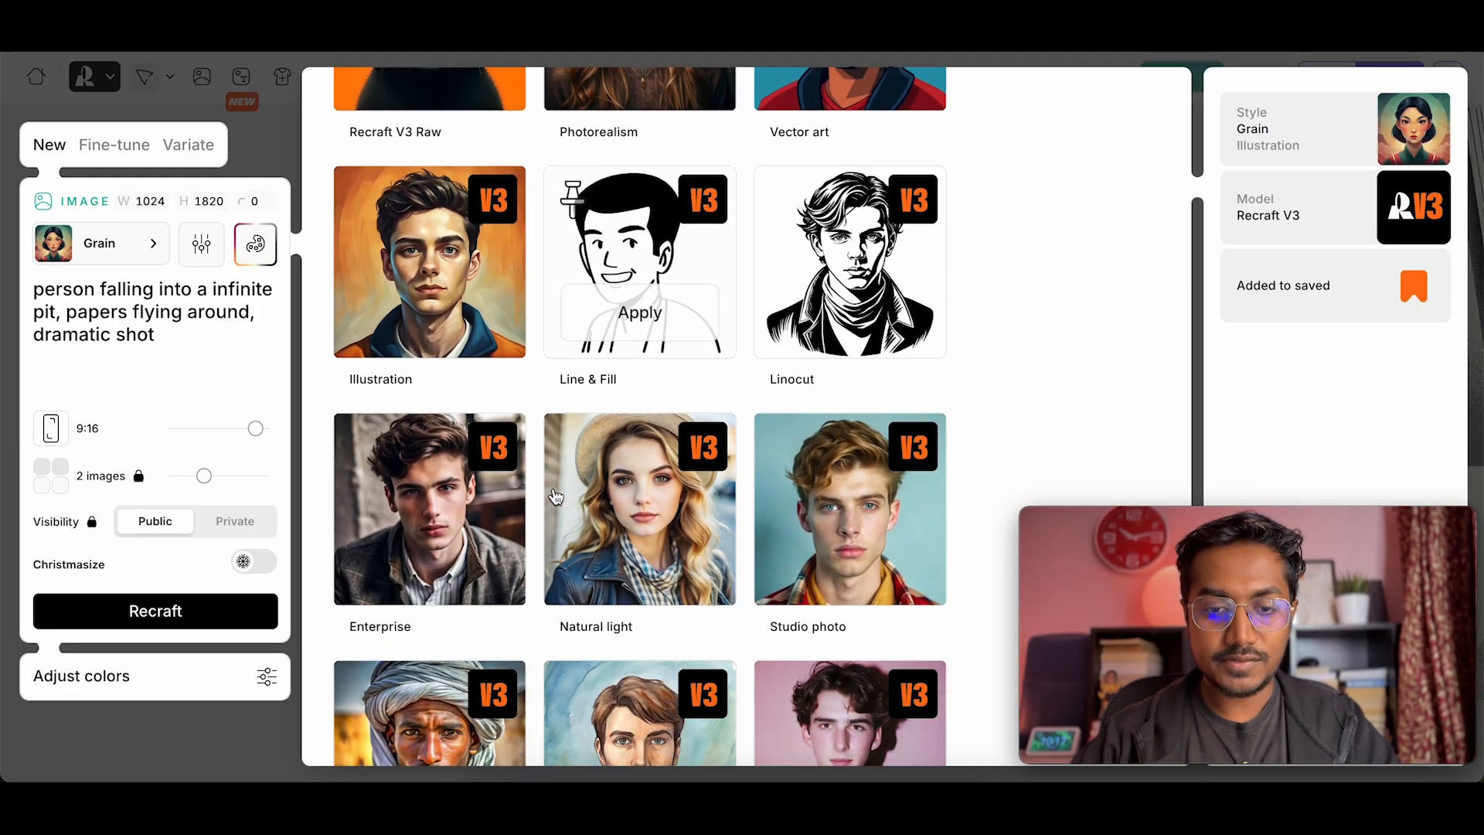
pyautogui.scroll(-3)
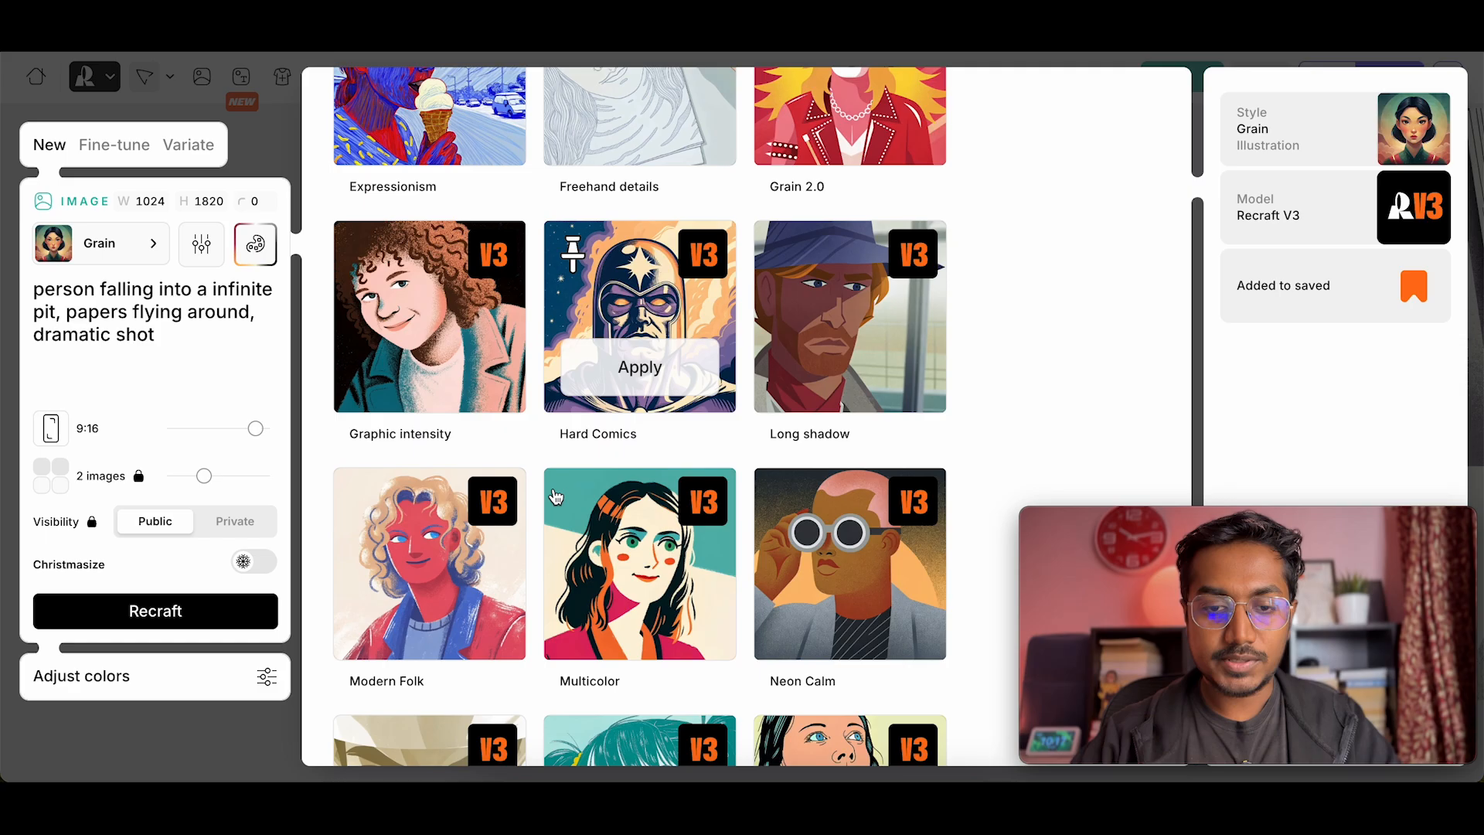
pyautogui.scroll(-3)
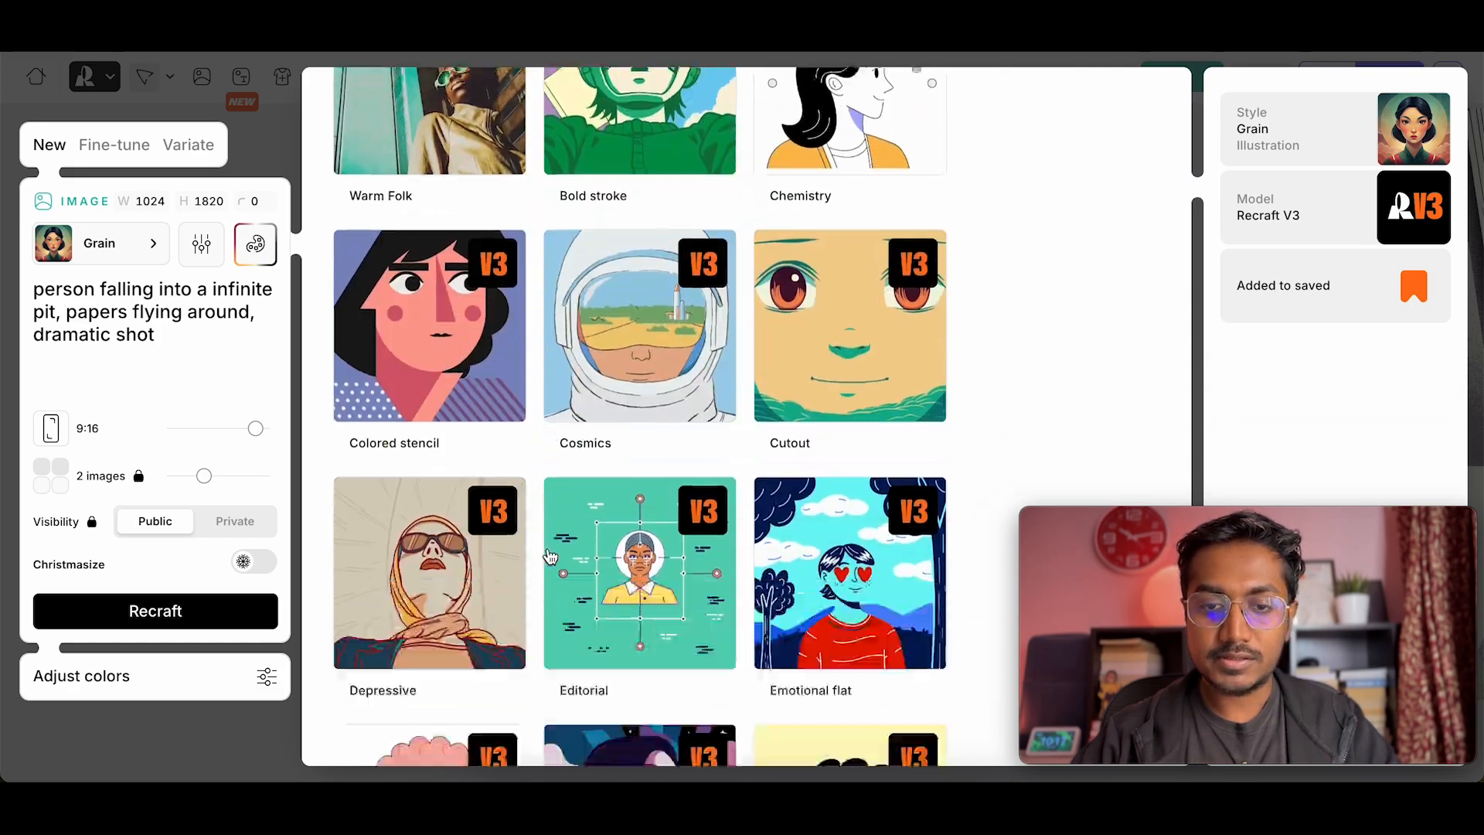
pyautogui.scroll(-3)
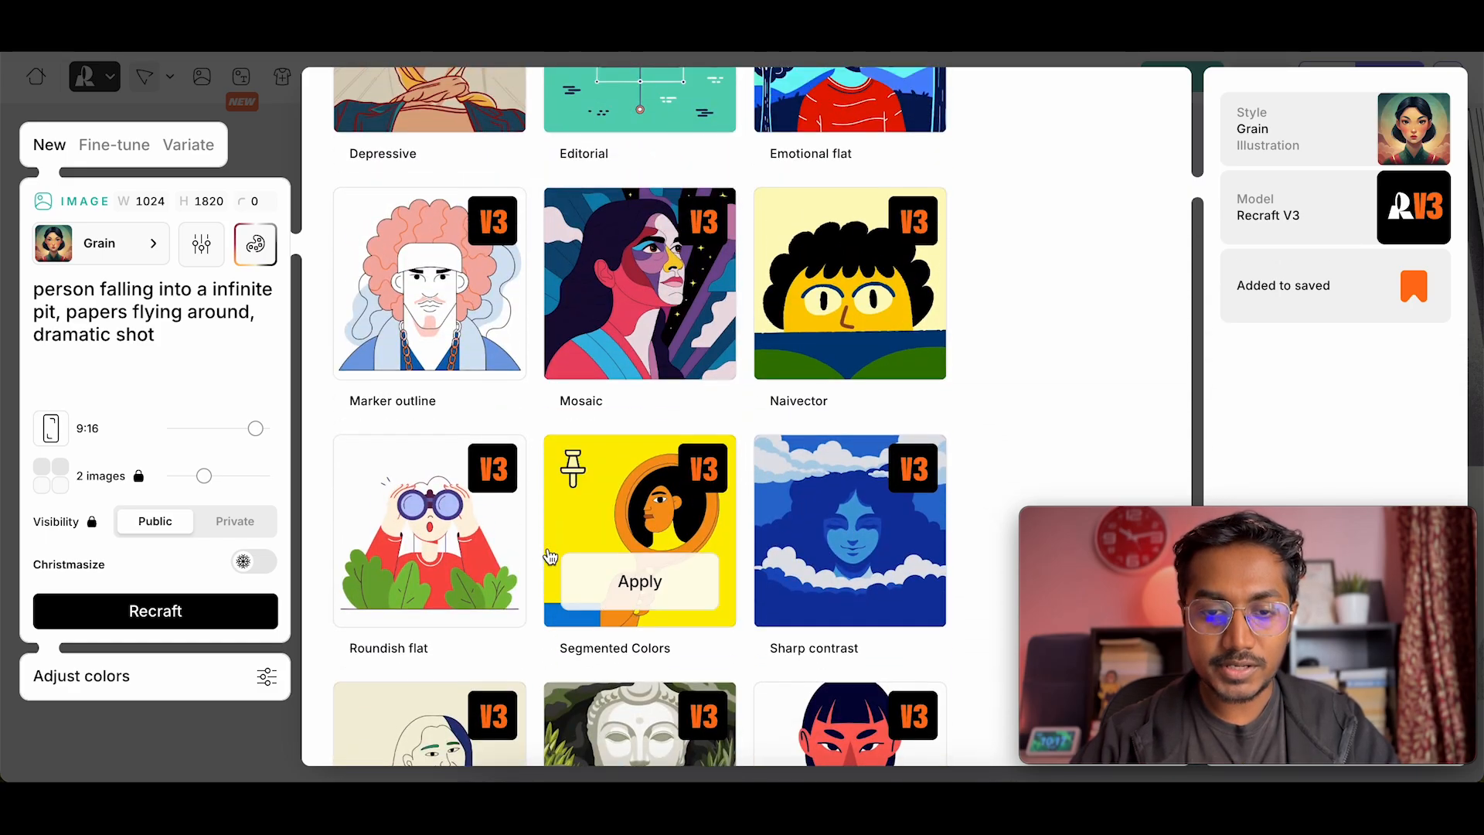
pyautogui.scroll(-3)
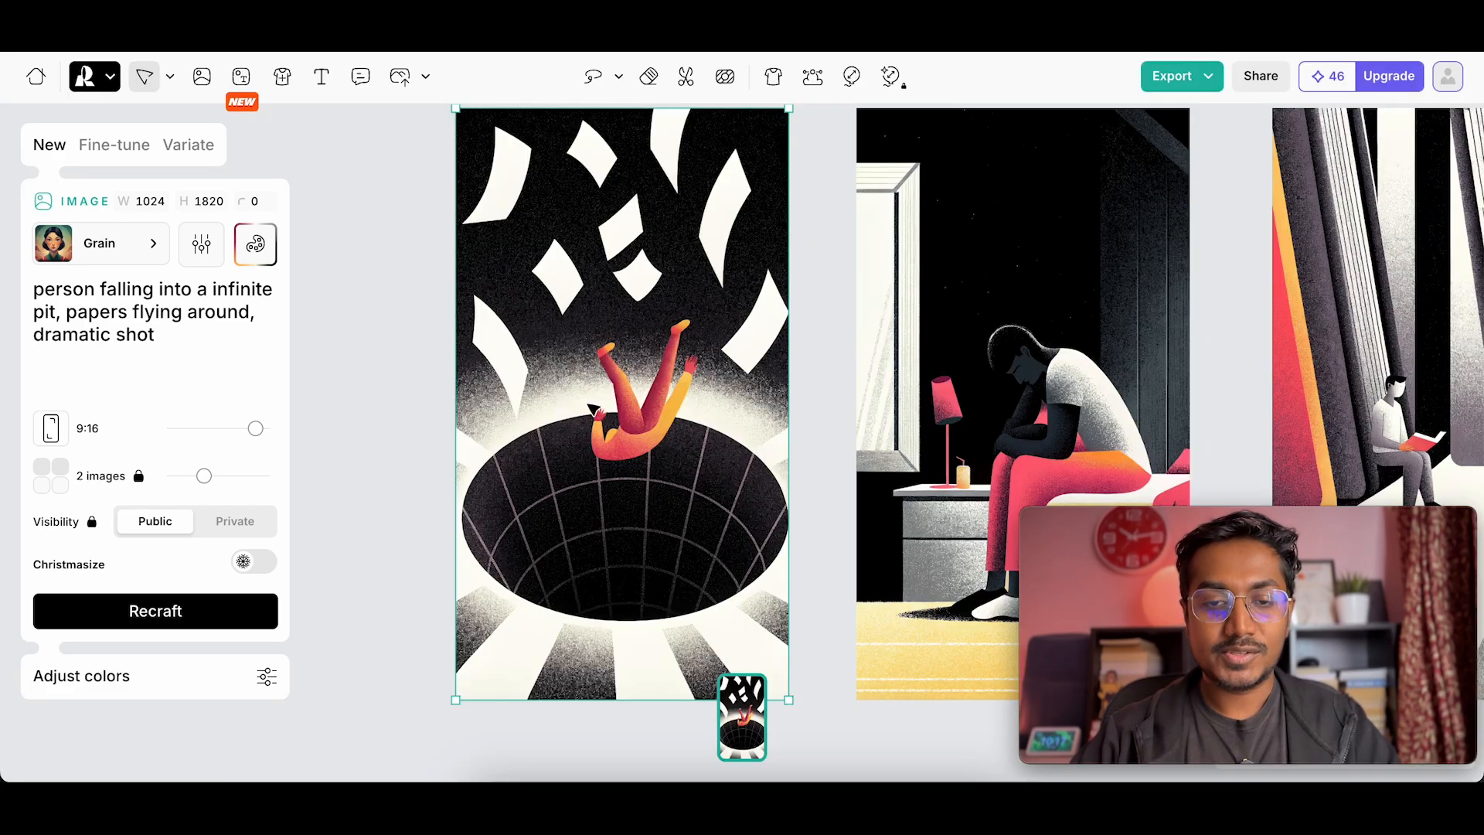
pyautogui.click(253, 244)
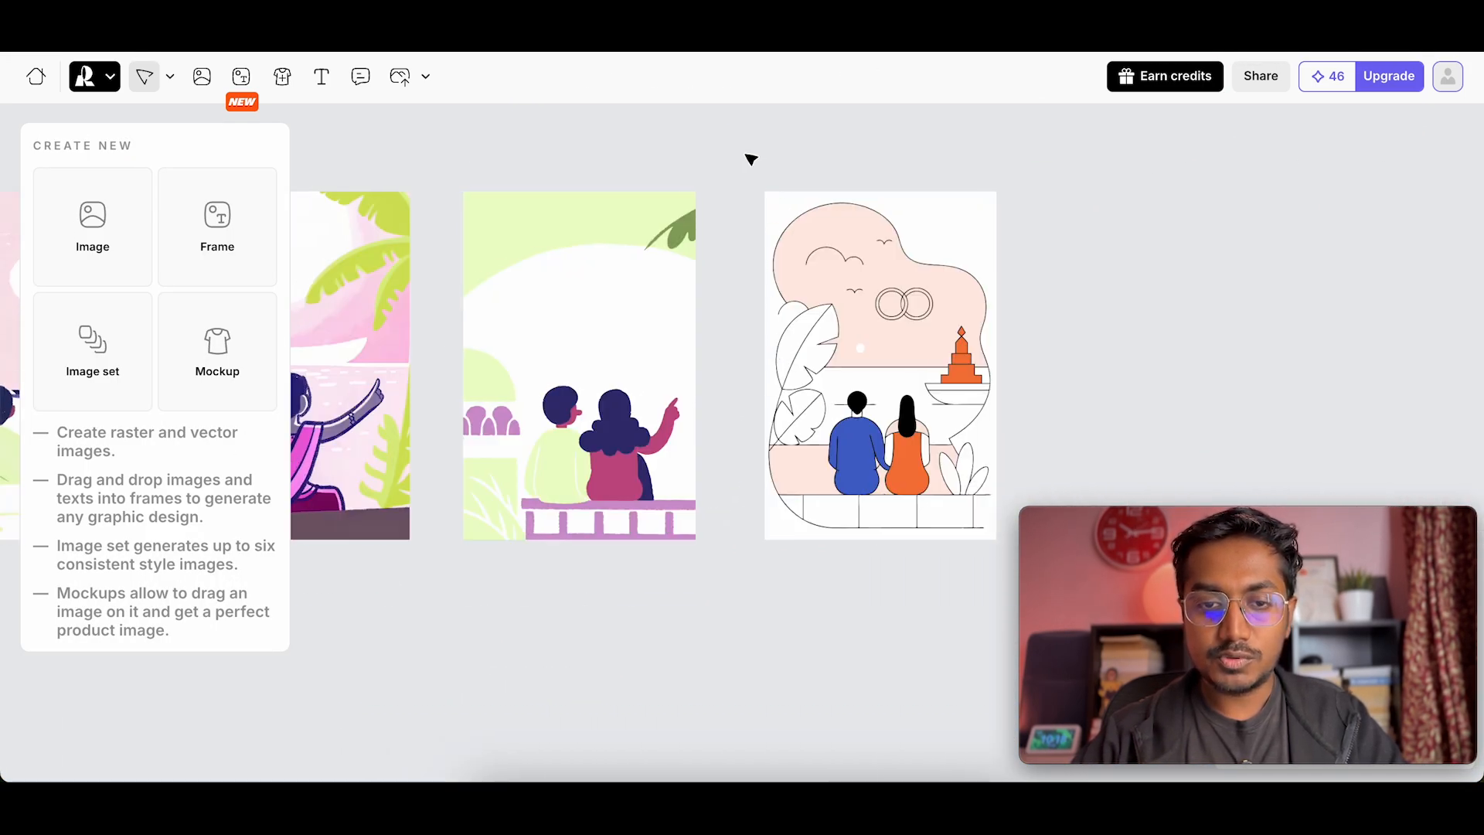
# - Select the green Naivector couple illustration and bring up its options menu
pyautogui.click(579, 367)
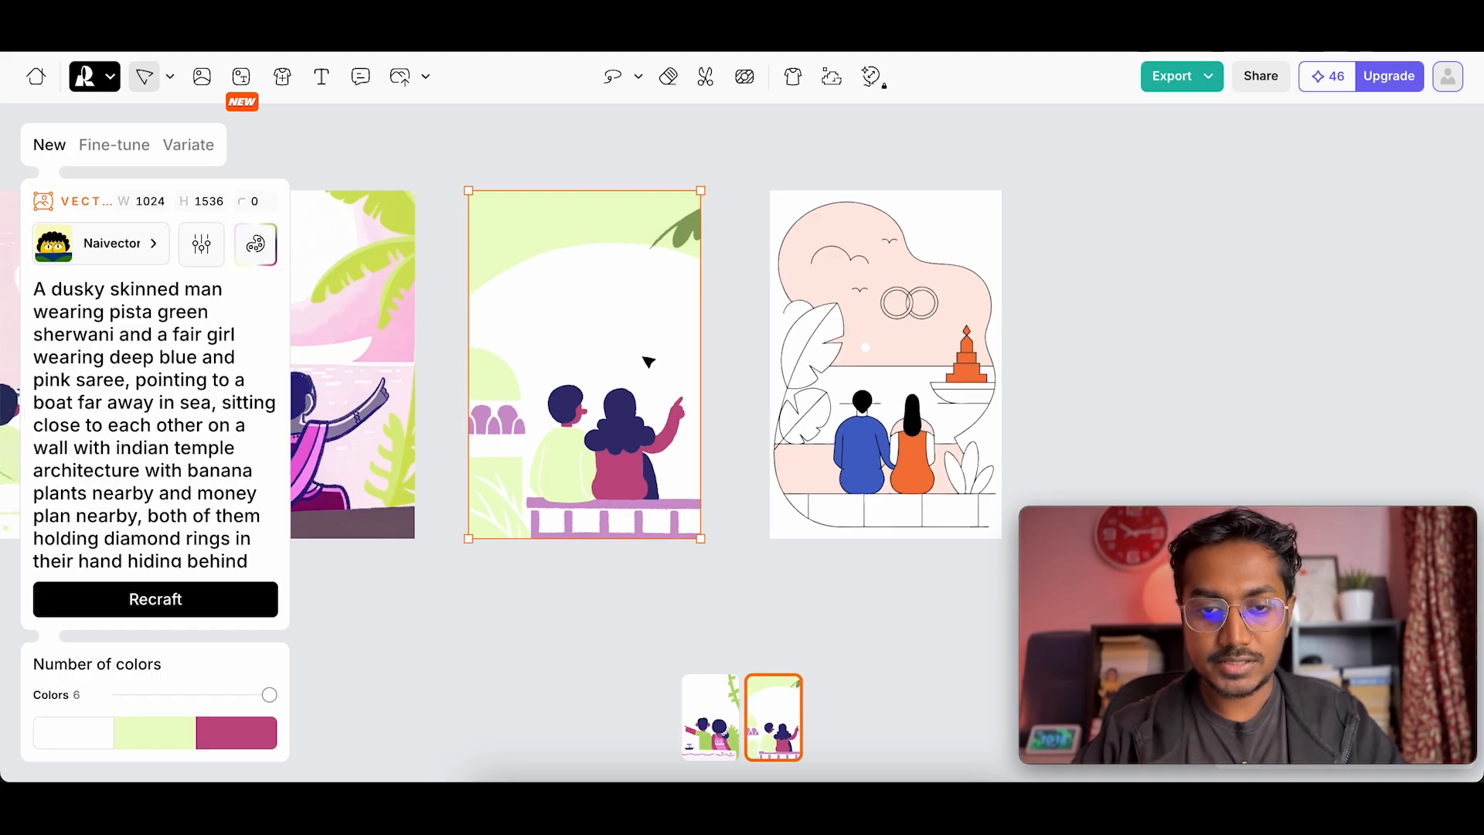
pyautogui.rightClick(634, 361)
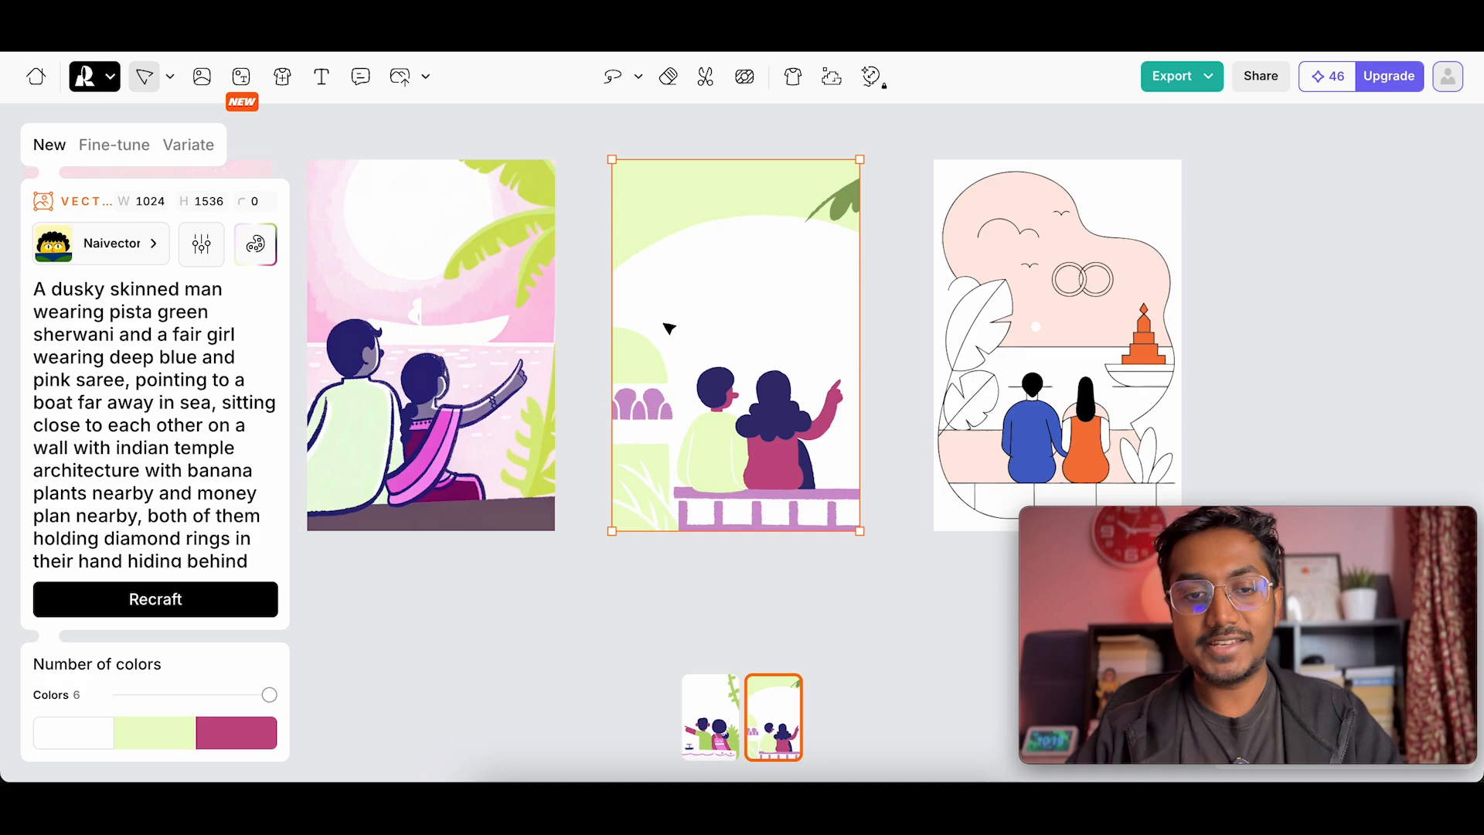
pyautogui.moveTo(861, 556)
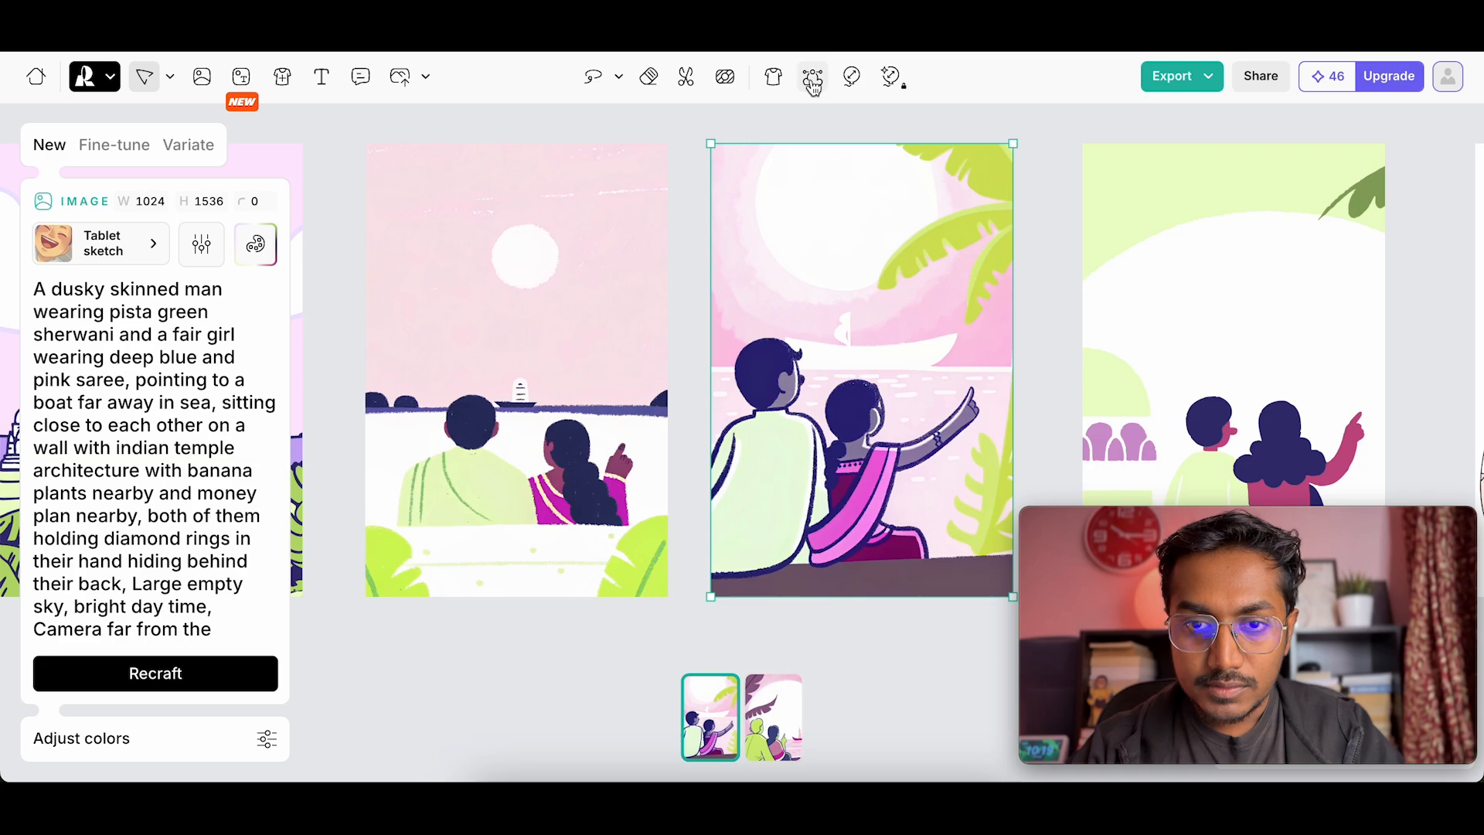
pyautogui.moveTo(812, 77)
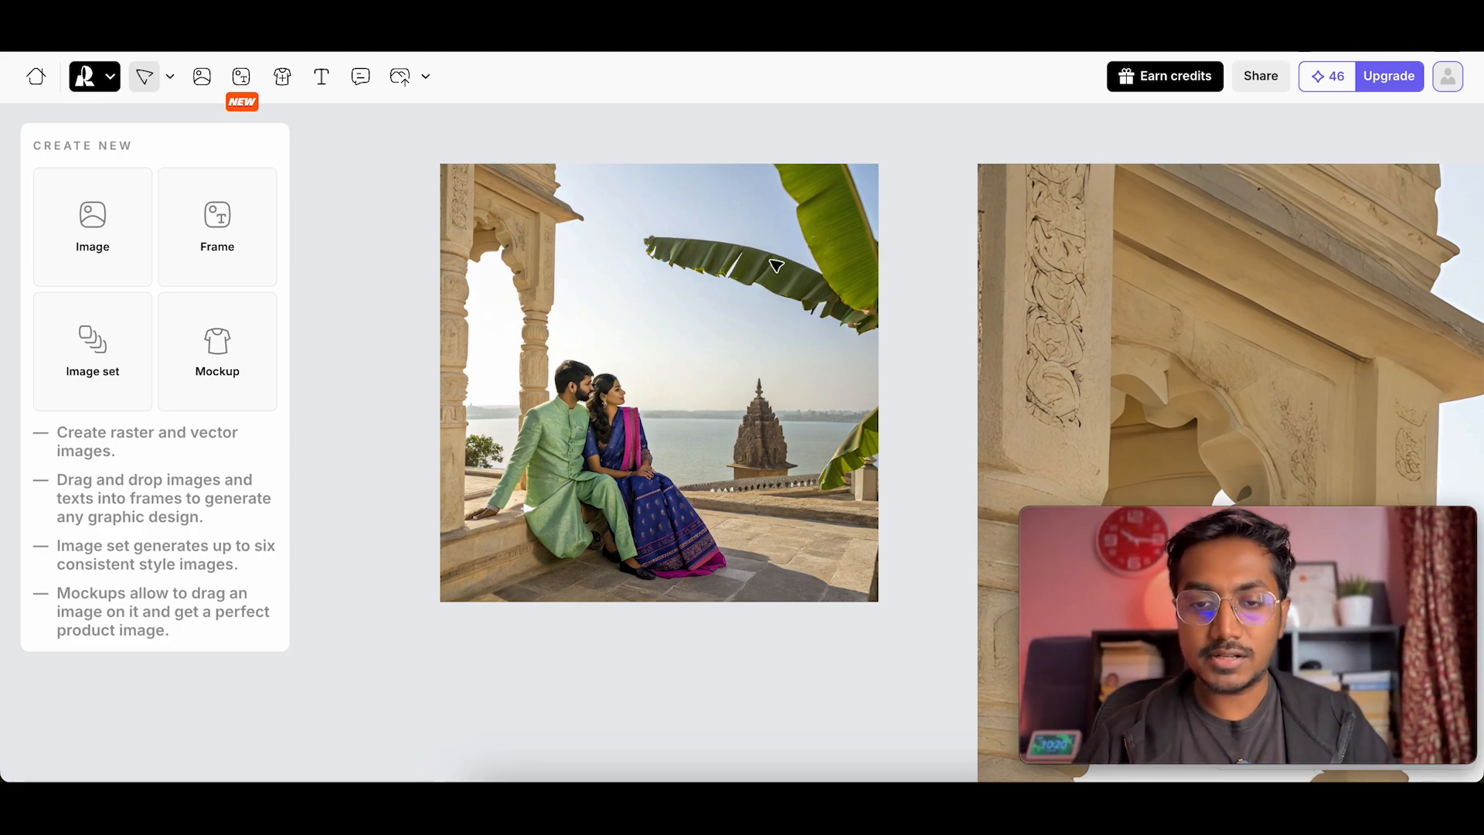
# - Select the photorealistic couple photo to show its Recraft V3 Raw settings
pyautogui.click(658, 383)
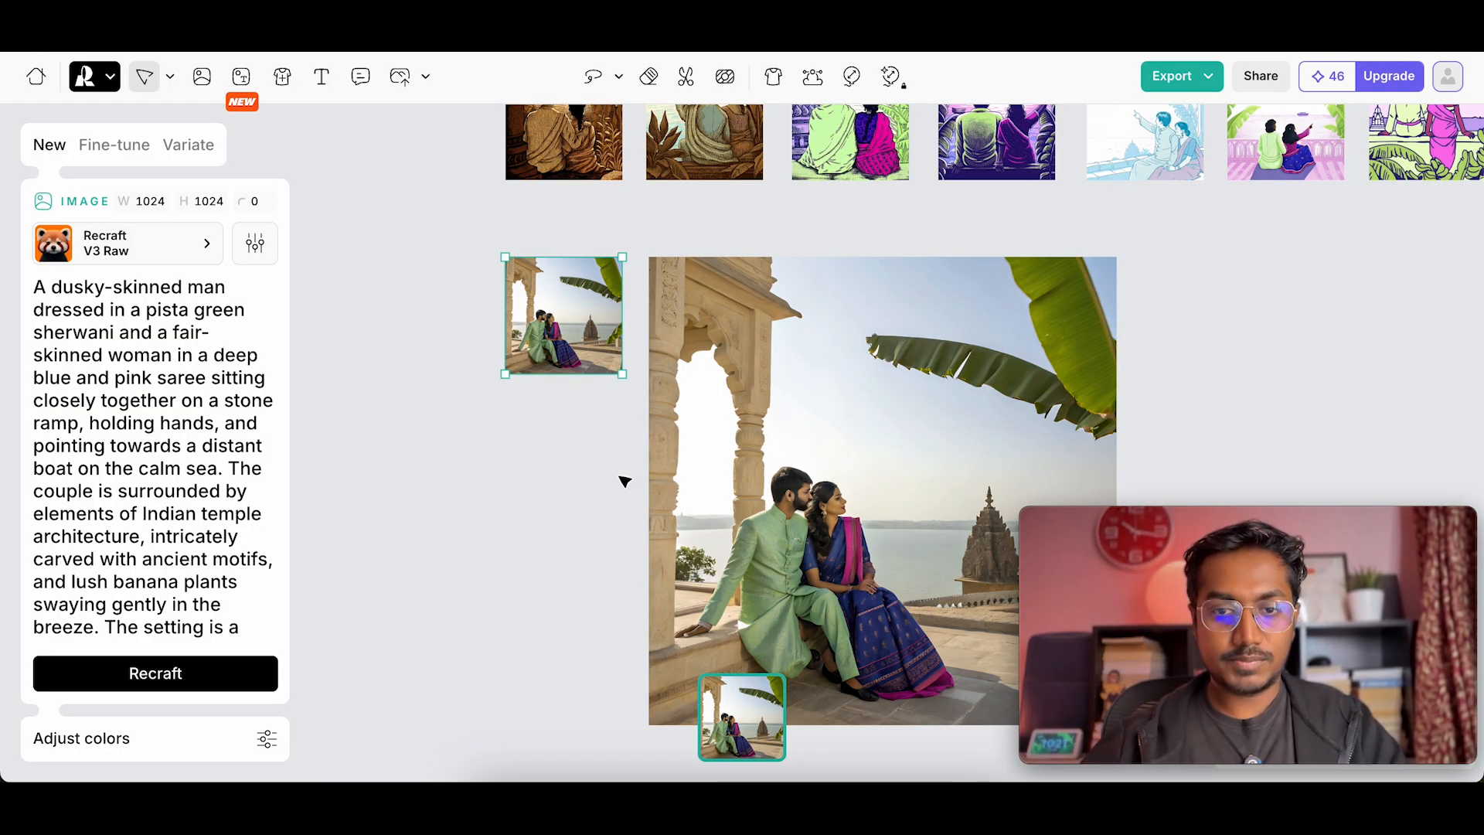
pyautogui.moveTo(514, 502)
pyautogui.write('A person holding a camera')
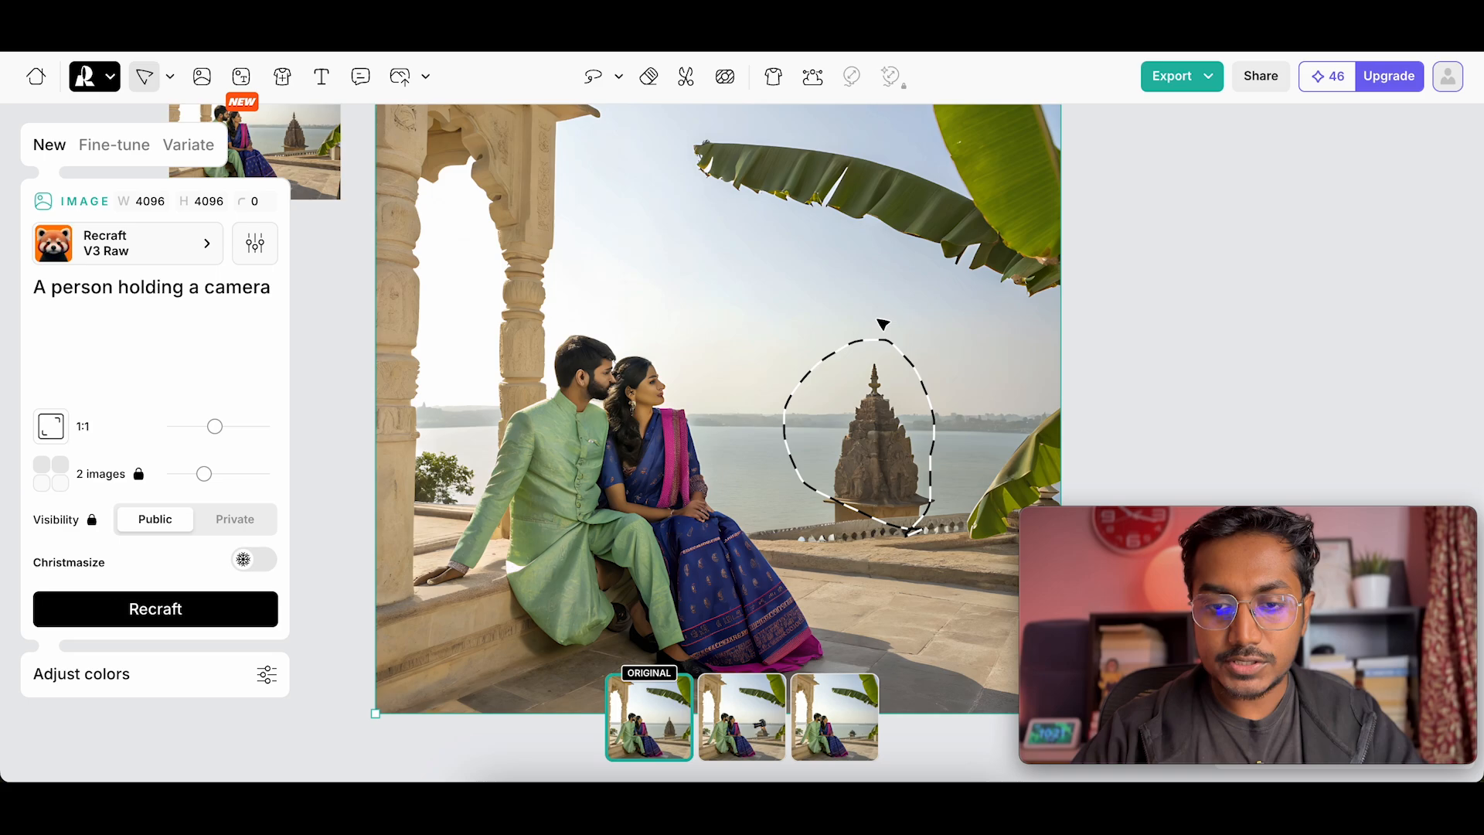
# - Select the small square couple photo on the canvas
pyautogui.click(835, 716)
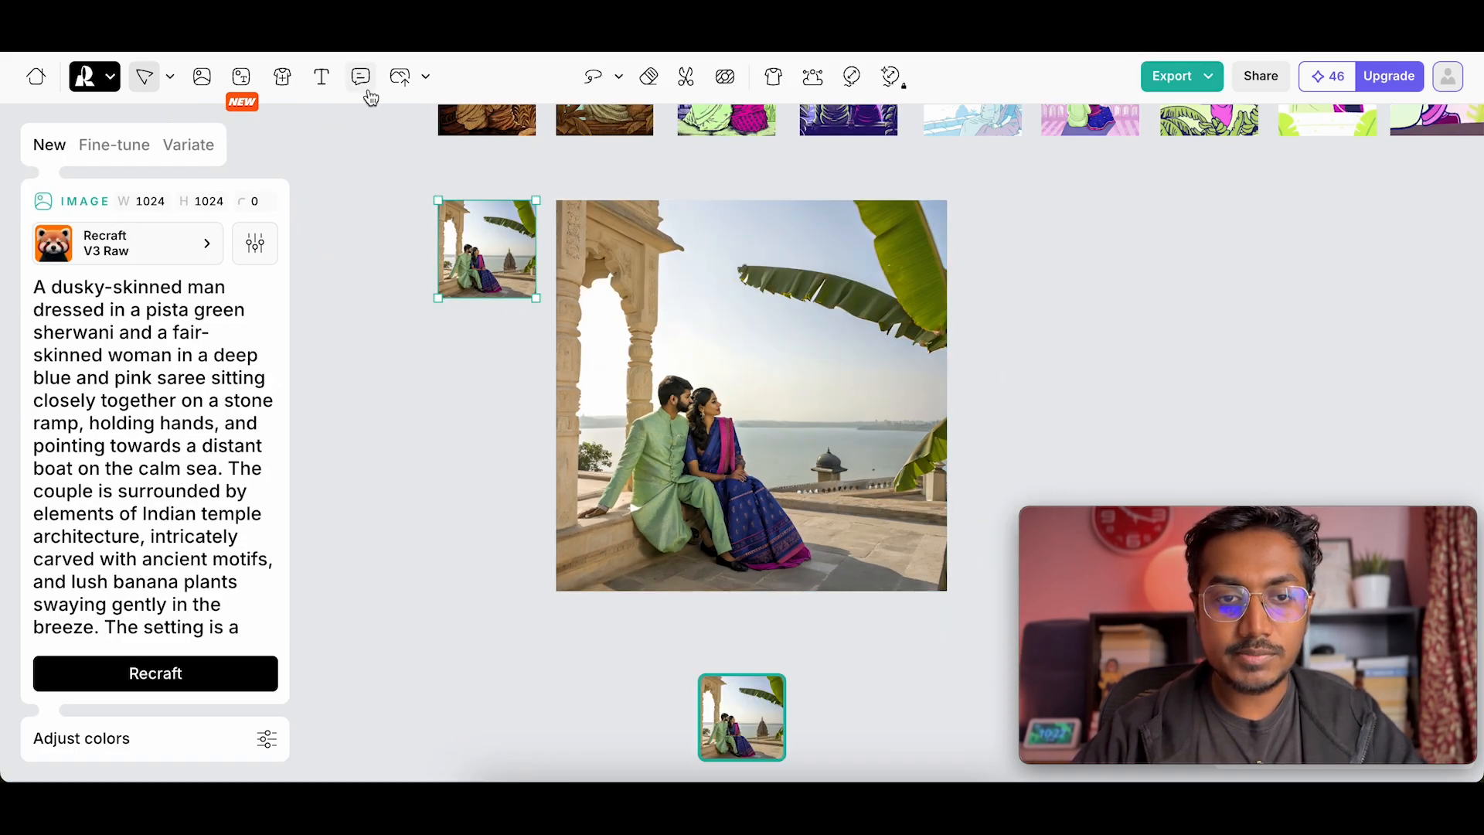
pyautogui.moveTo(593, 77)
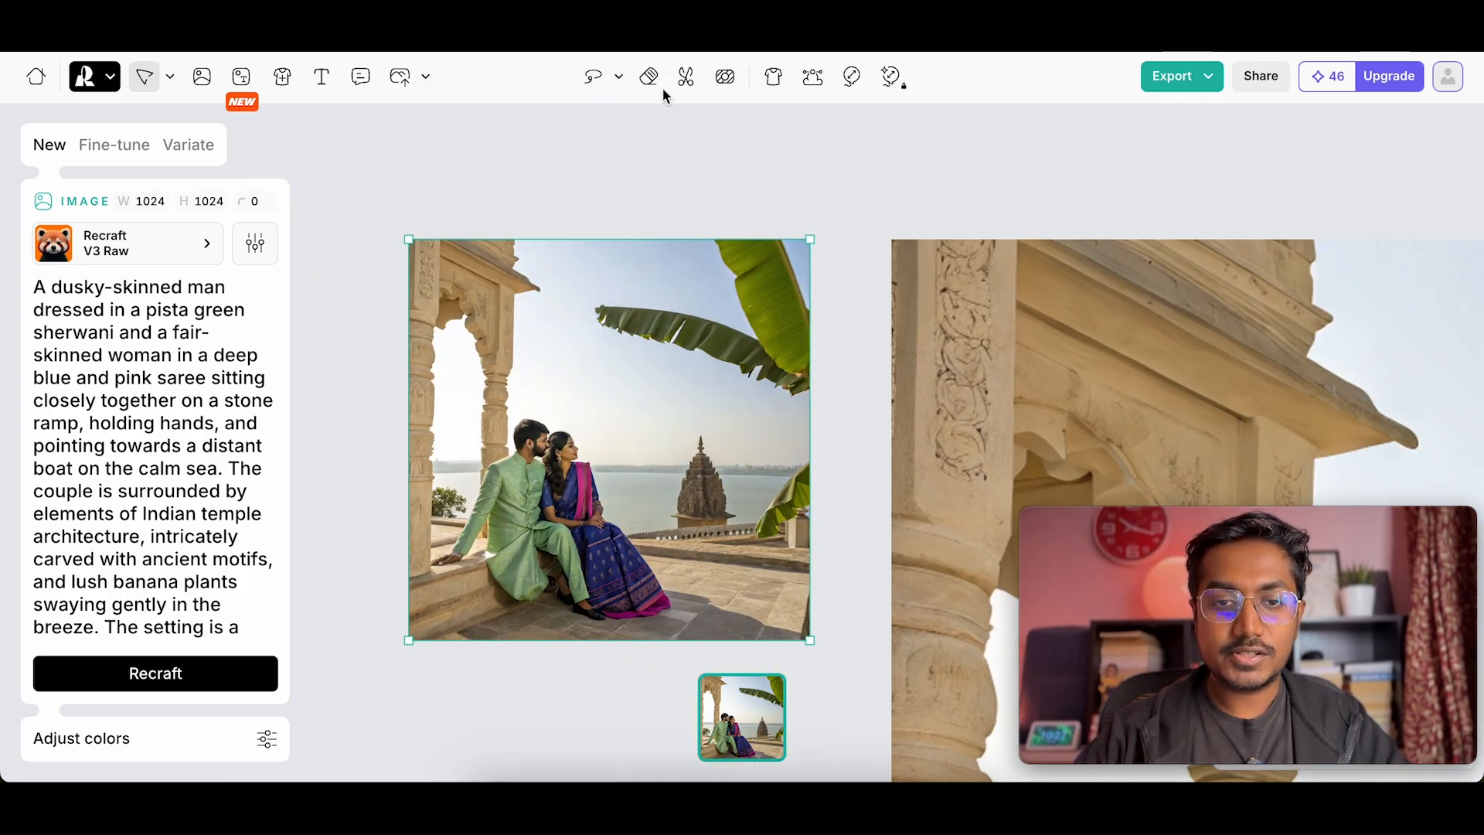
# - Lasso the couple's heads and submit the crown modification
pyautogui.click(593, 76)
pyautogui.write('A greet crown on both the heads')
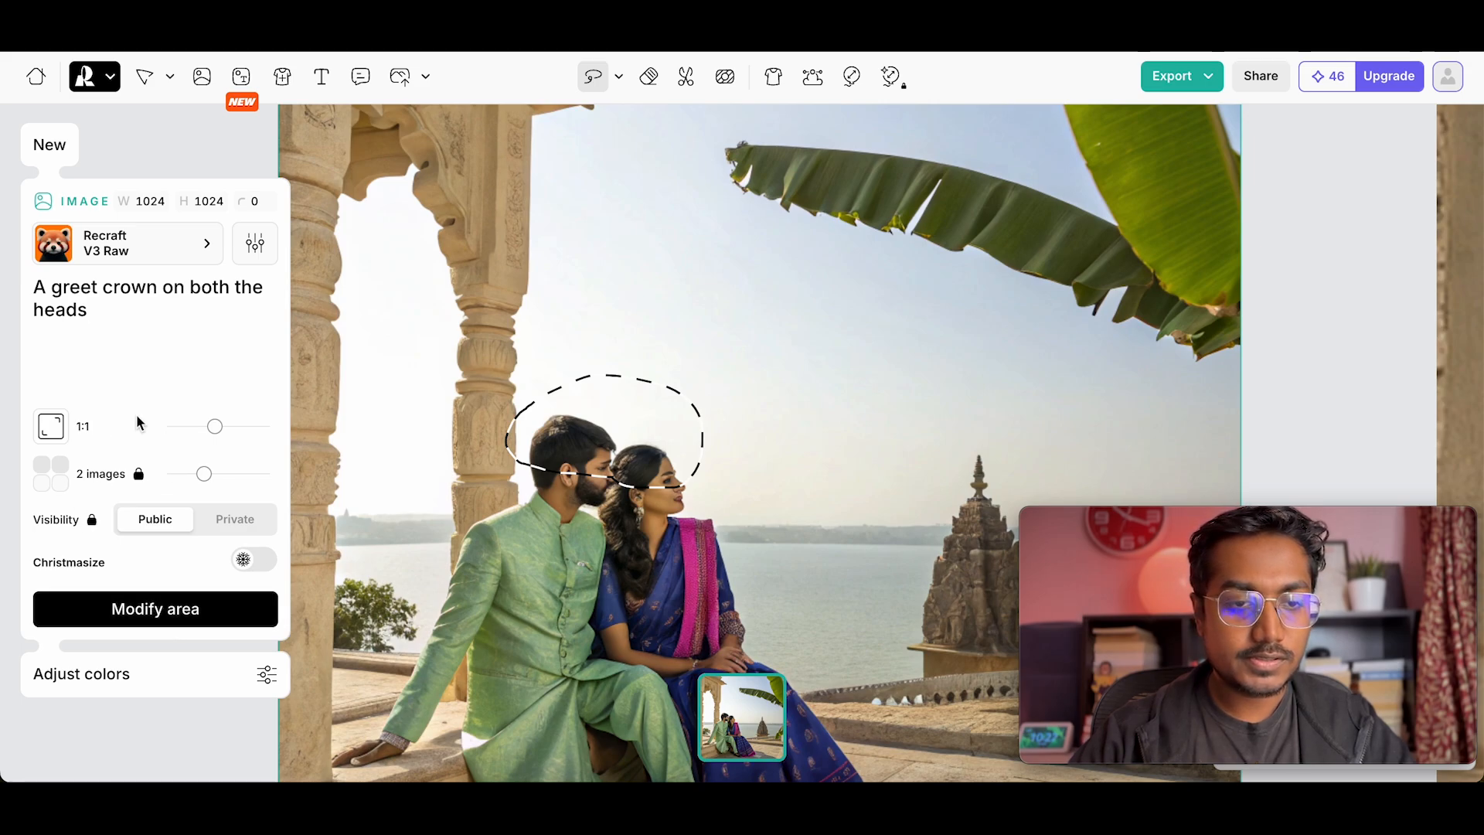
pyautogui.click(155, 609)
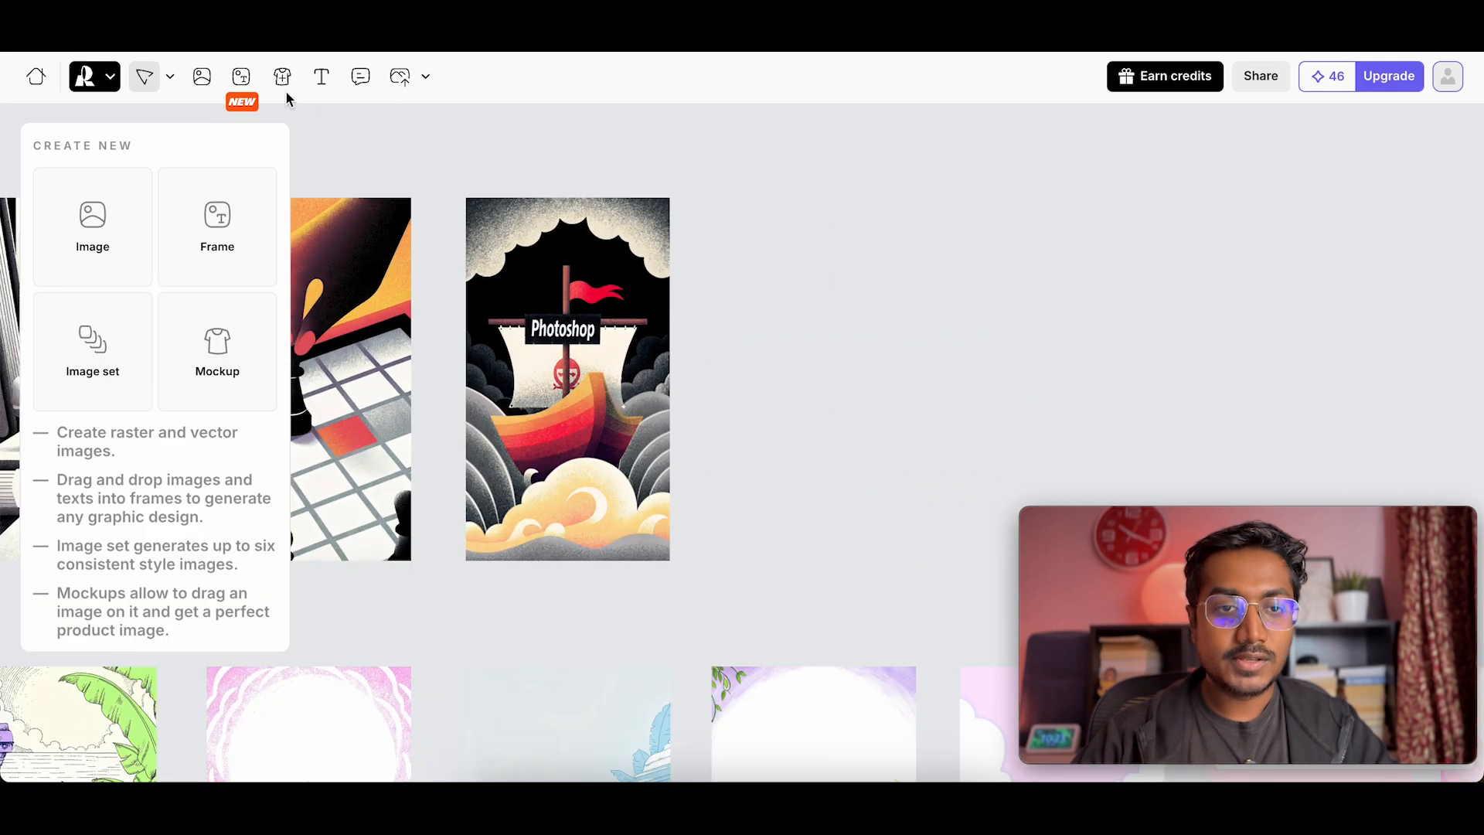
pyautogui.moveTo(282, 76)
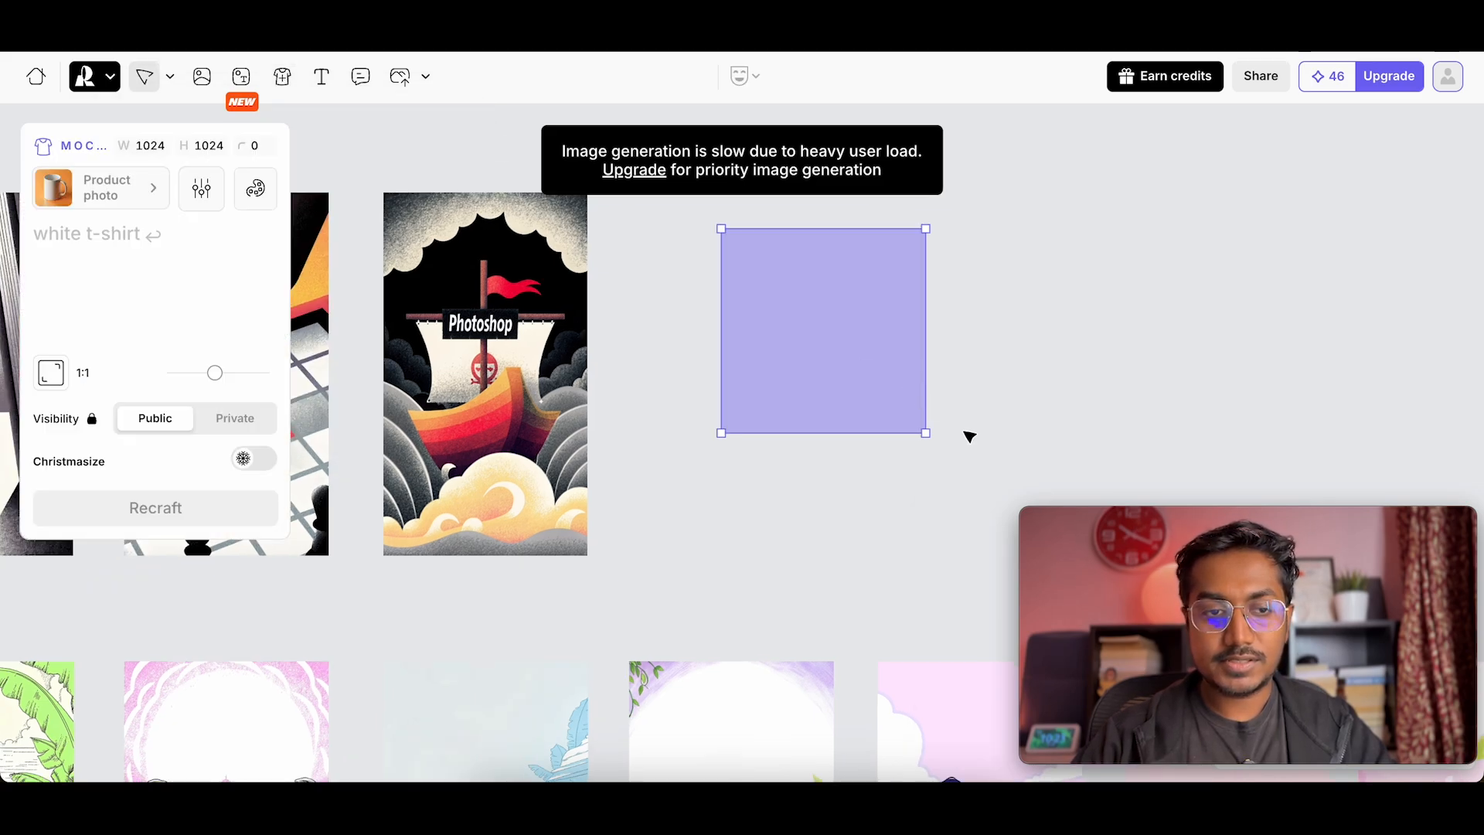
# - Enter the mockup prompt 'A Man wearing a Tshirt'
pyautogui.write('A Man wearing')
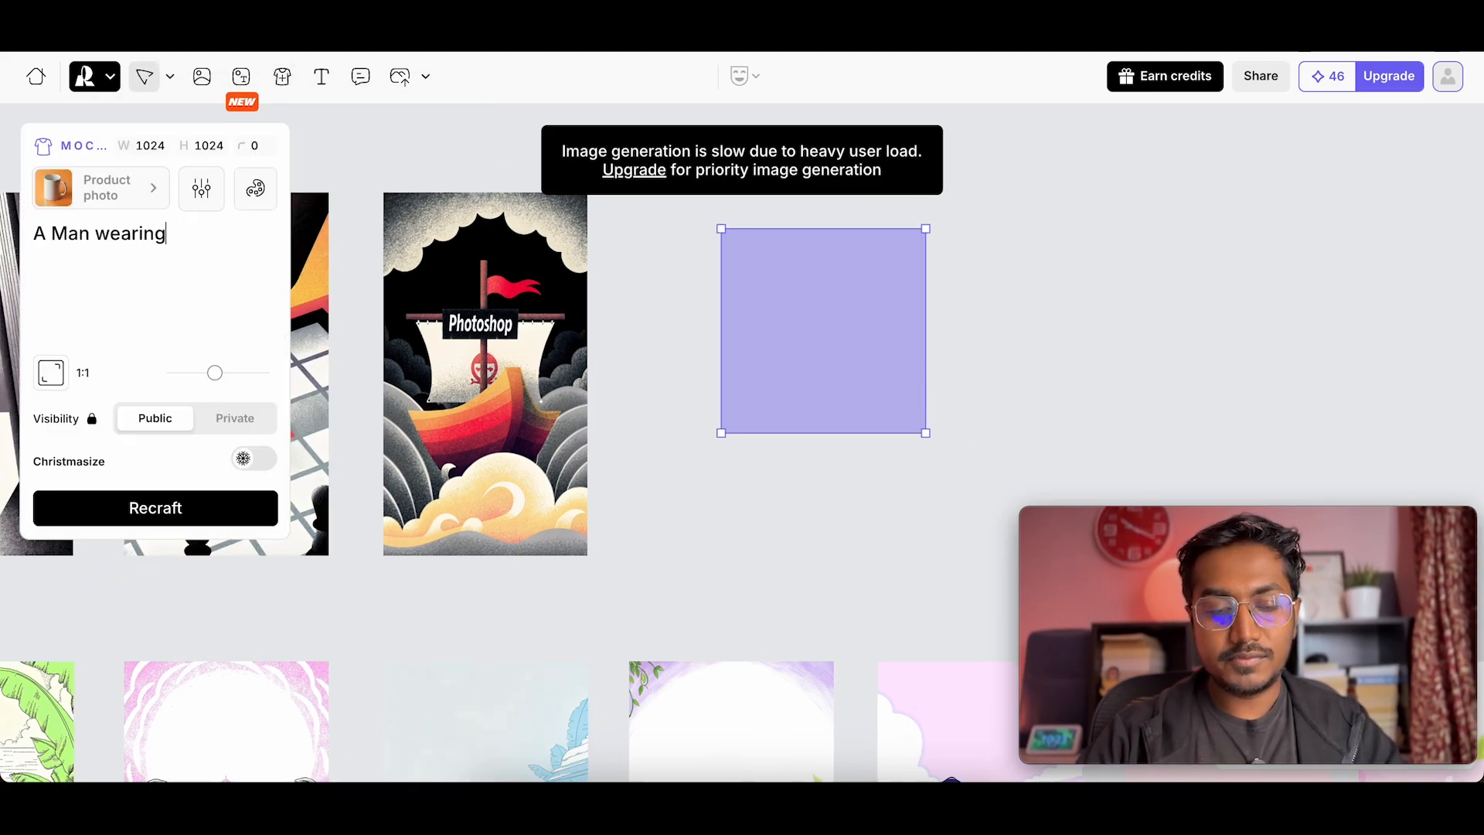
pyautogui.write('a Tshirt')
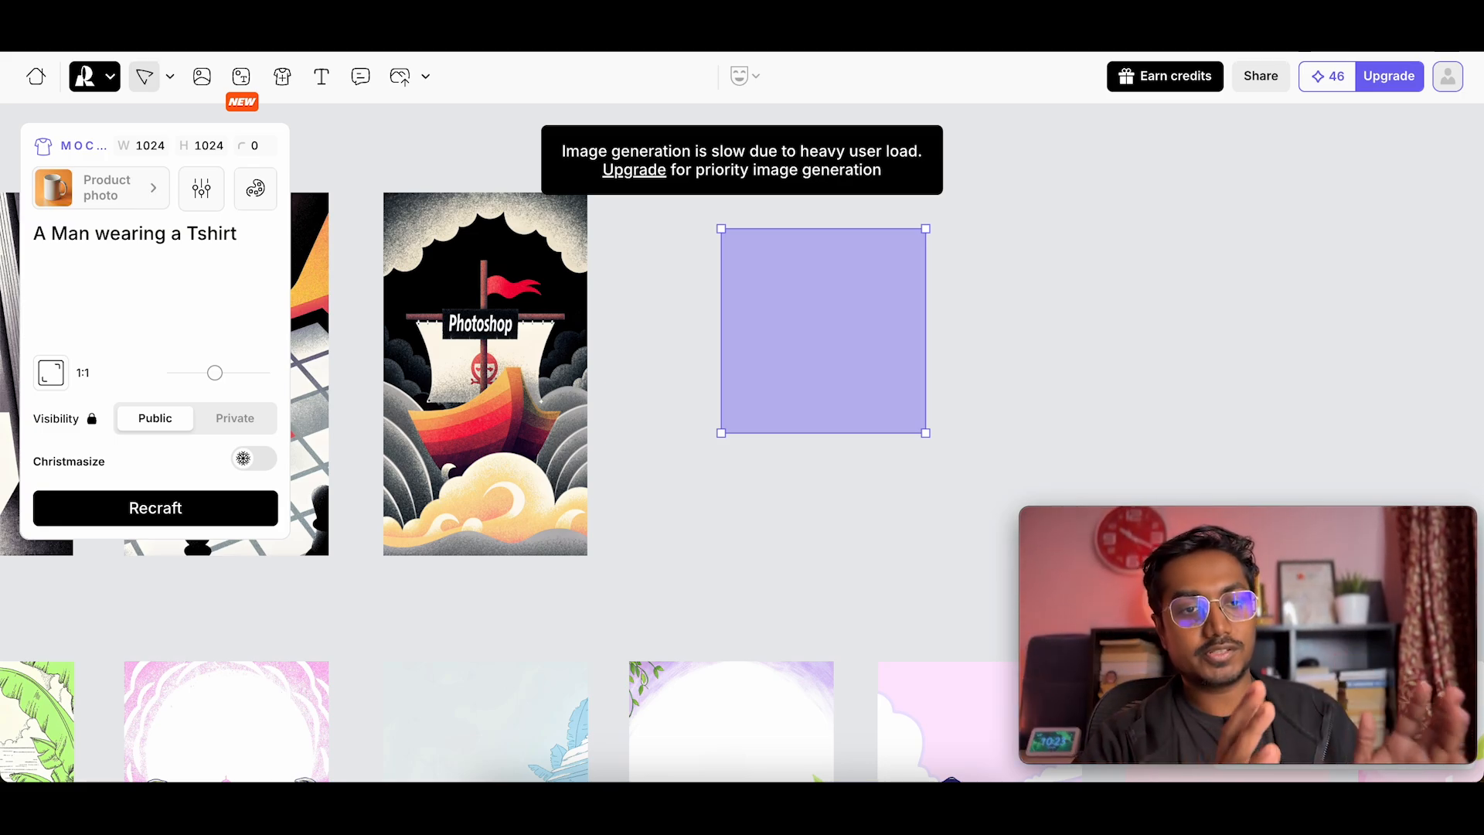
pyautogui.doubleClick(67, 233)
pyautogui.write('Indian Woman aged 32')
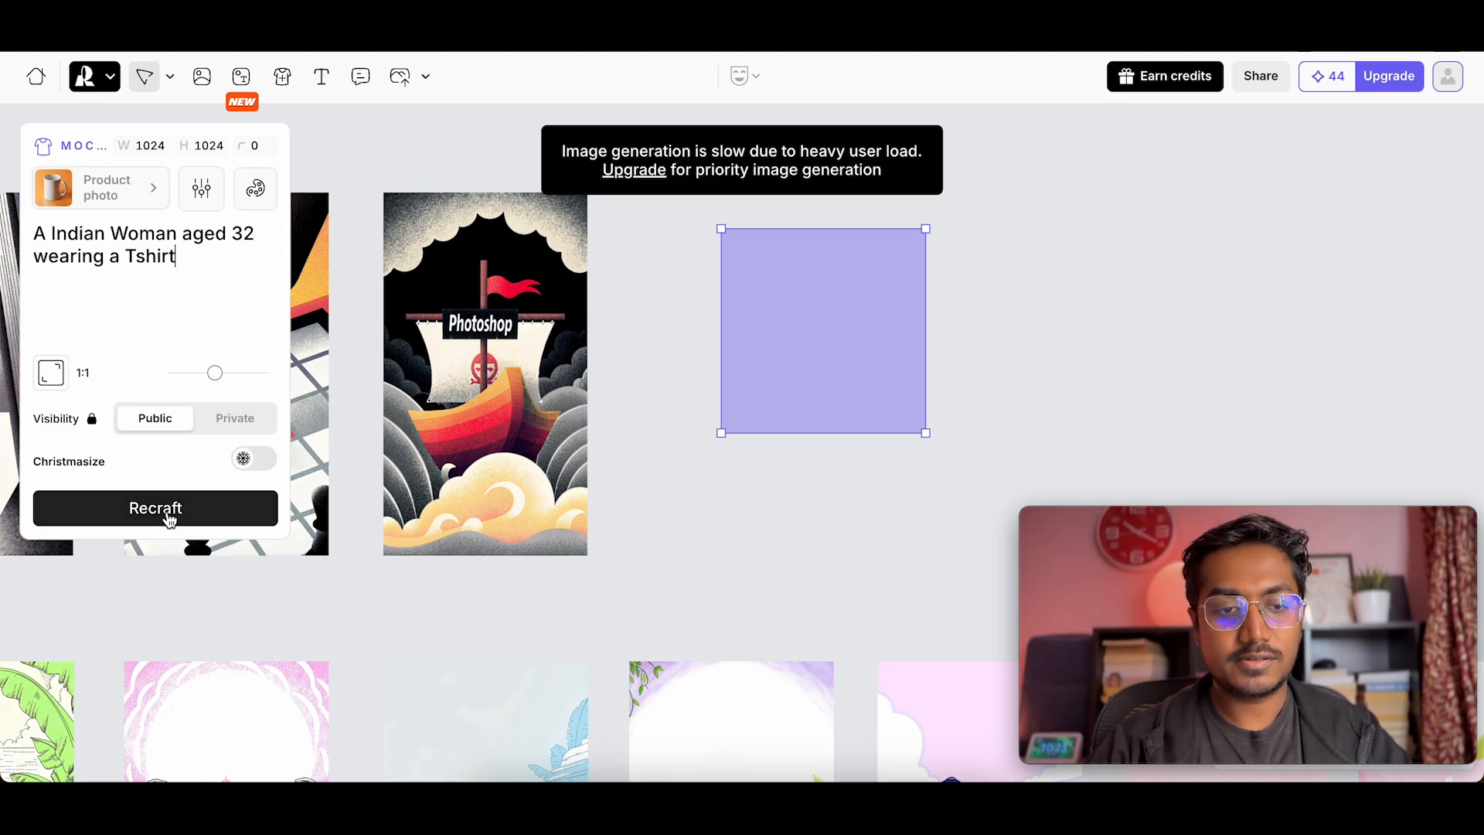
# - Try several aspect ratios, settle on 9:16, and generate the T-shirt mockup
pyautogui.moveTo(213, 371); pyautogui.dragTo(249, 372)
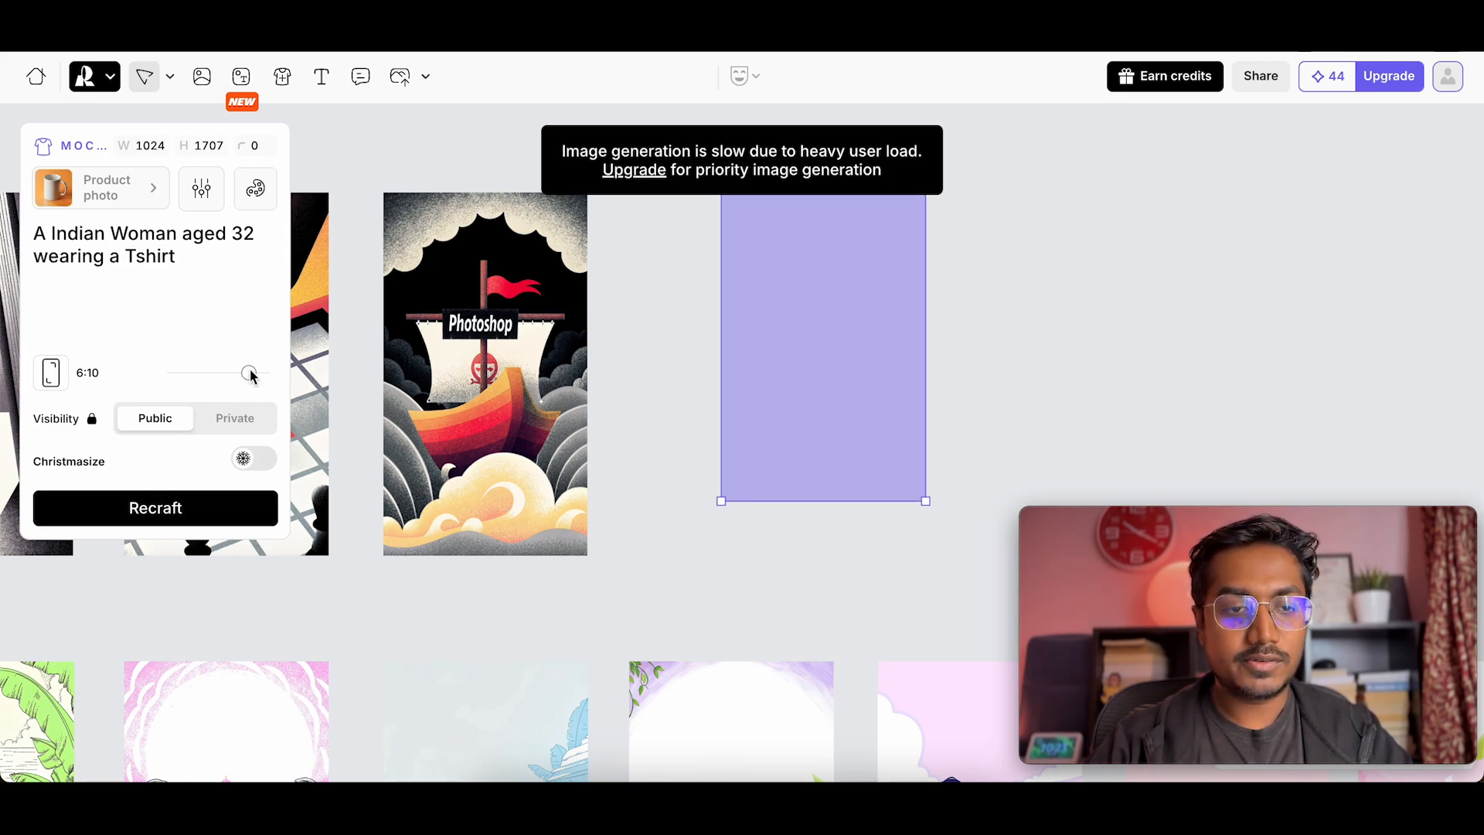
pyautogui.moveTo(249, 372); pyautogui.dragTo(257, 371)
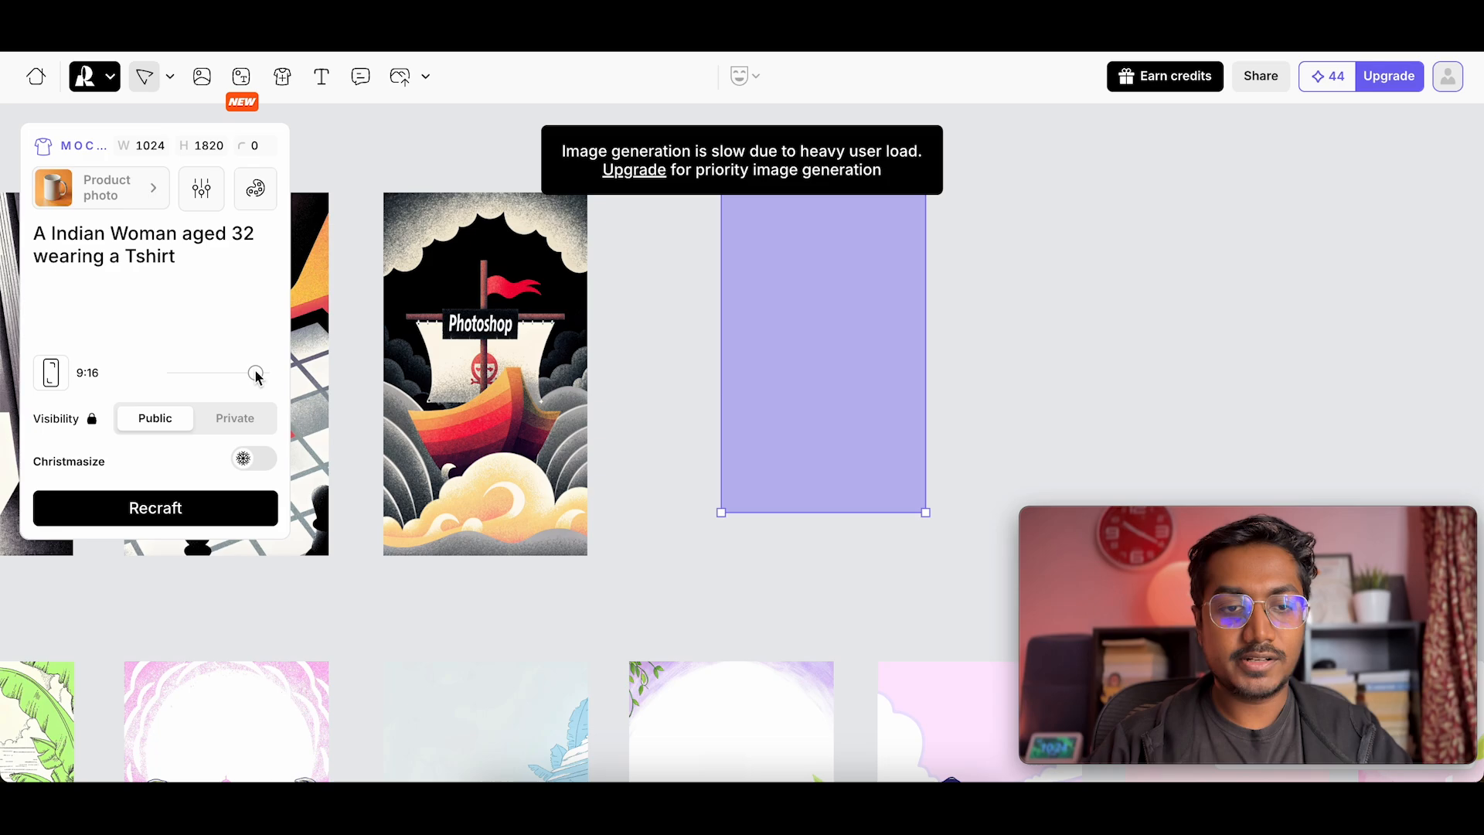
pyautogui.moveTo(253, 372); pyautogui.dragTo(200, 372)
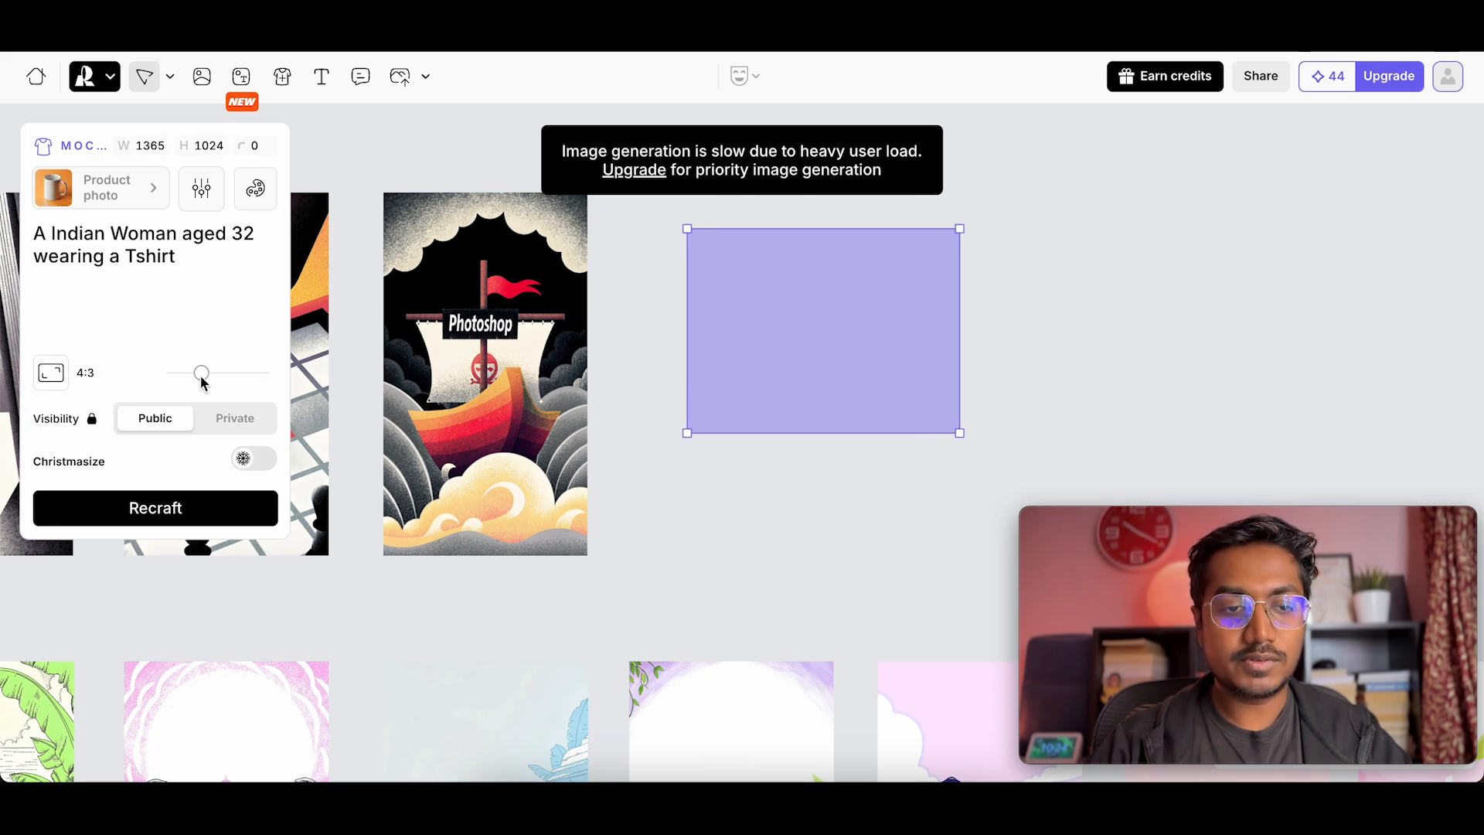
pyautogui.moveTo(201, 372); pyautogui.dragTo(186, 372)
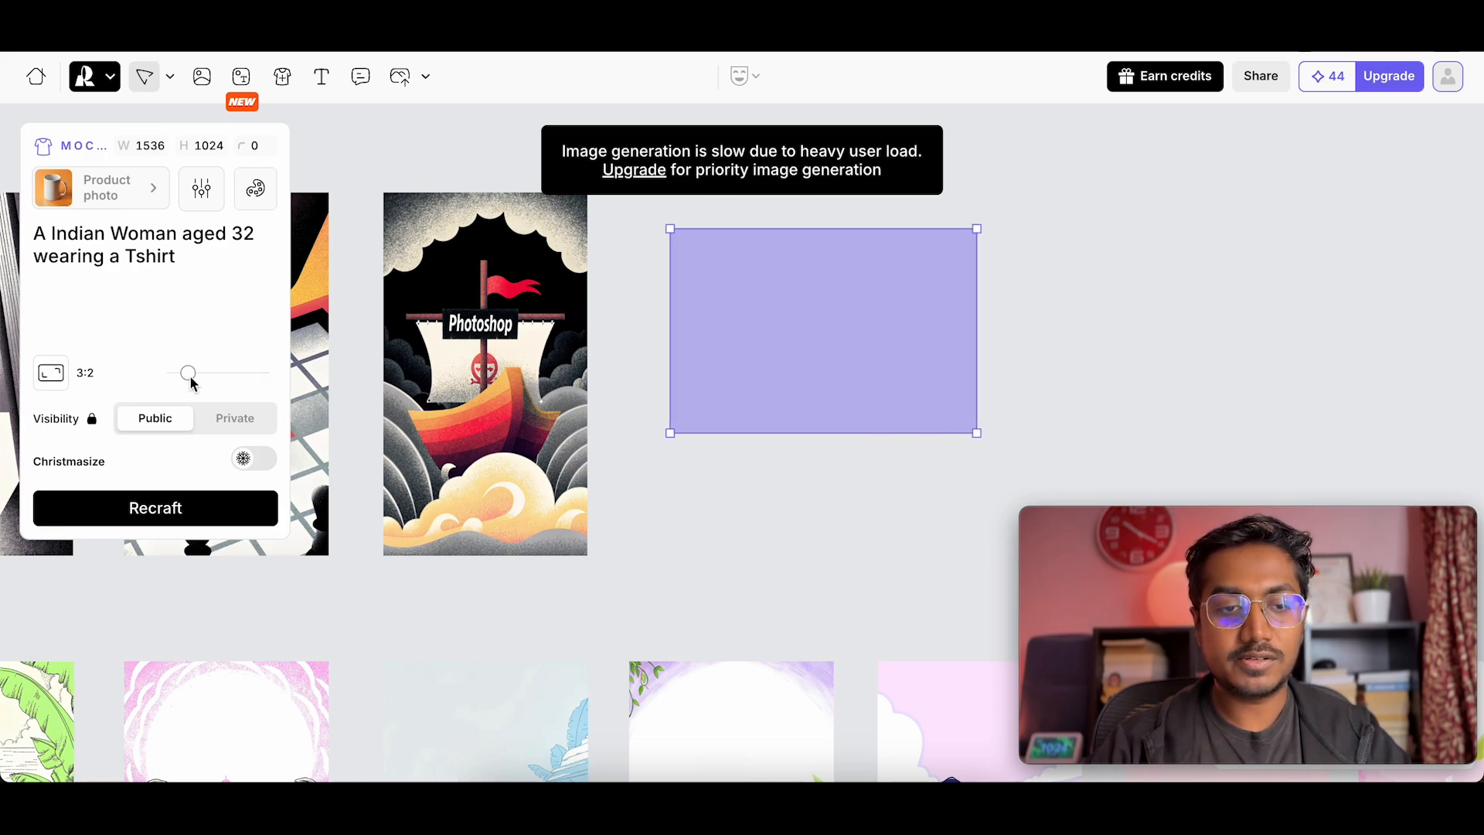
pyautogui.moveTo(186, 372); pyautogui.dragTo(256, 372)
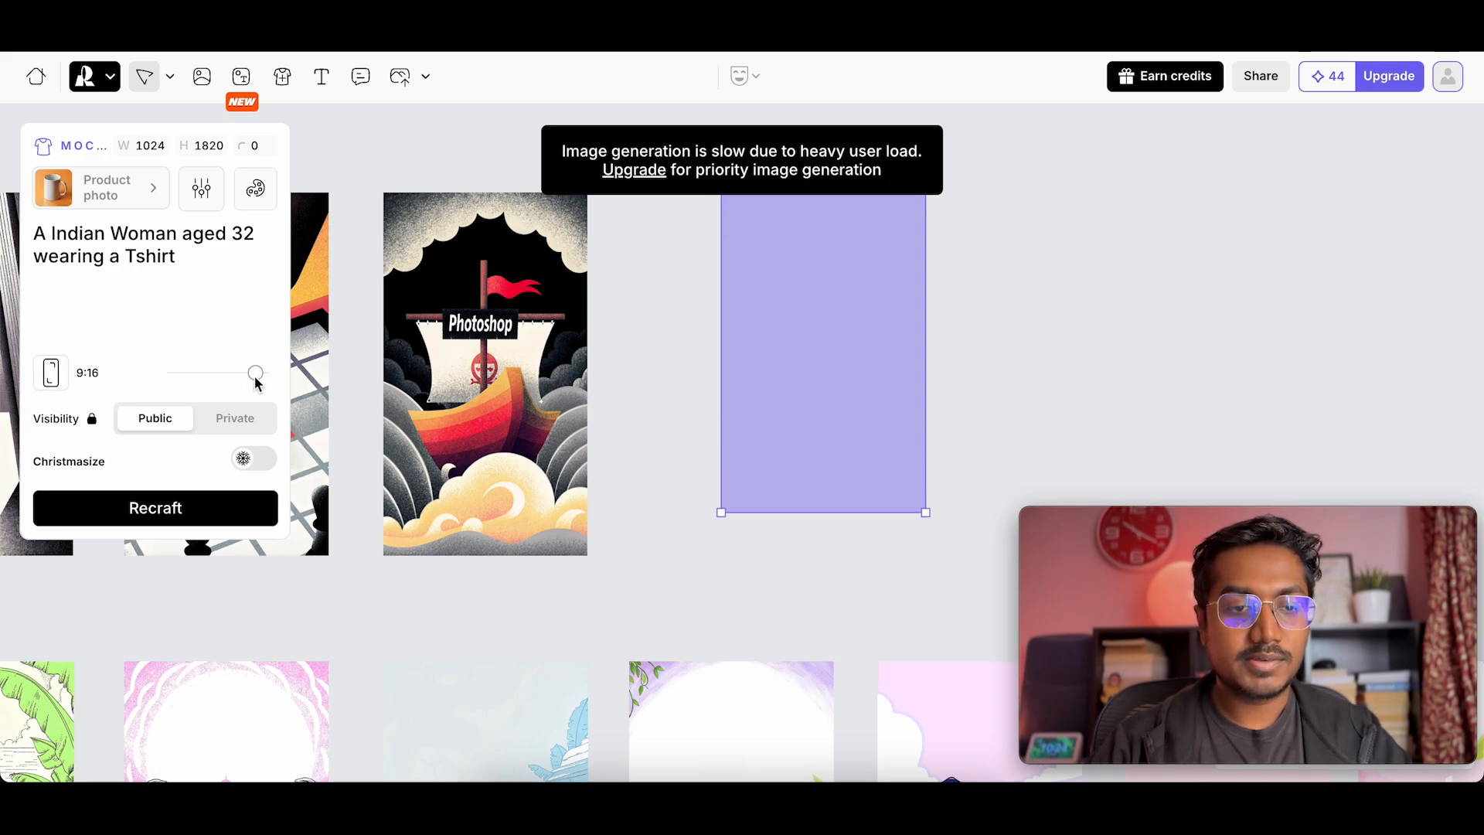
pyautogui.click(154, 507)
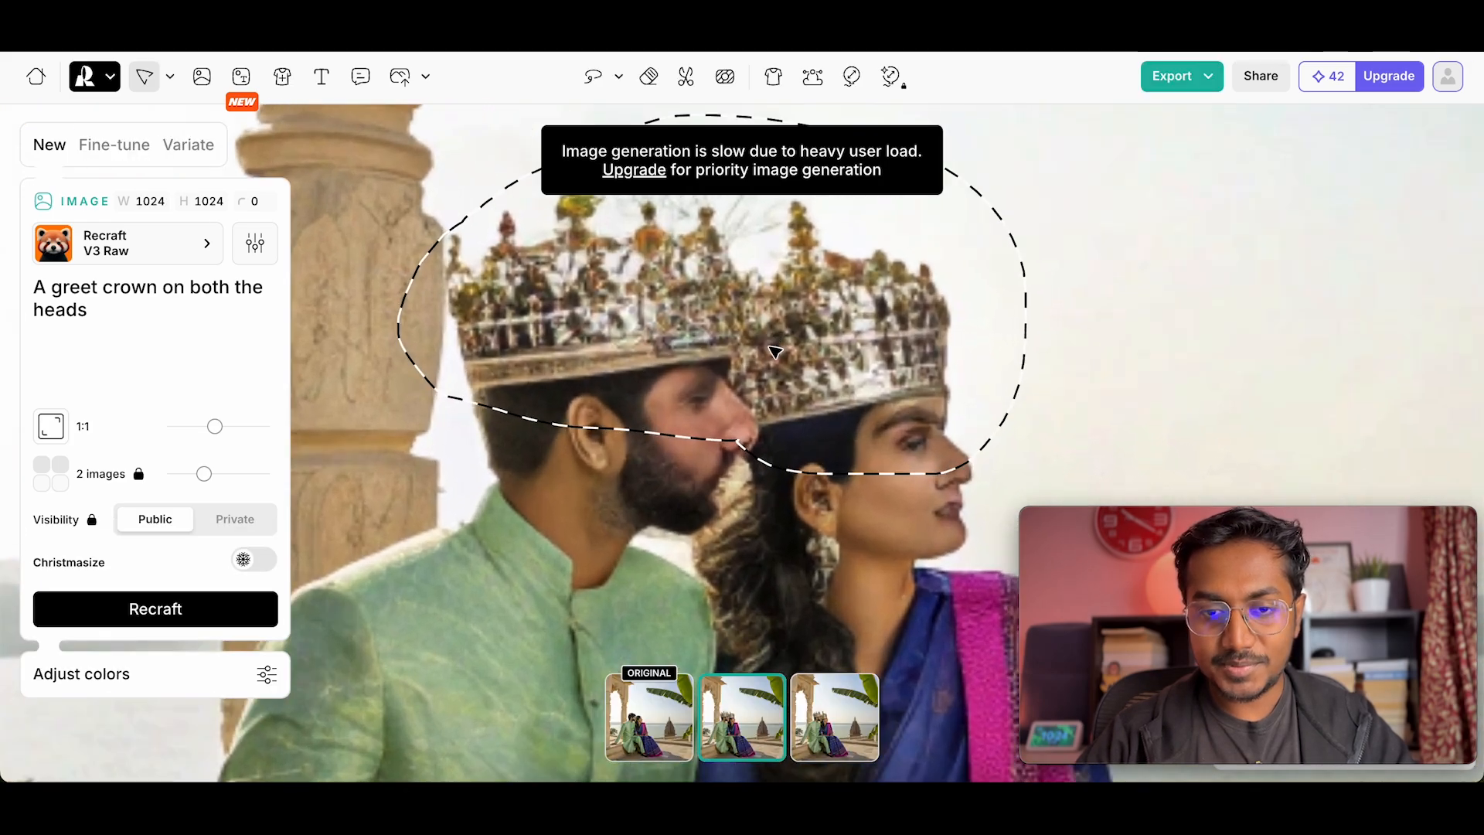
pyautogui.moveTo(894, 613)
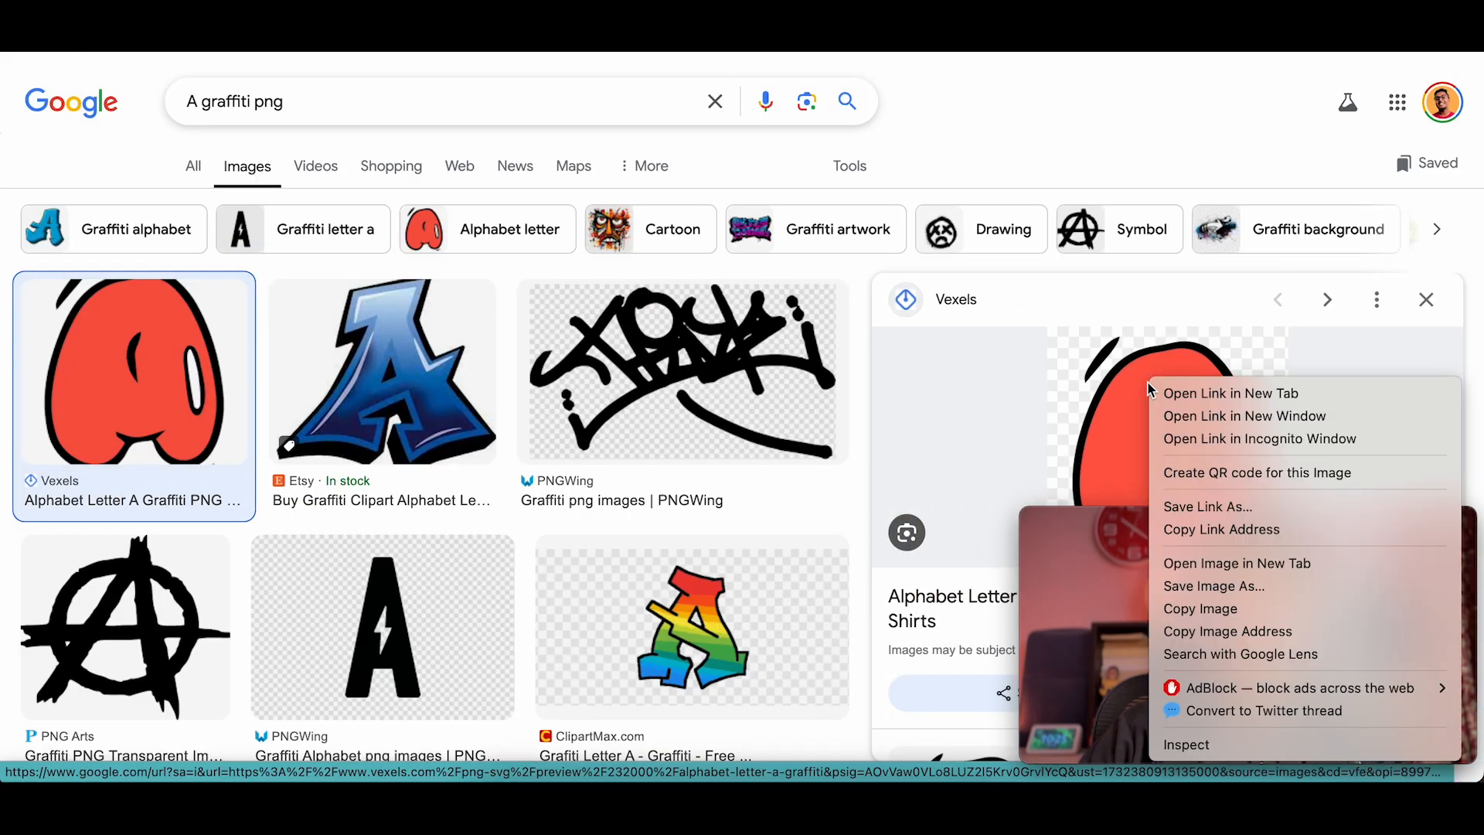
# - Copy the red graffiti letter A image from the Google Images results
pyautogui.click(1200, 608)
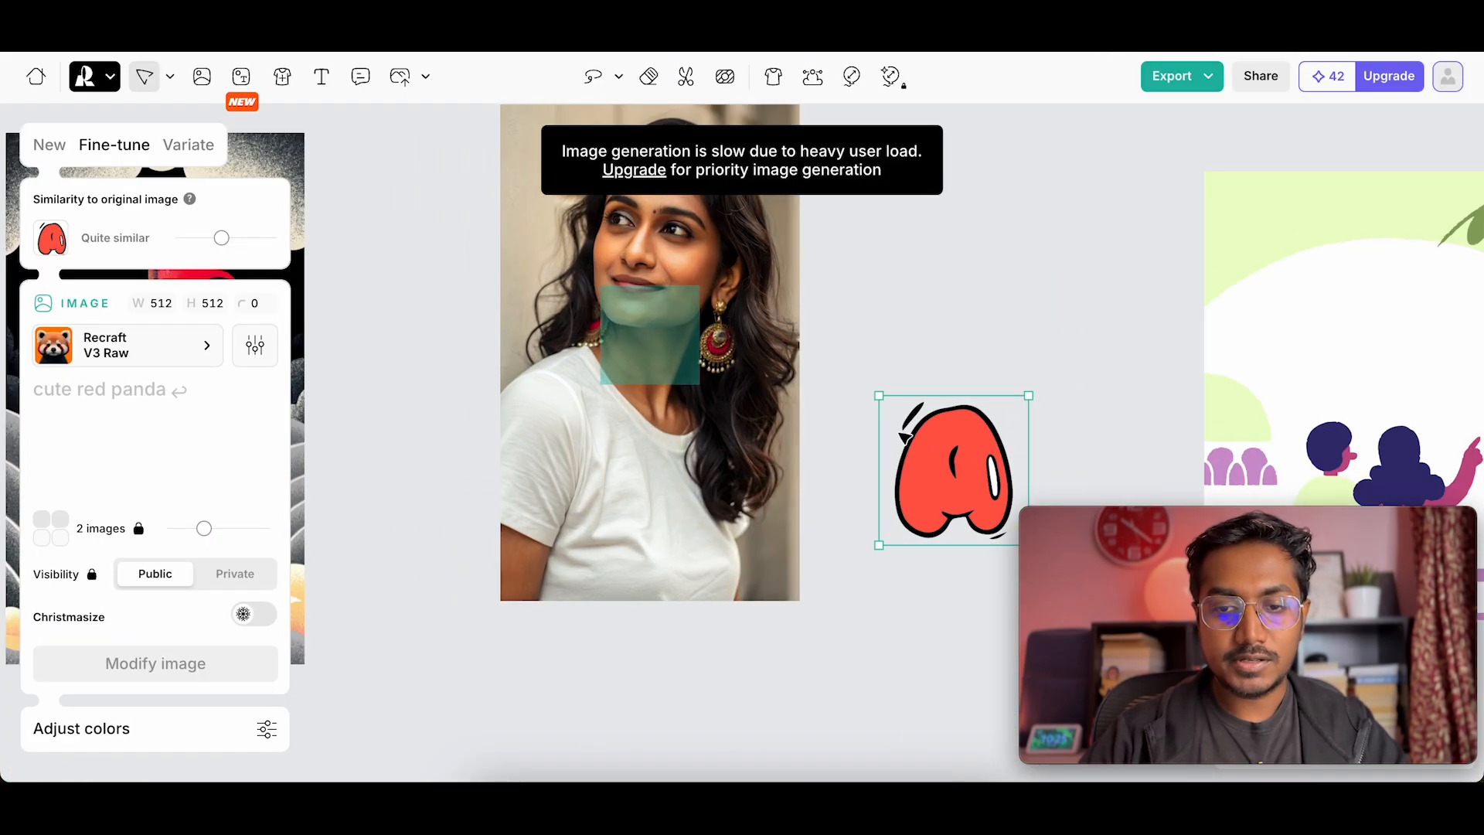
# - Select the pasted red graffiti A beside the T-shirt mockup
pyautogui.click(154, 663)
pyautogui.write('A cup of')
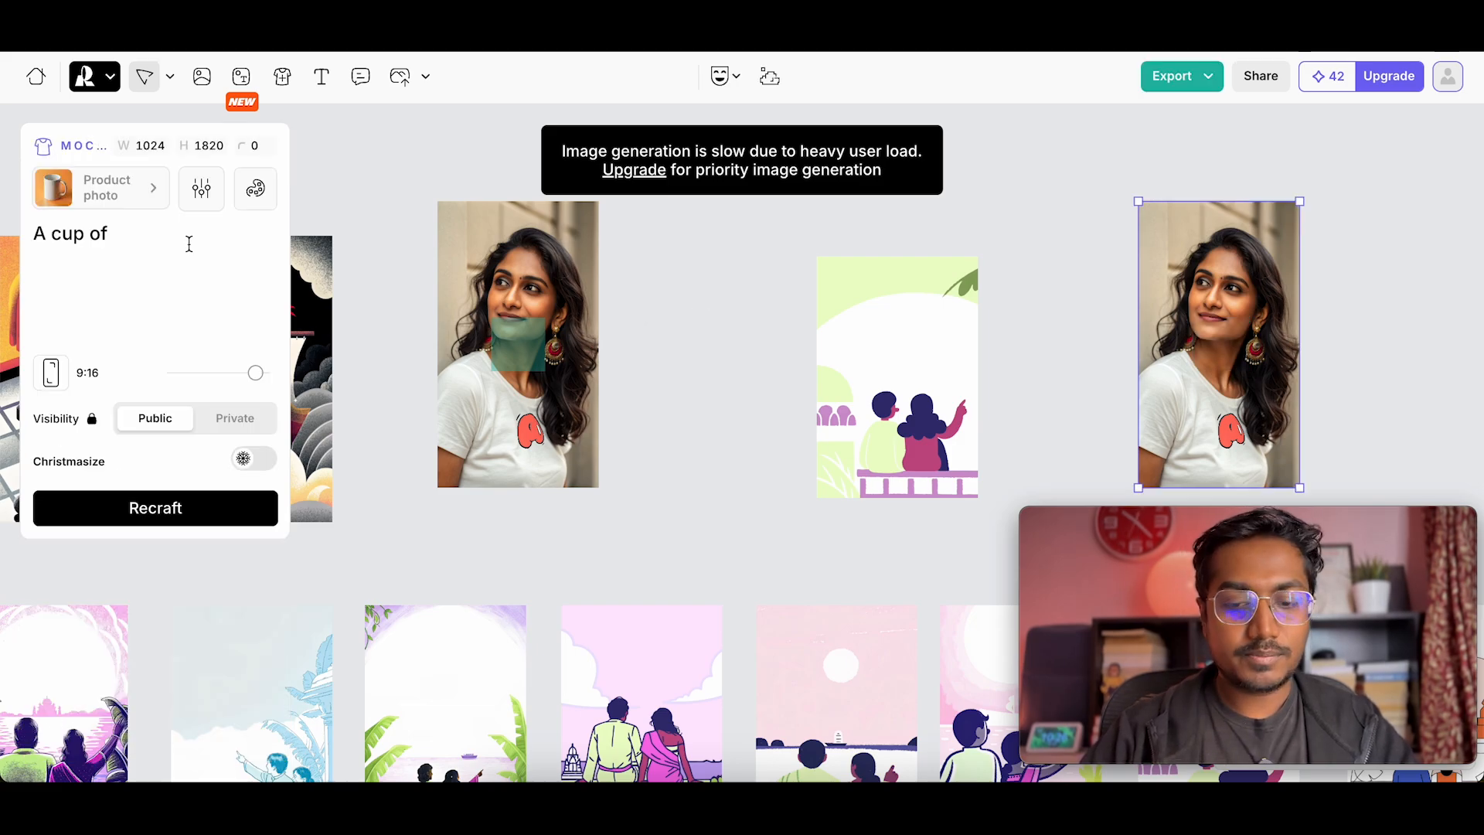
# - Finish the prompt 'A cup of coffee in indian railway station in bombay' and move the graffiti A
pyautogui.write('coffee in')
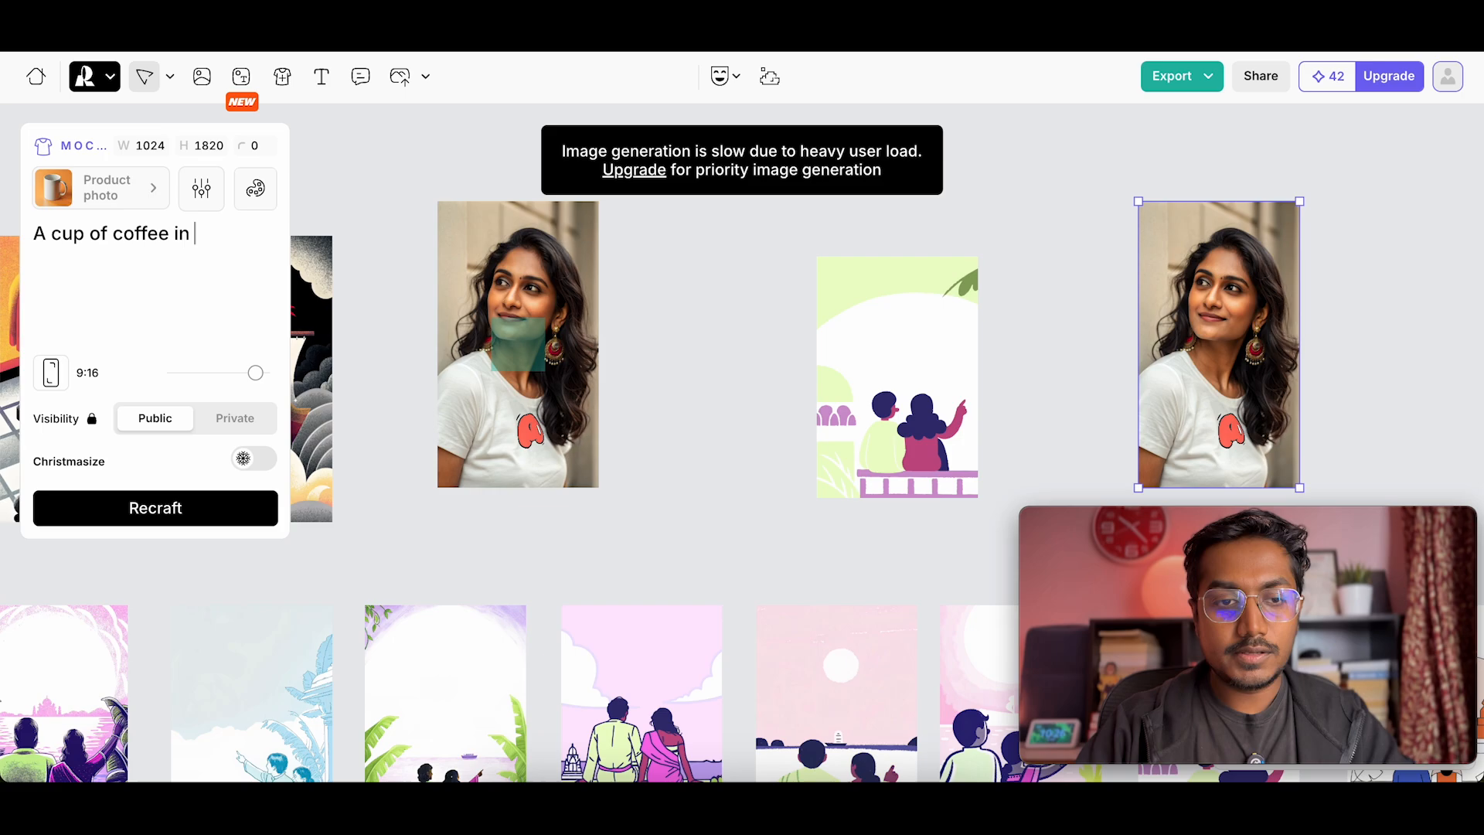
pyautogui.write('indian railway')
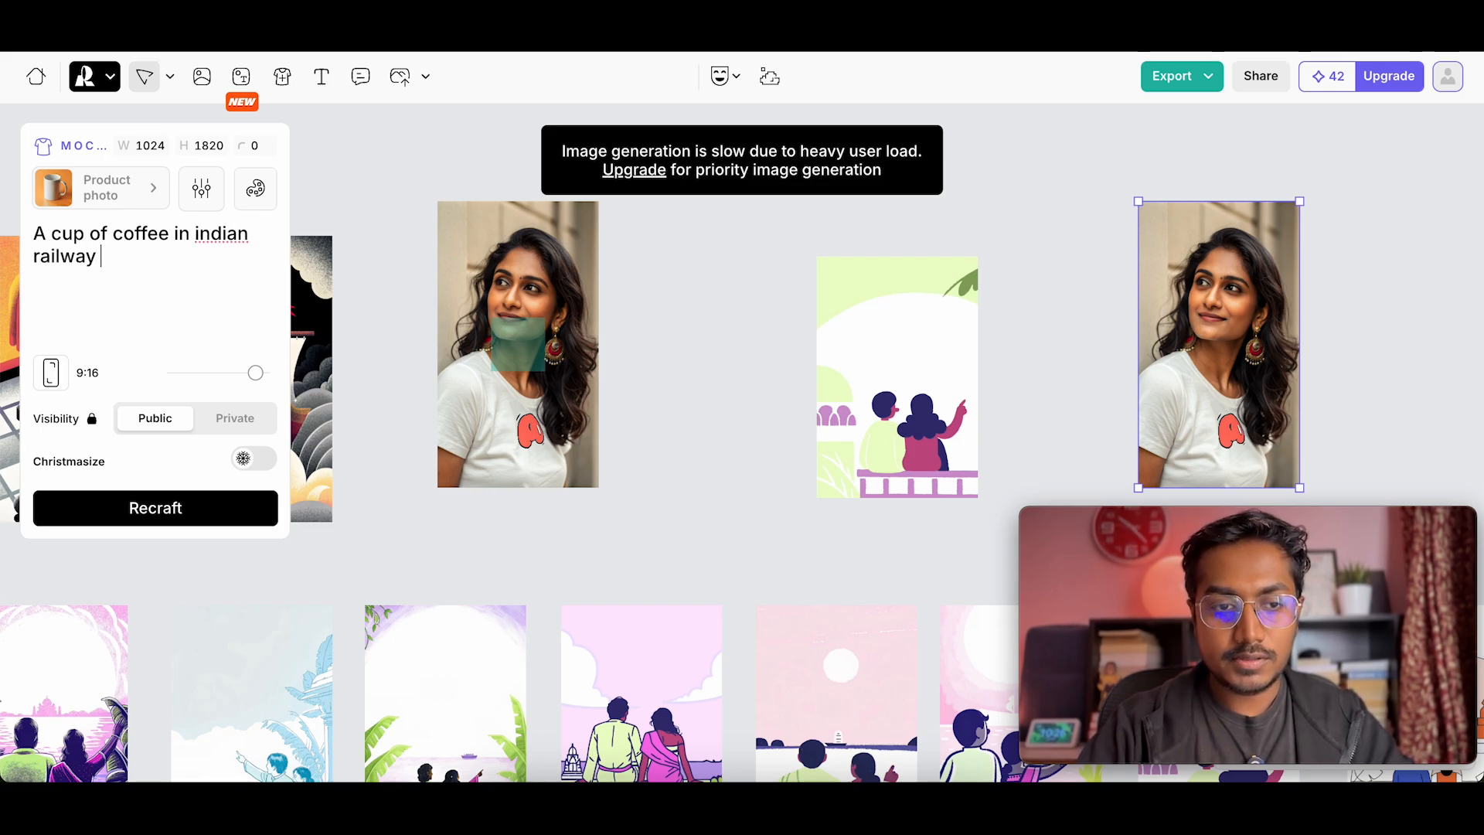
pyautogui.write('station in bombay')
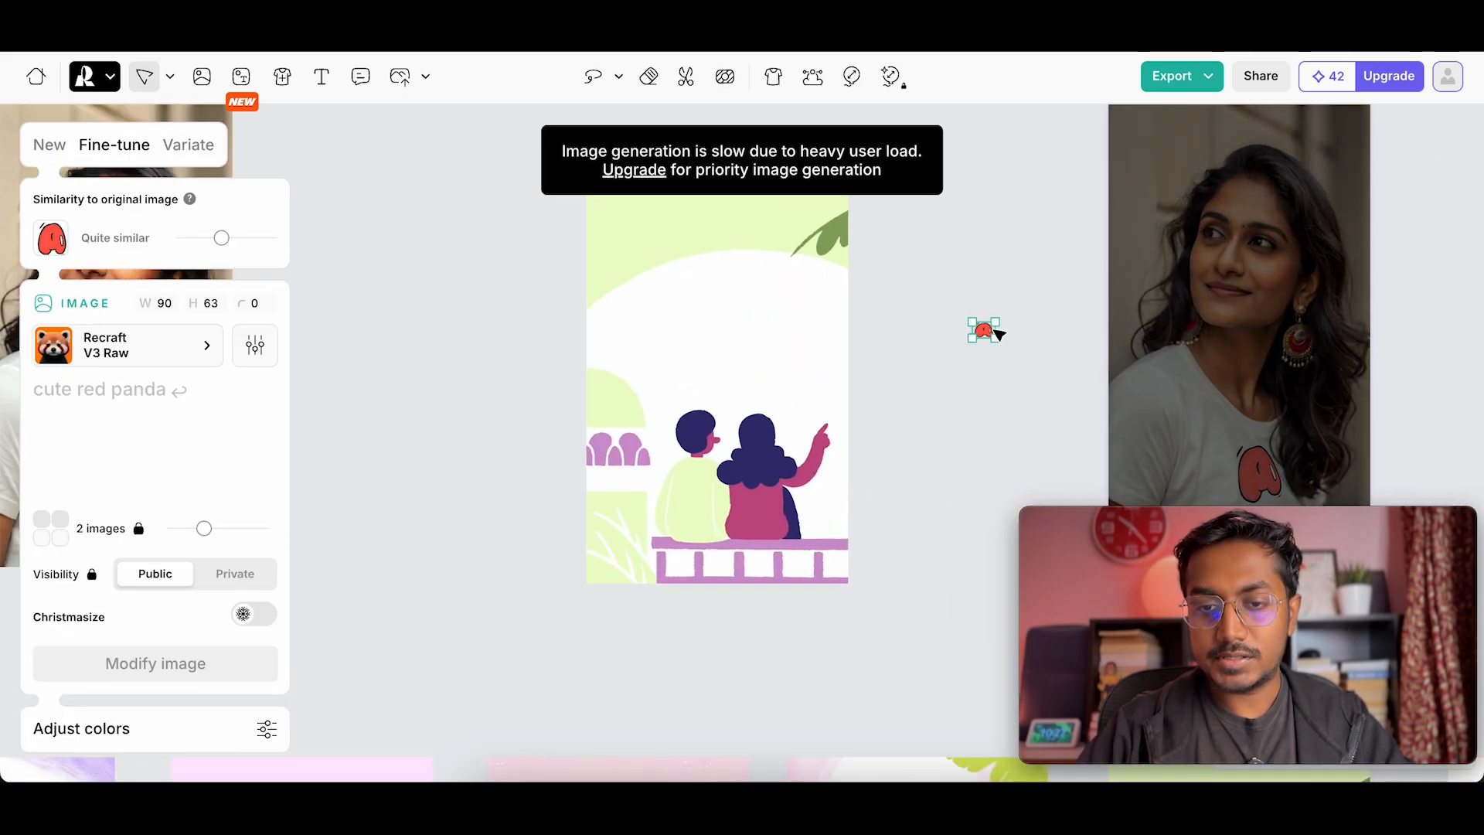
pyautogui.moveTo(1000, 347); pyautogui.dragTo(990, 370)
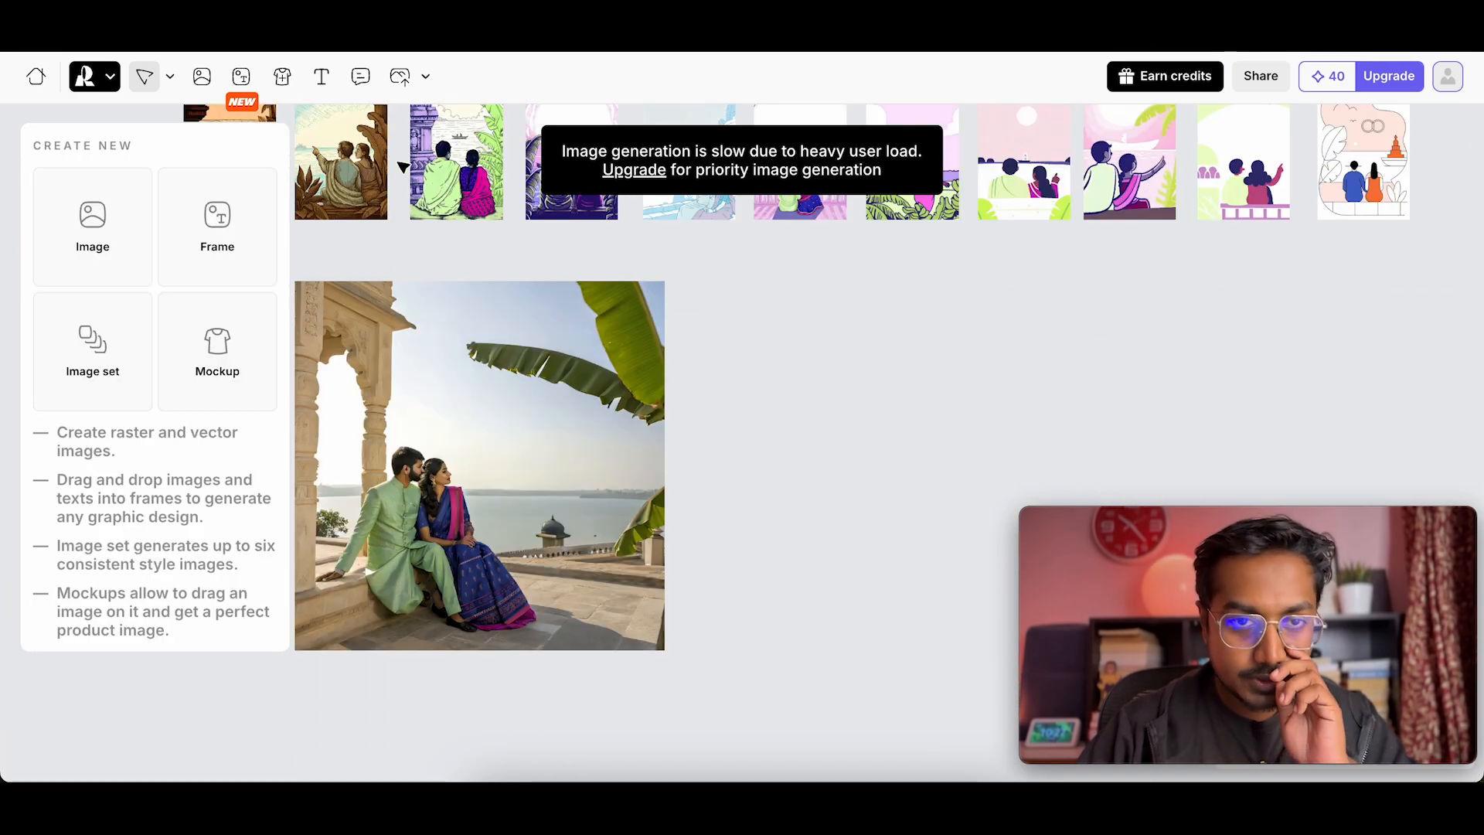
pyautogui.moveTo(218, 228)
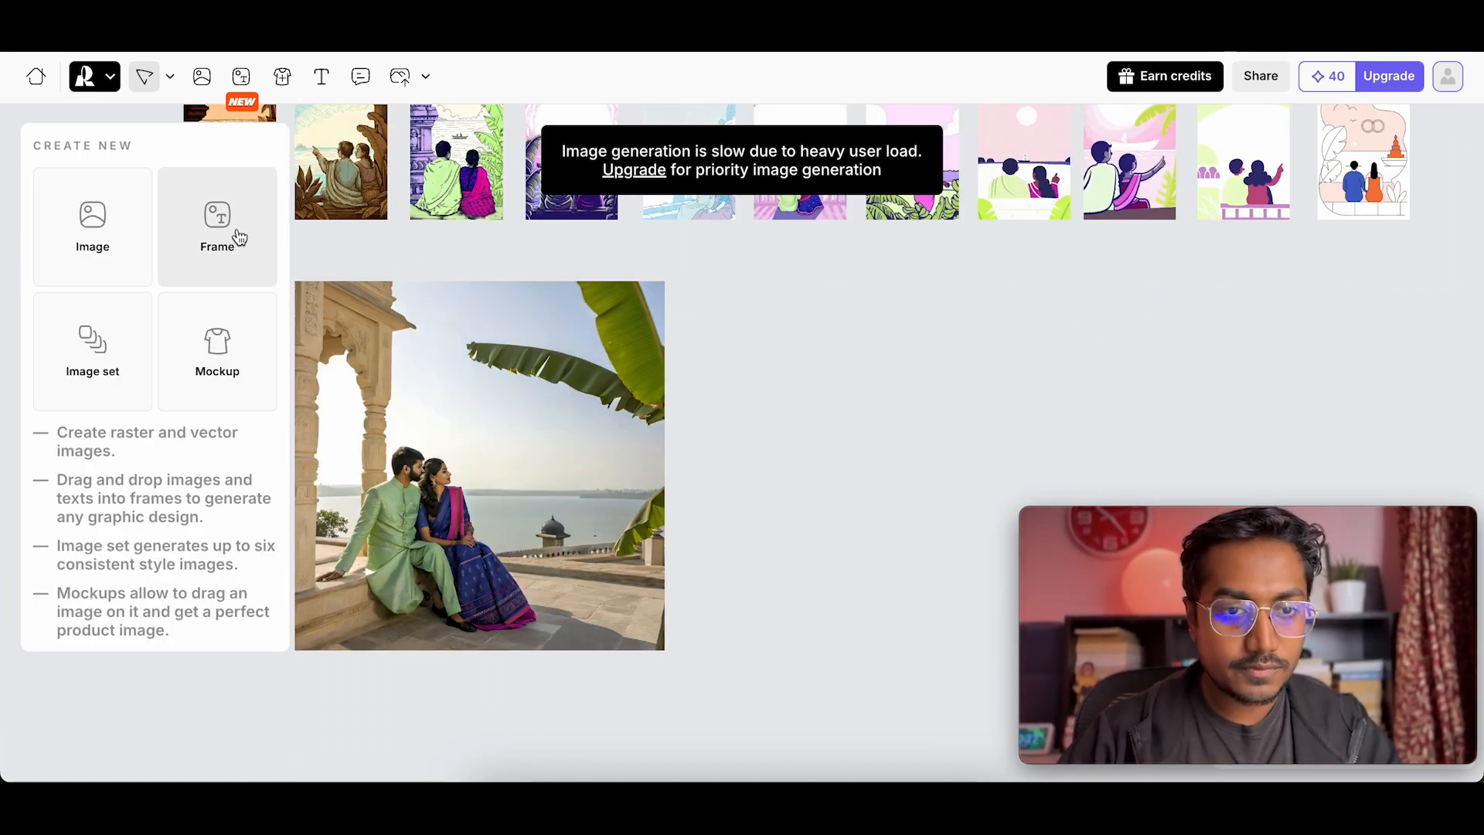
# - Create a new frame with the text 'Depression' and a movie-poster prompt
pyautogui.click(217, 225)
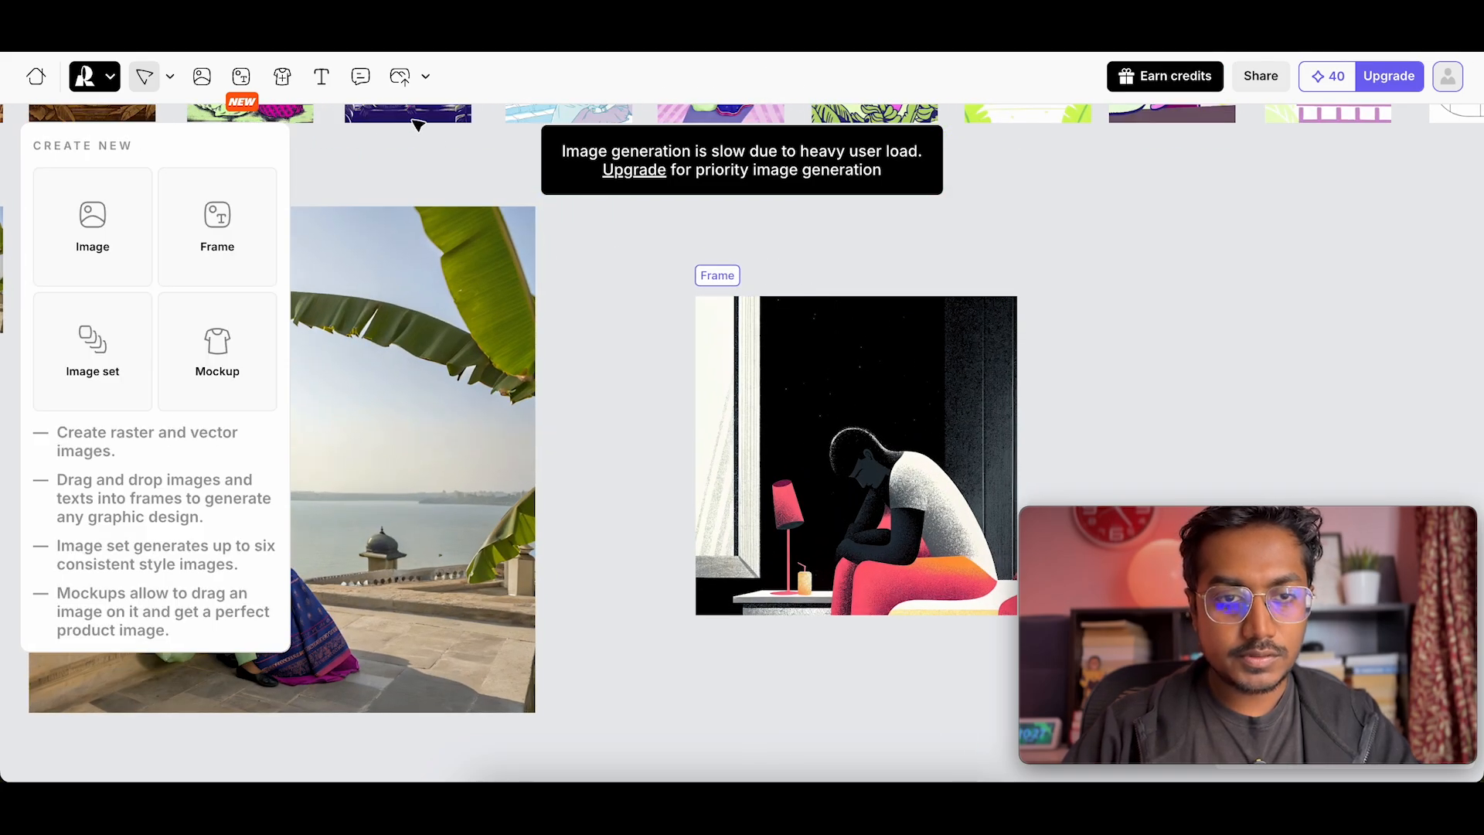
pyautogui.click(321, 76)
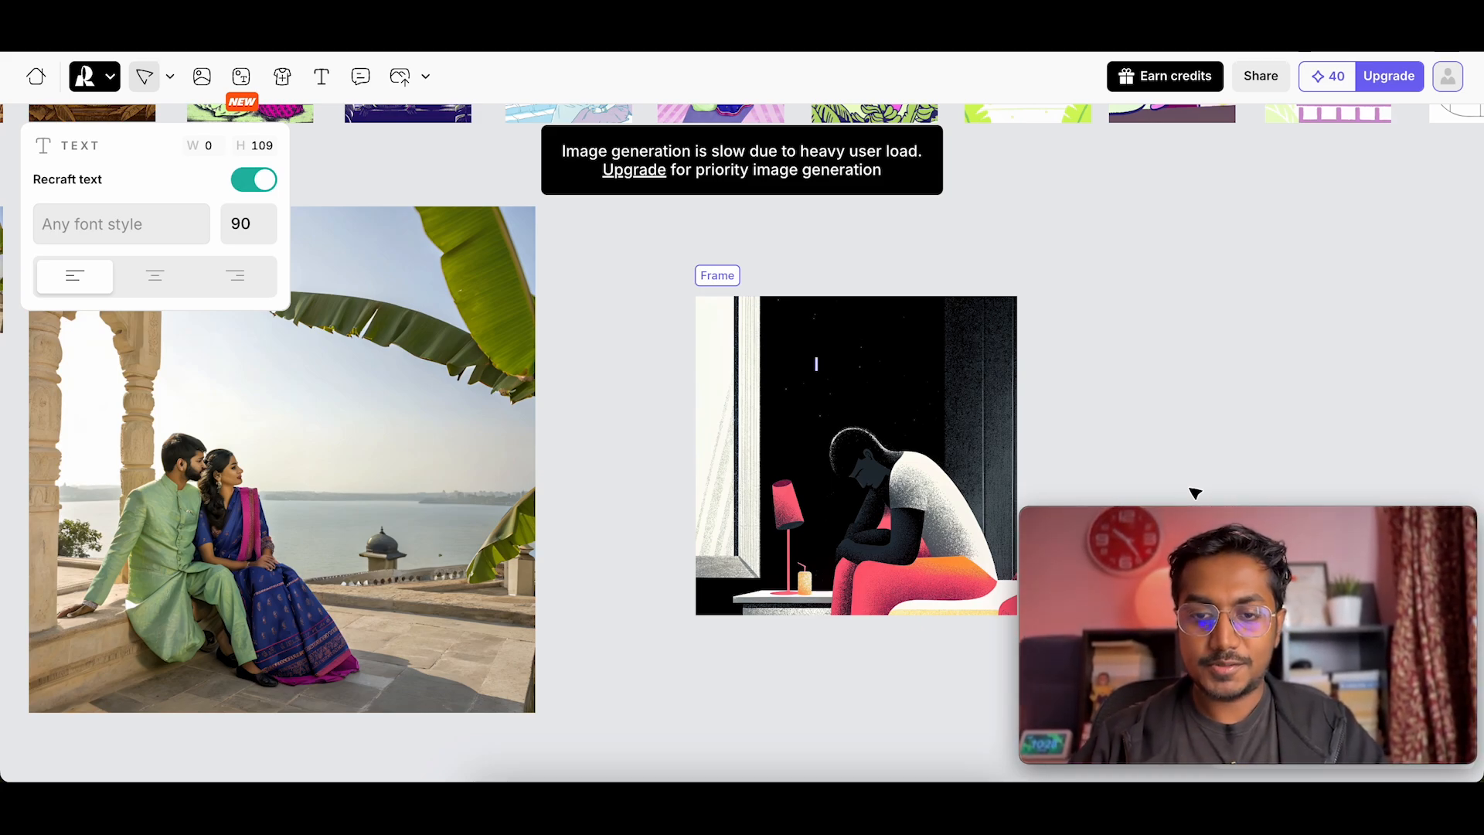
pyautogui.write('De')
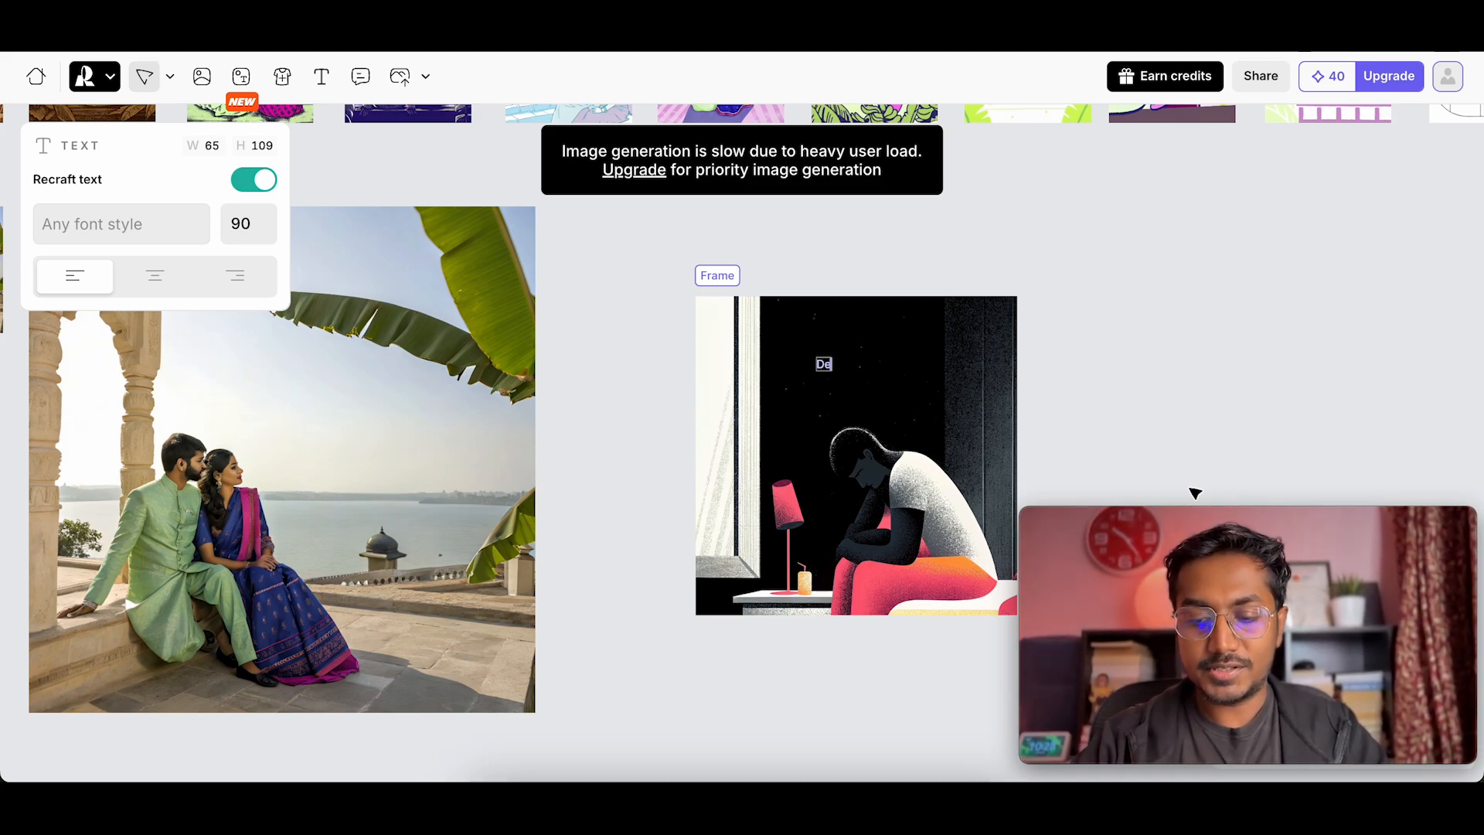
pyautogui.click(856, 426)
pyautogui.write('A cinematic poster for a new movie')
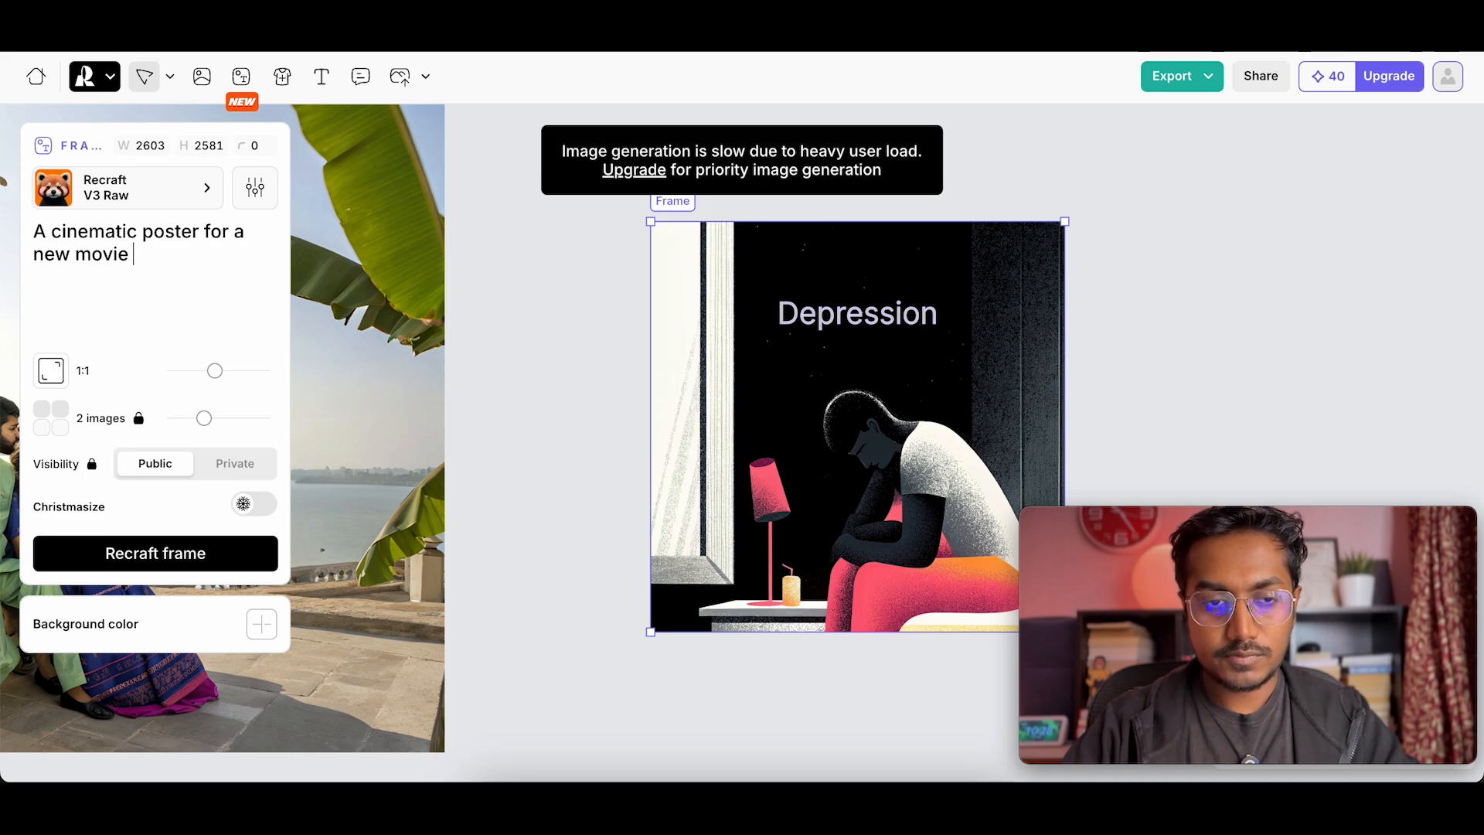
pyautogui.write('called depression')
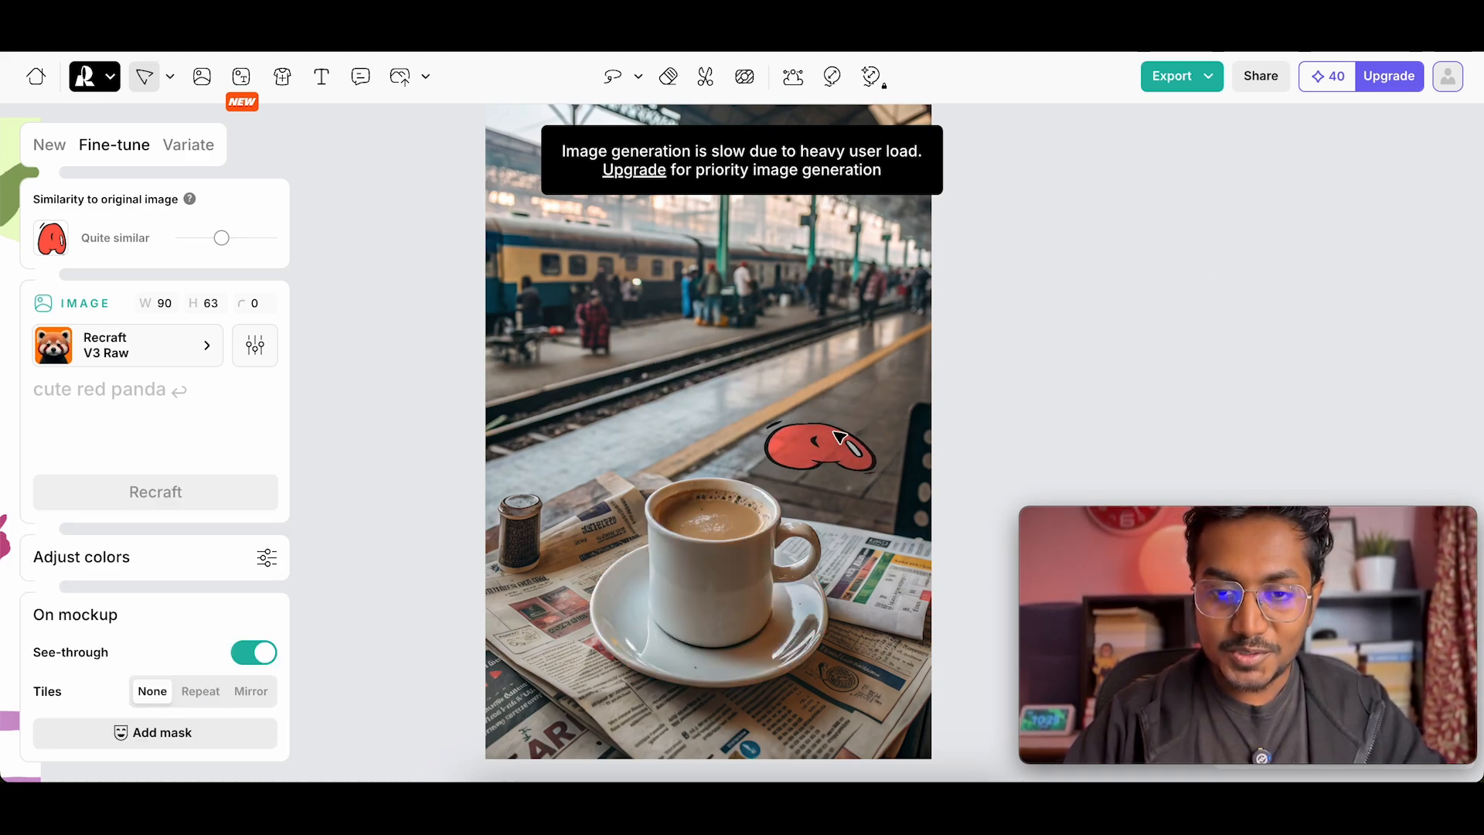
# - Move the graffiti A above the coffee cup, then place the red panda on the platform
pyautogui.moveTo(819, 445); pyautogui.dragTo(606, 454)
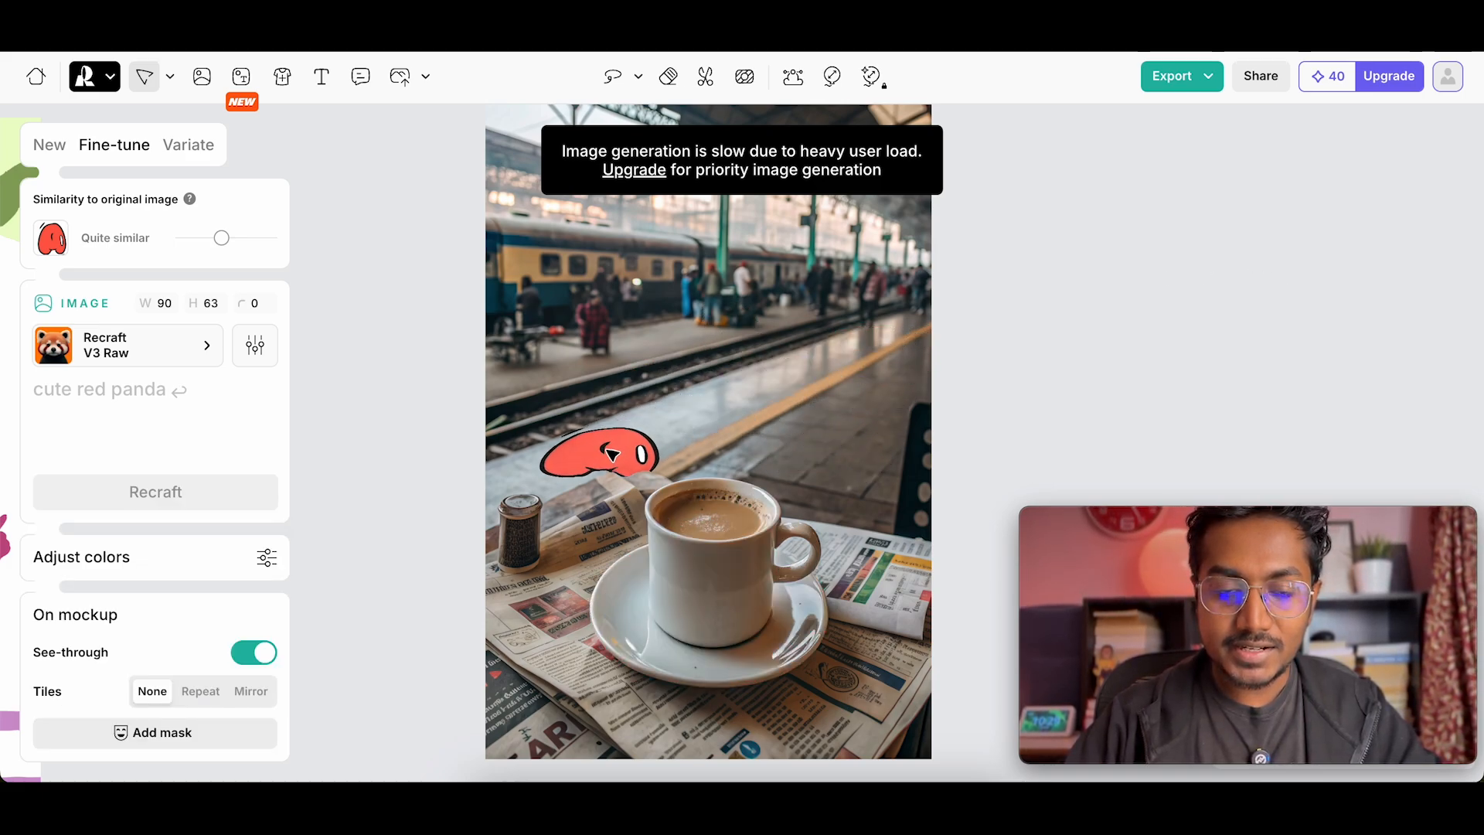
pyautogui.moveTo(606, 456); pyautogui.dragTo(746, 216)
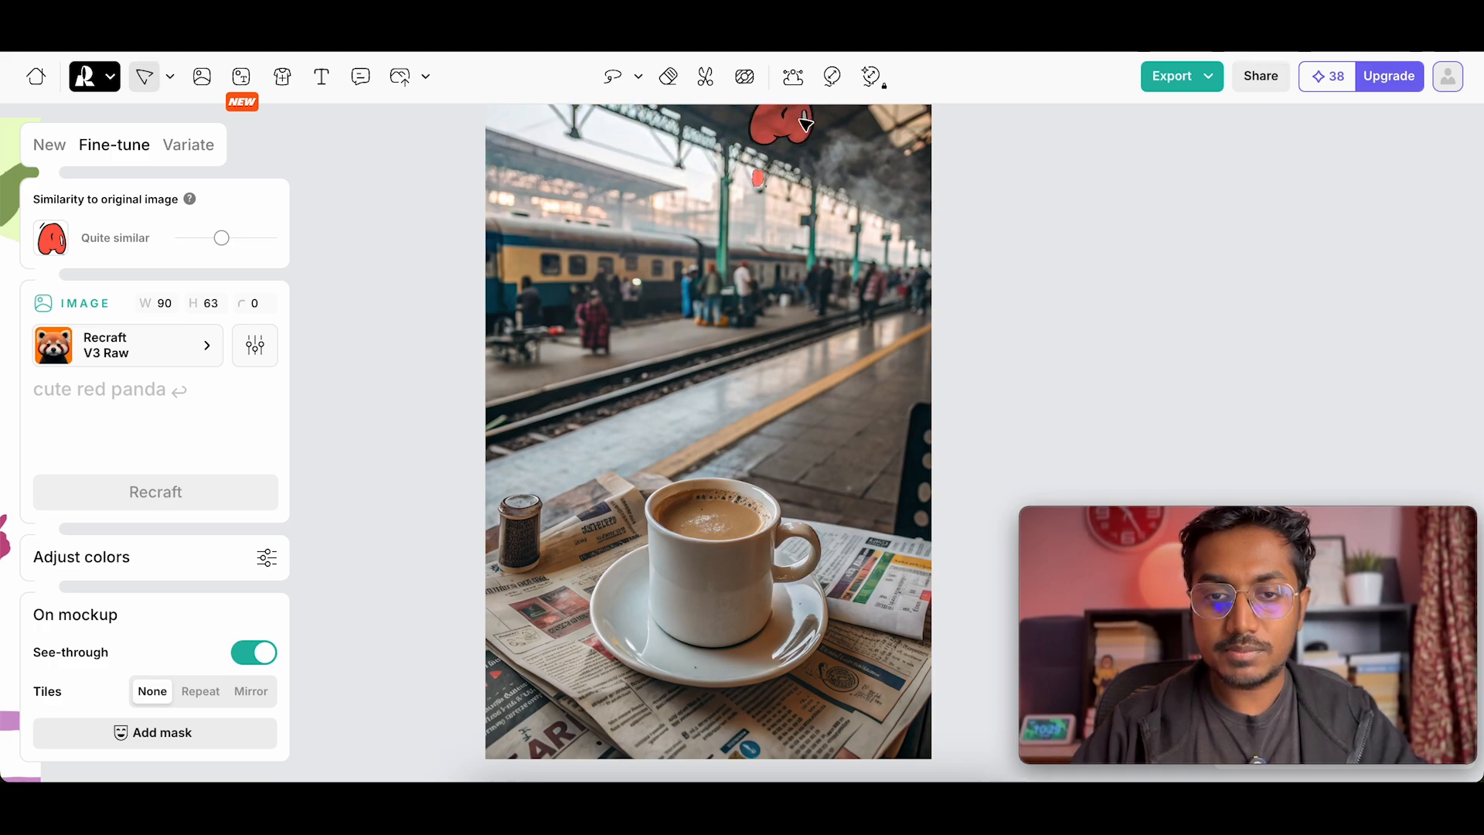
pyautogui.moveTo(776, 127); pyautogui.dragTo(857, 435)
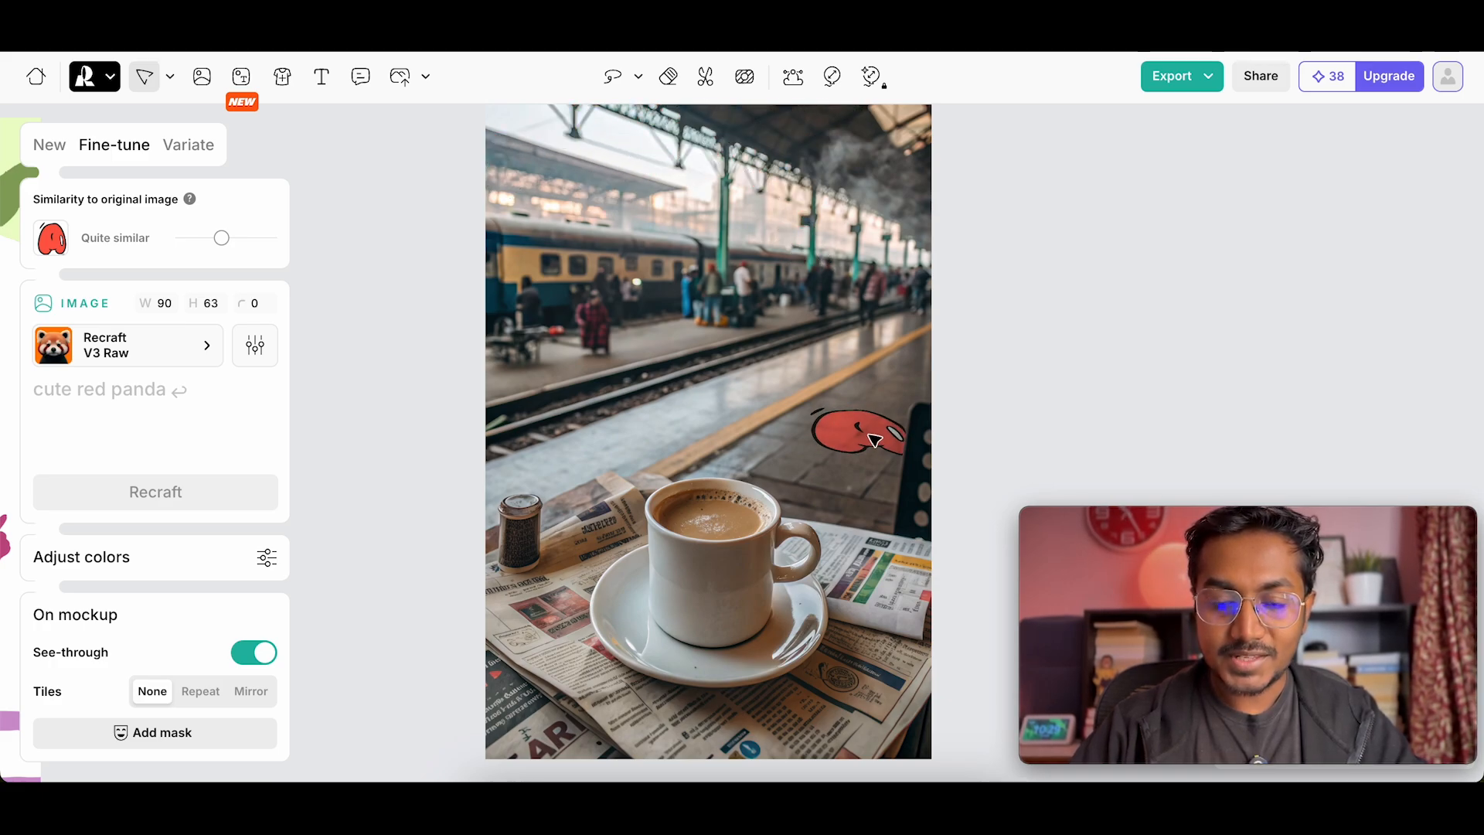
pyautogui.click(847, 436)
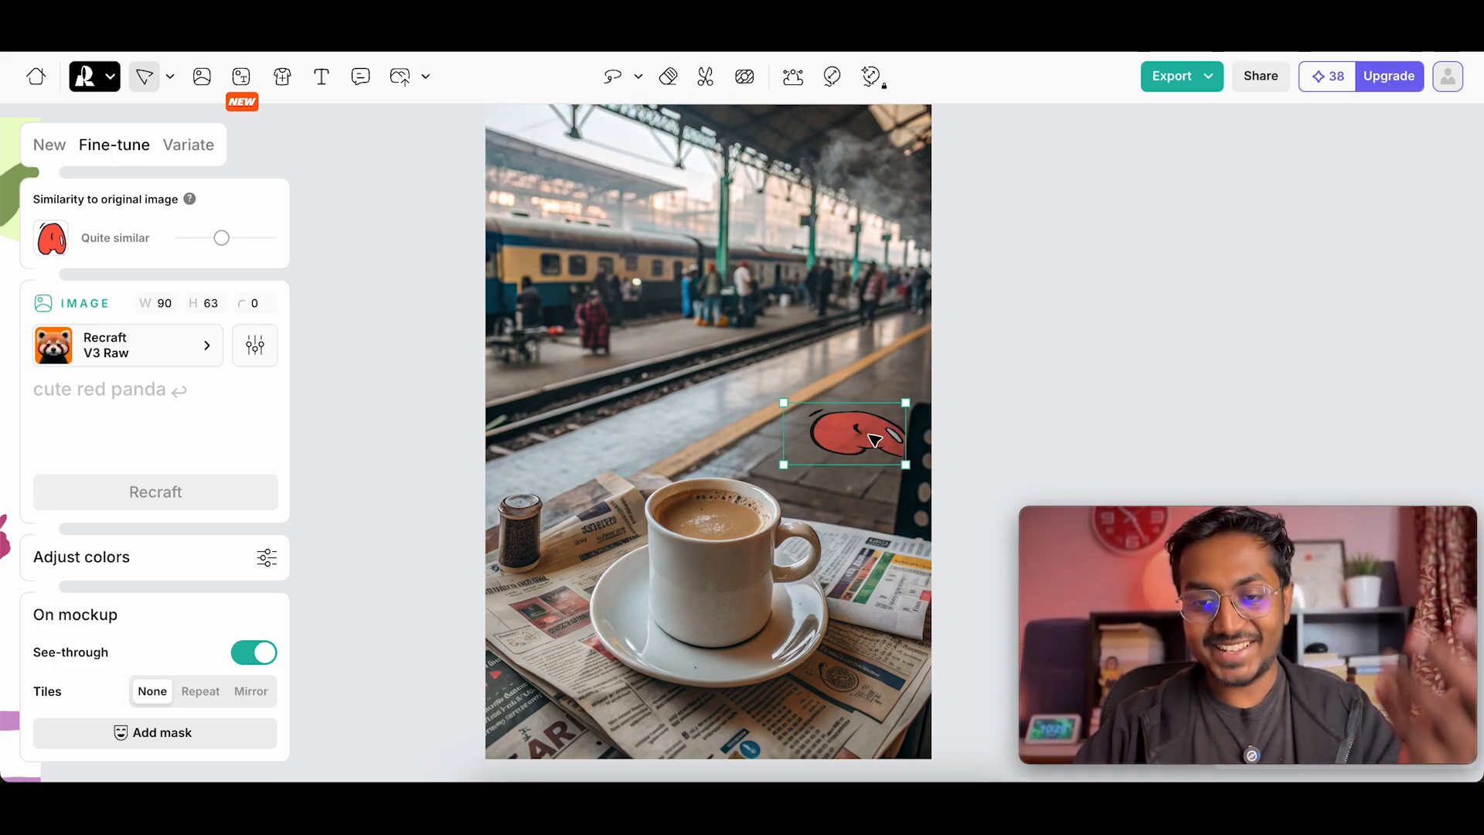
pyautogui.moveTo(842, 435); pyautogui.dragTo(708, 582)
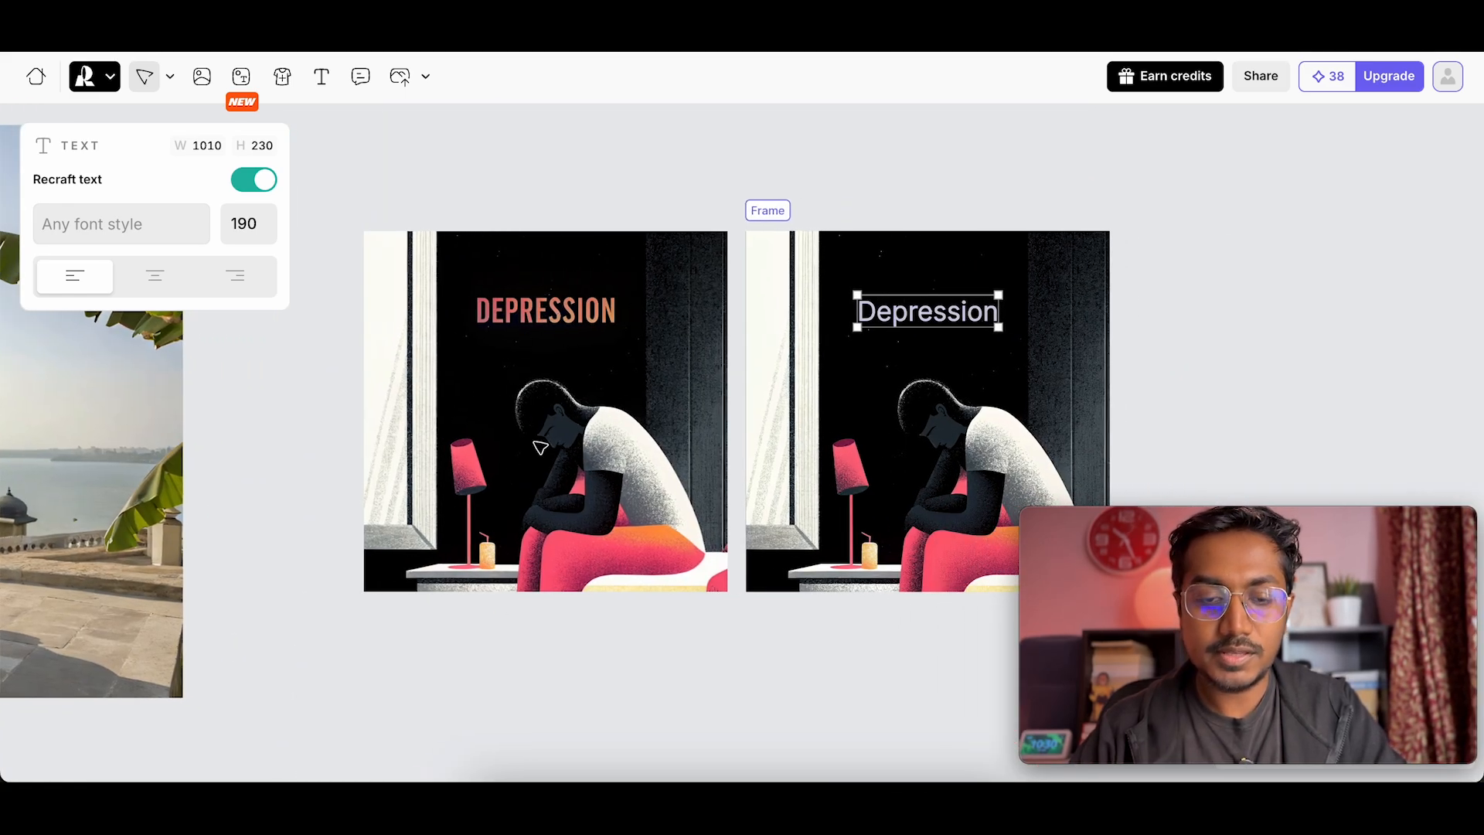
pyautogui.moveTo(537, 334)
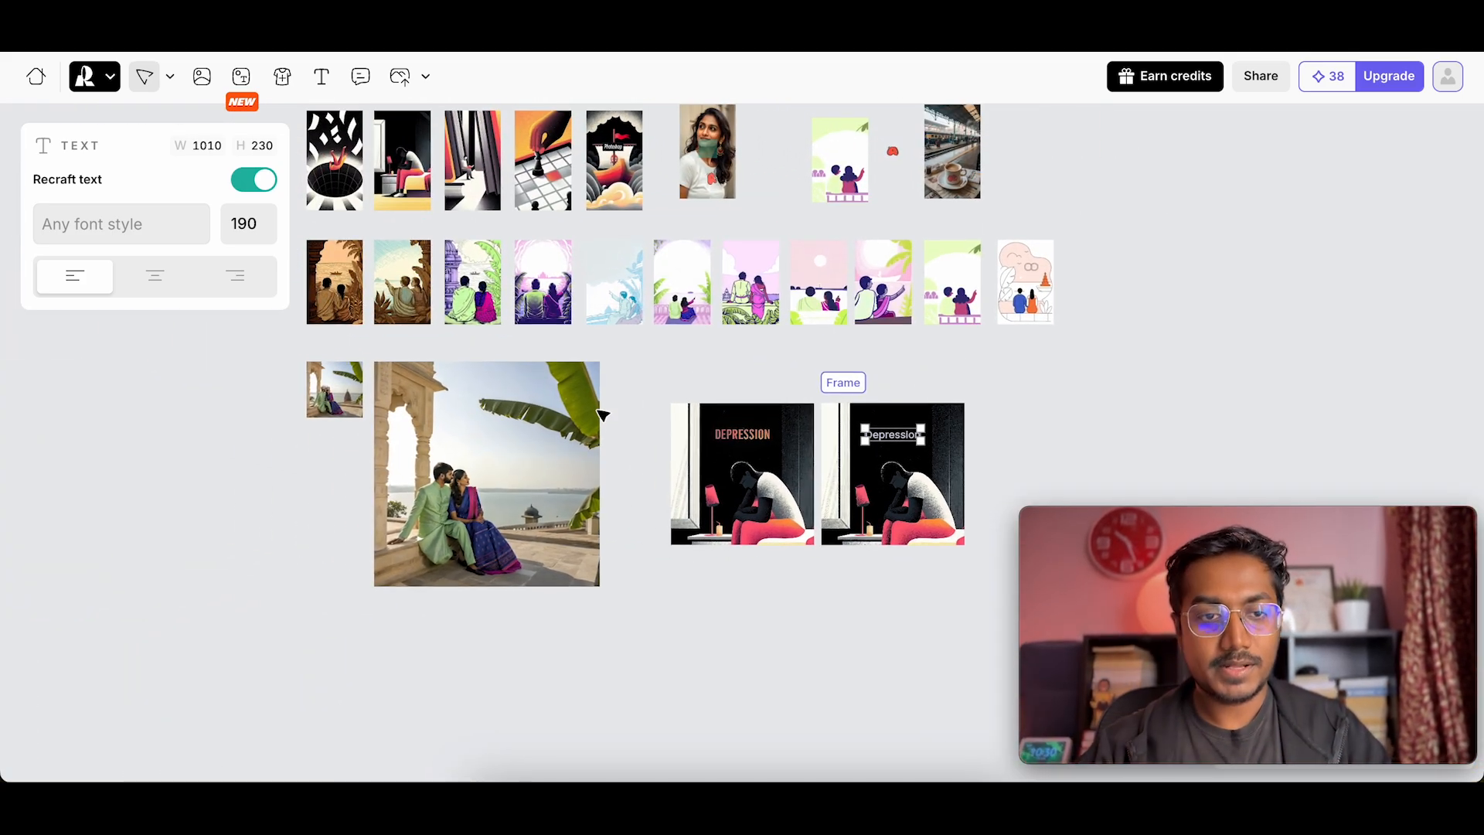
# - Deselect the Depression text and frame by clicking empty canvas
pyautogui.click(743, 473)
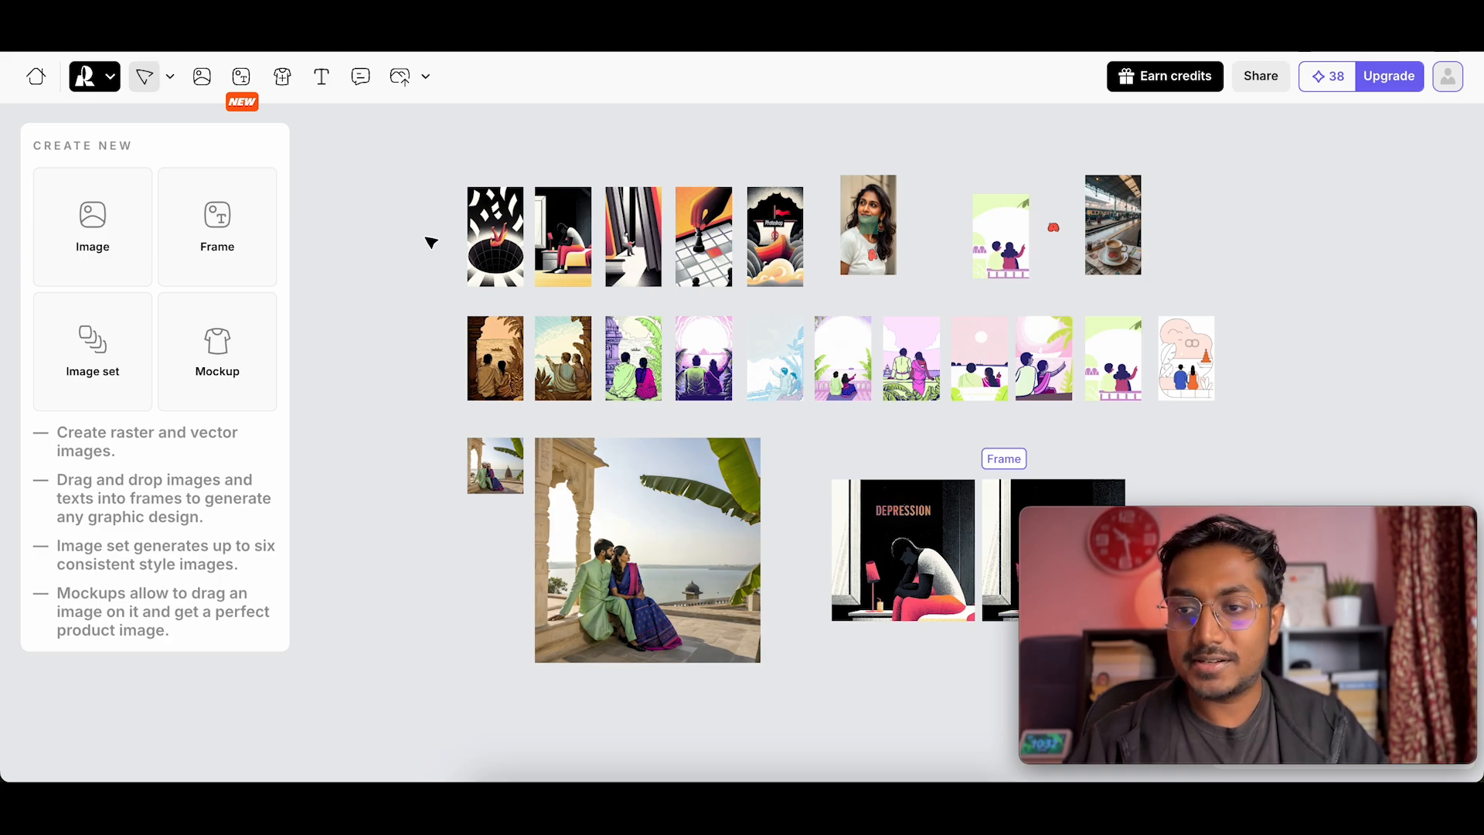
pyautogui.moveTo(957, 246)
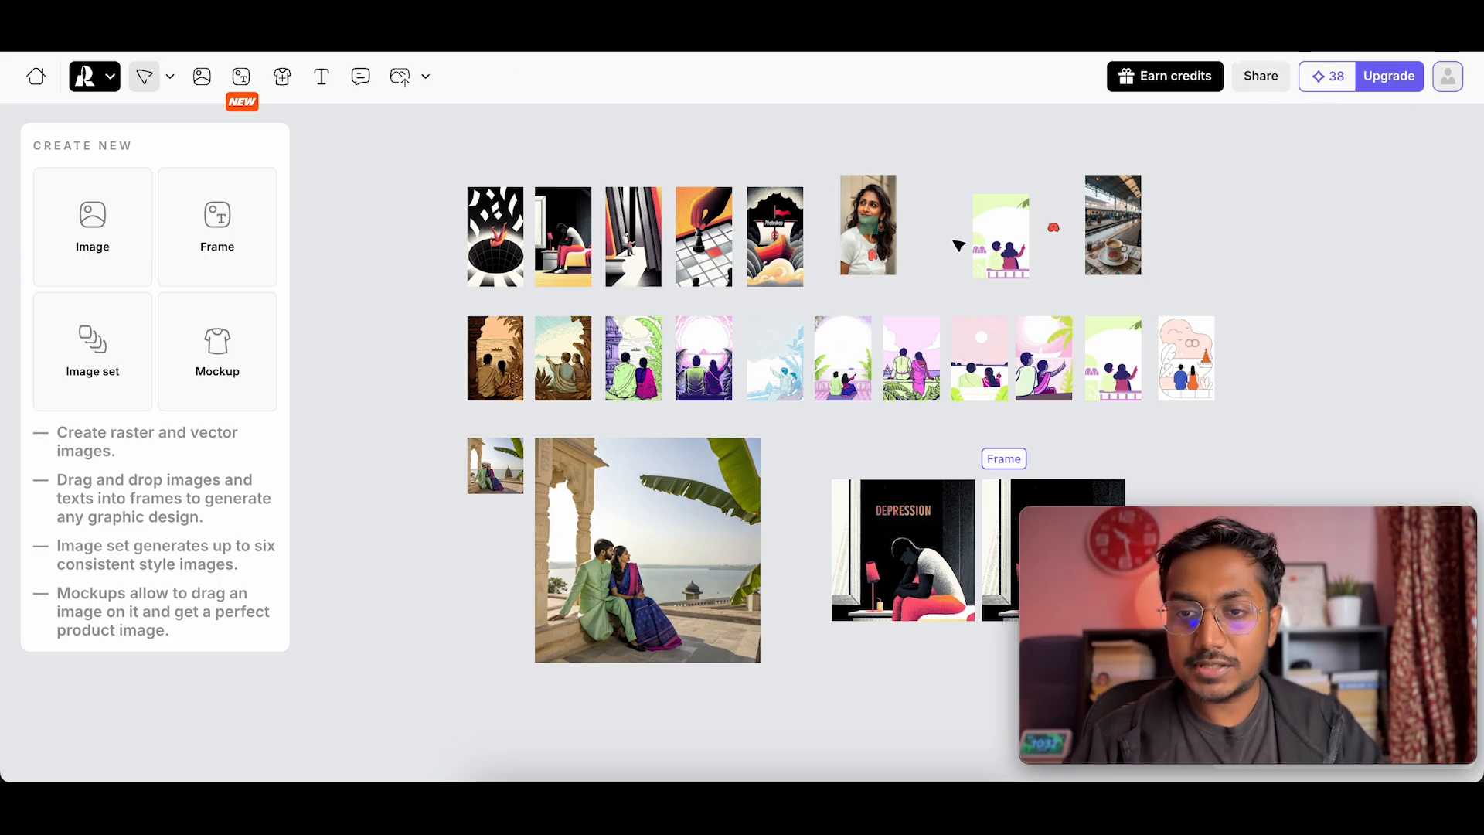
pyautogui.click(1259, 76)
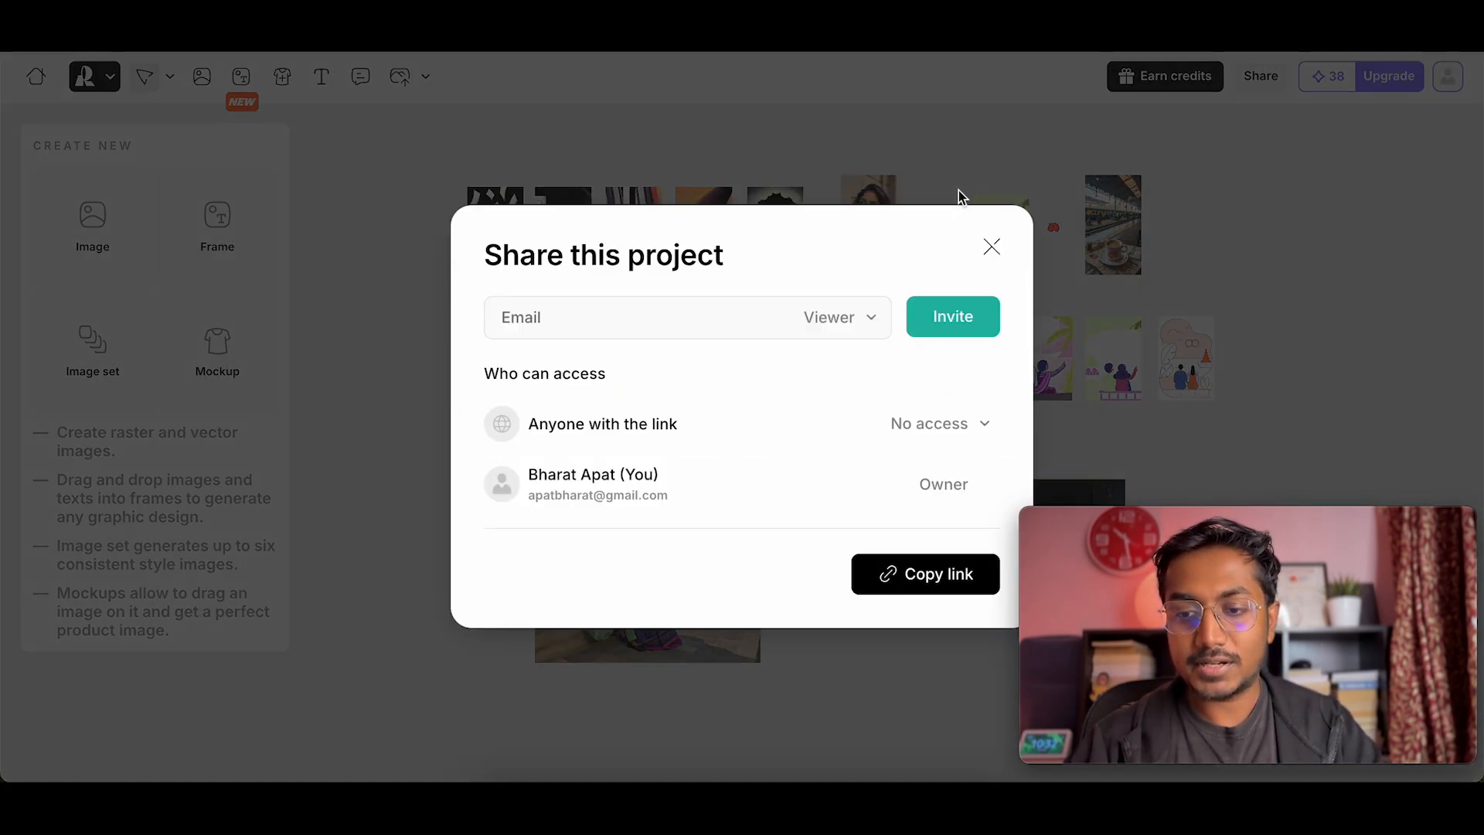
pyautogui.click(991, 245)
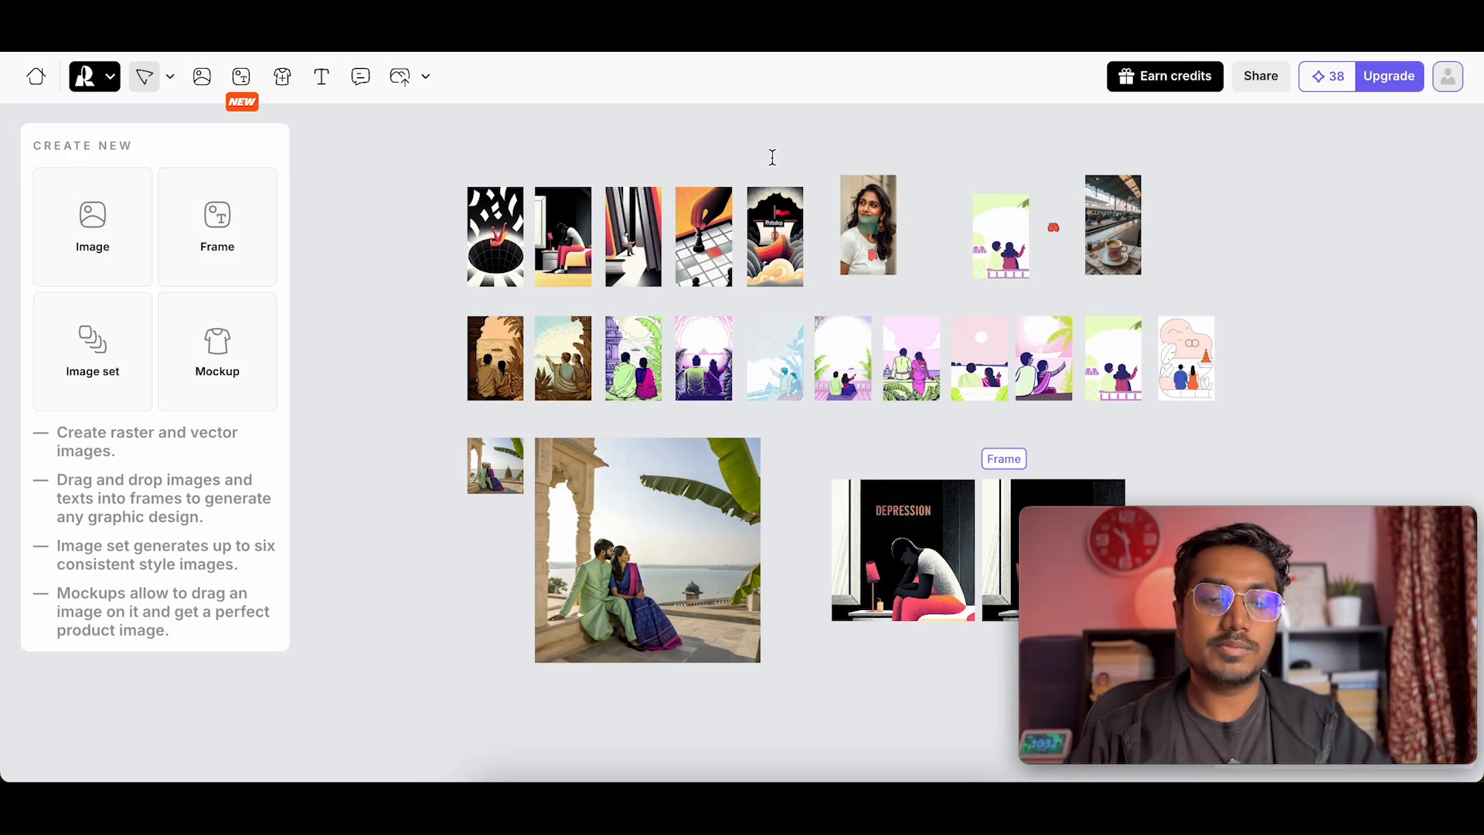
pyautogui.moveTo(399, 76)
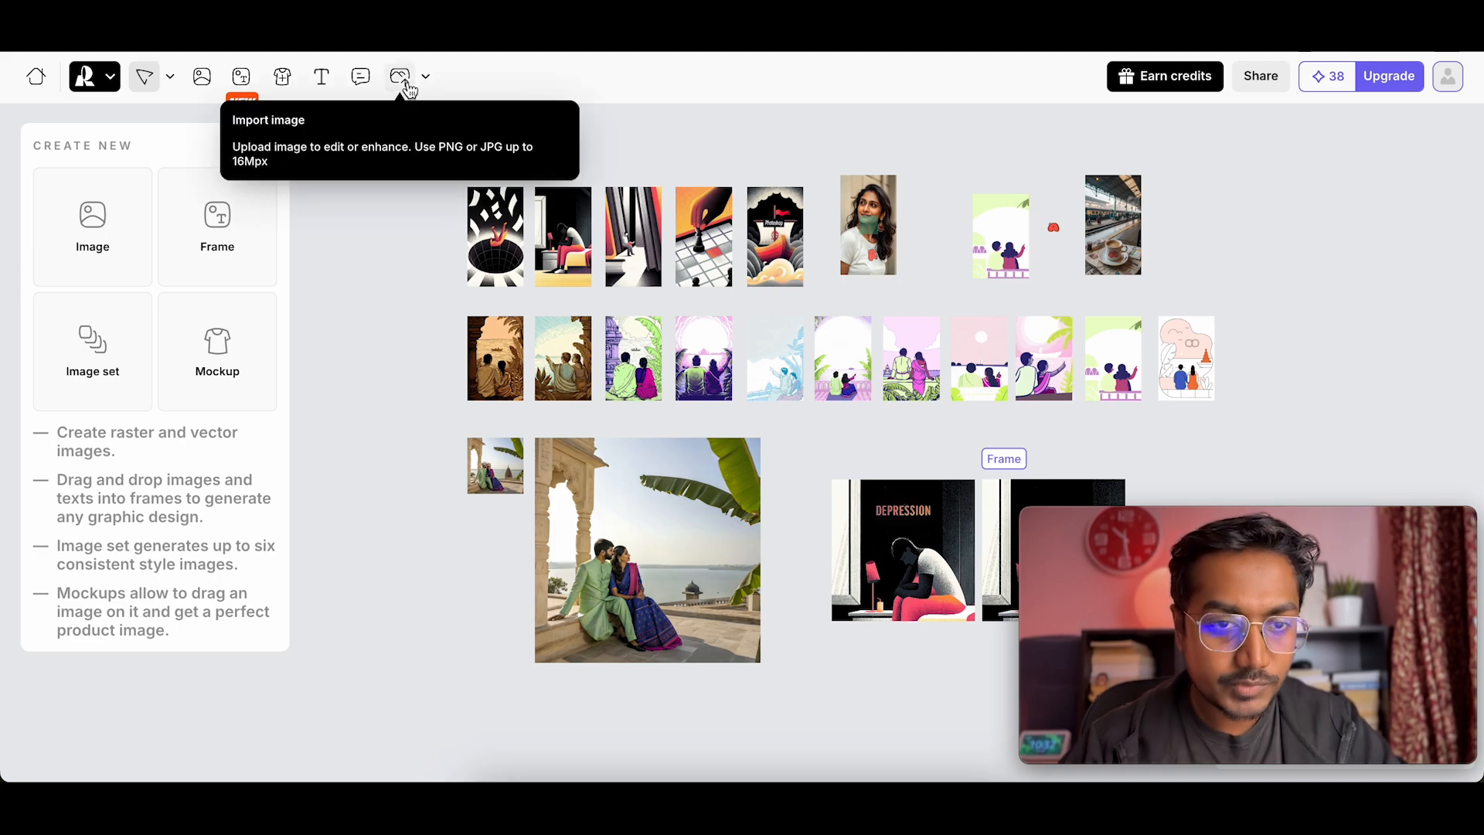
pyautogui.moveTo(421, 336)
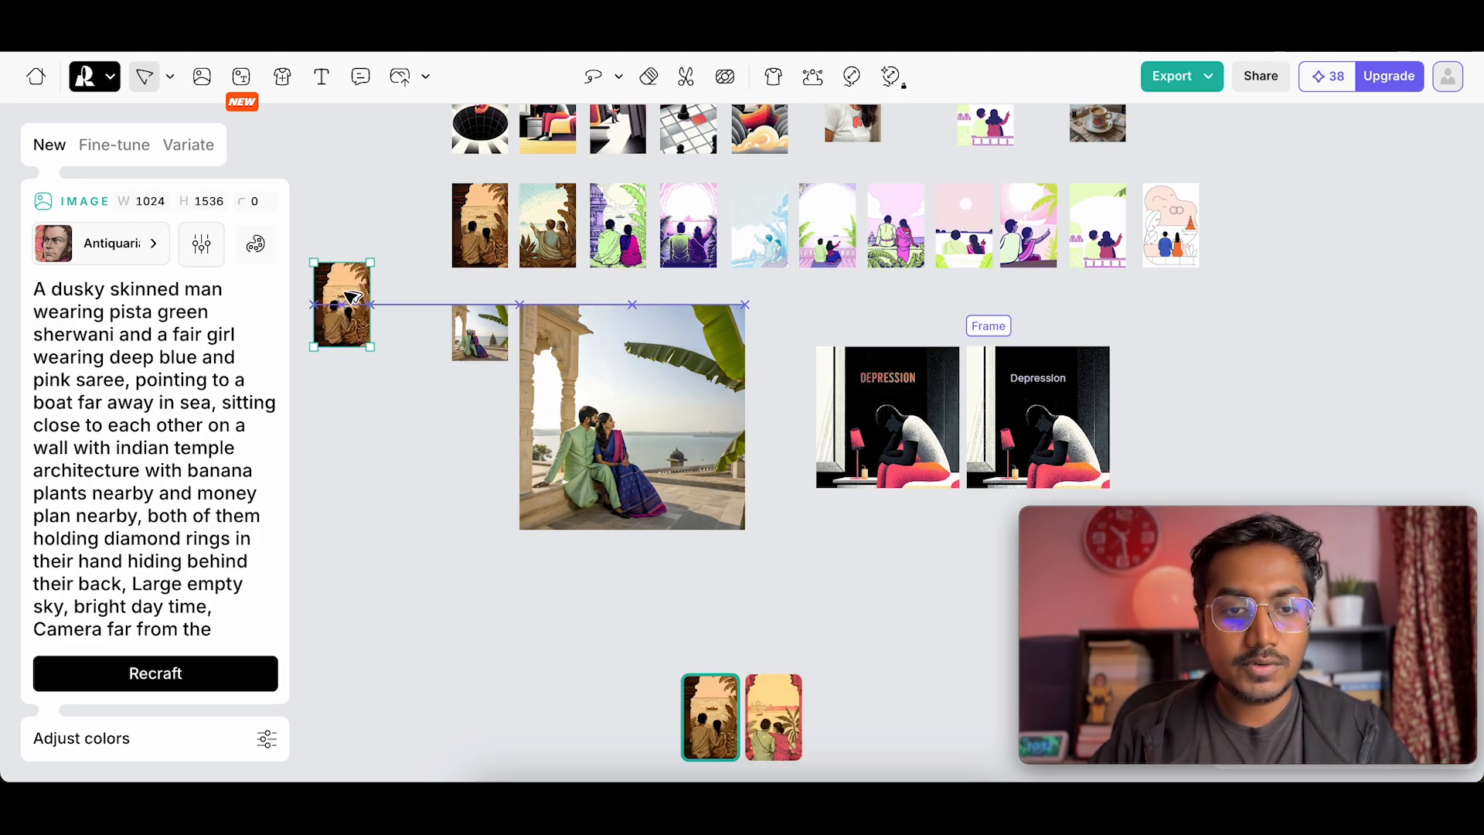
# - Try the couple illustration's Similarity slider, leaving it at Quite similar, then view variation options
pyautogui.click(113, 145)
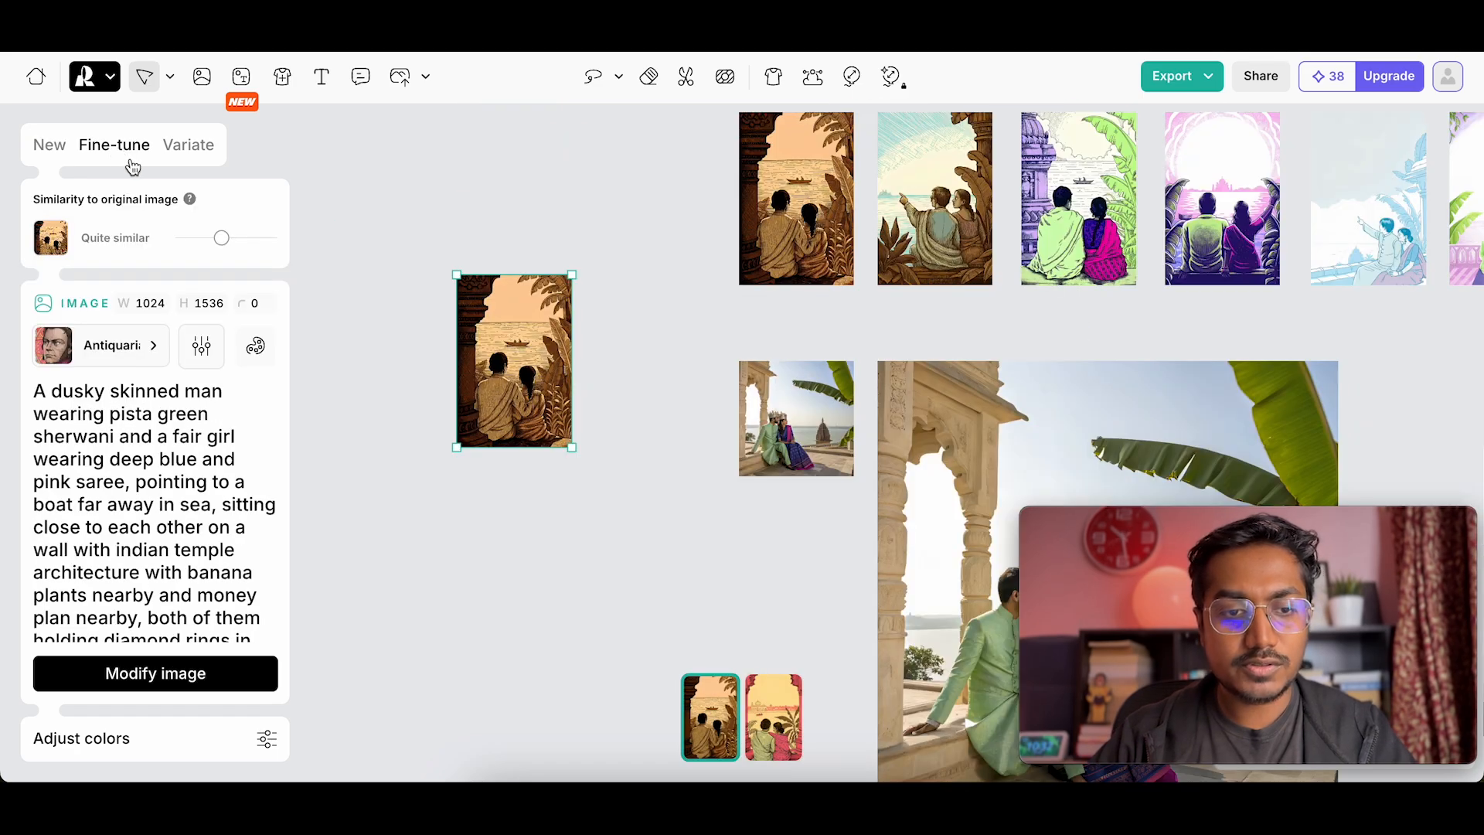
pyautogui.moveTo(221, 237); pyautogui.dragTo(253, 237)
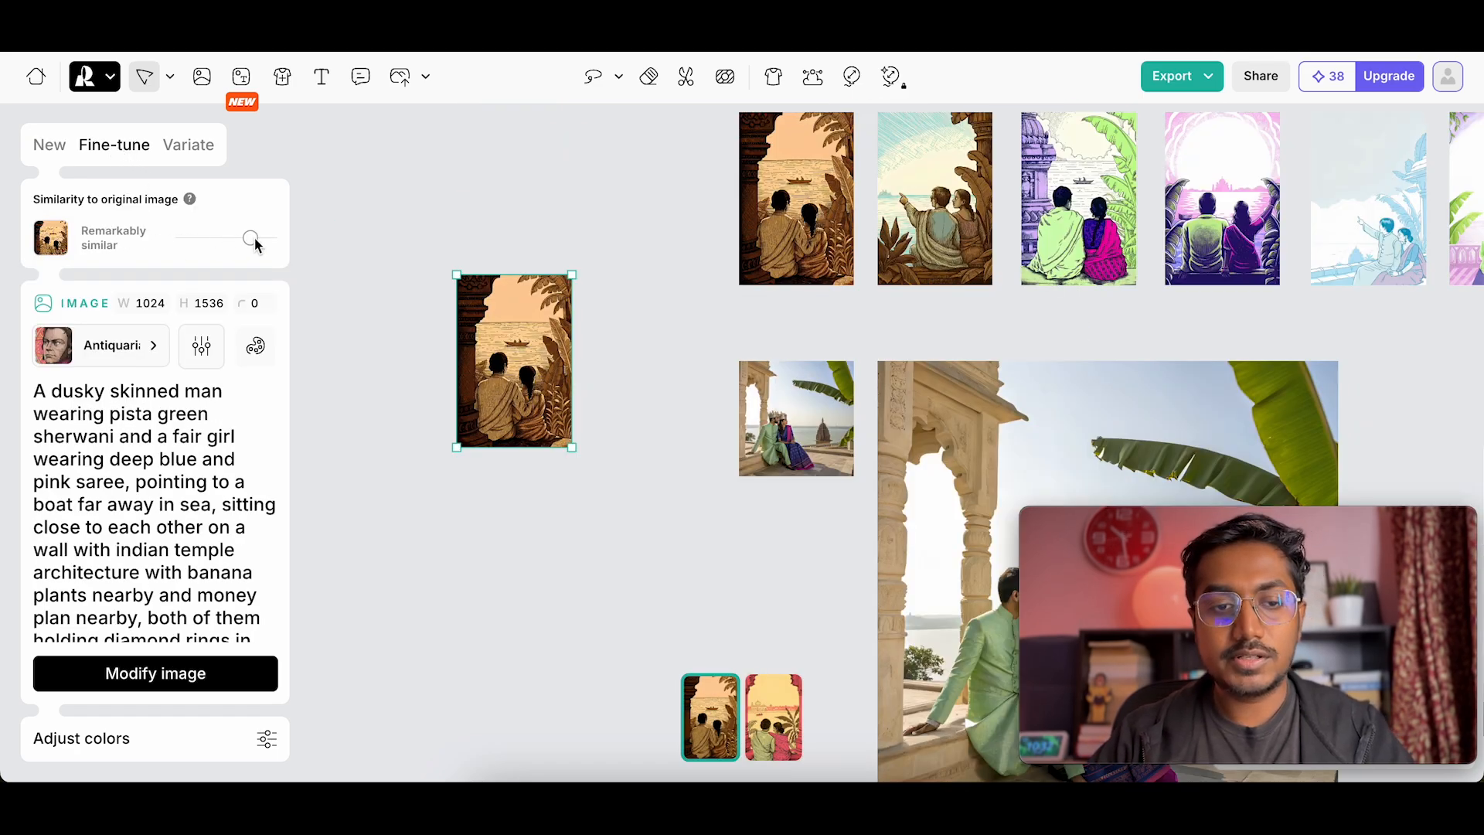
pyautogui.moveTo(252, 237); pyautogui.dragTo(222, 238)
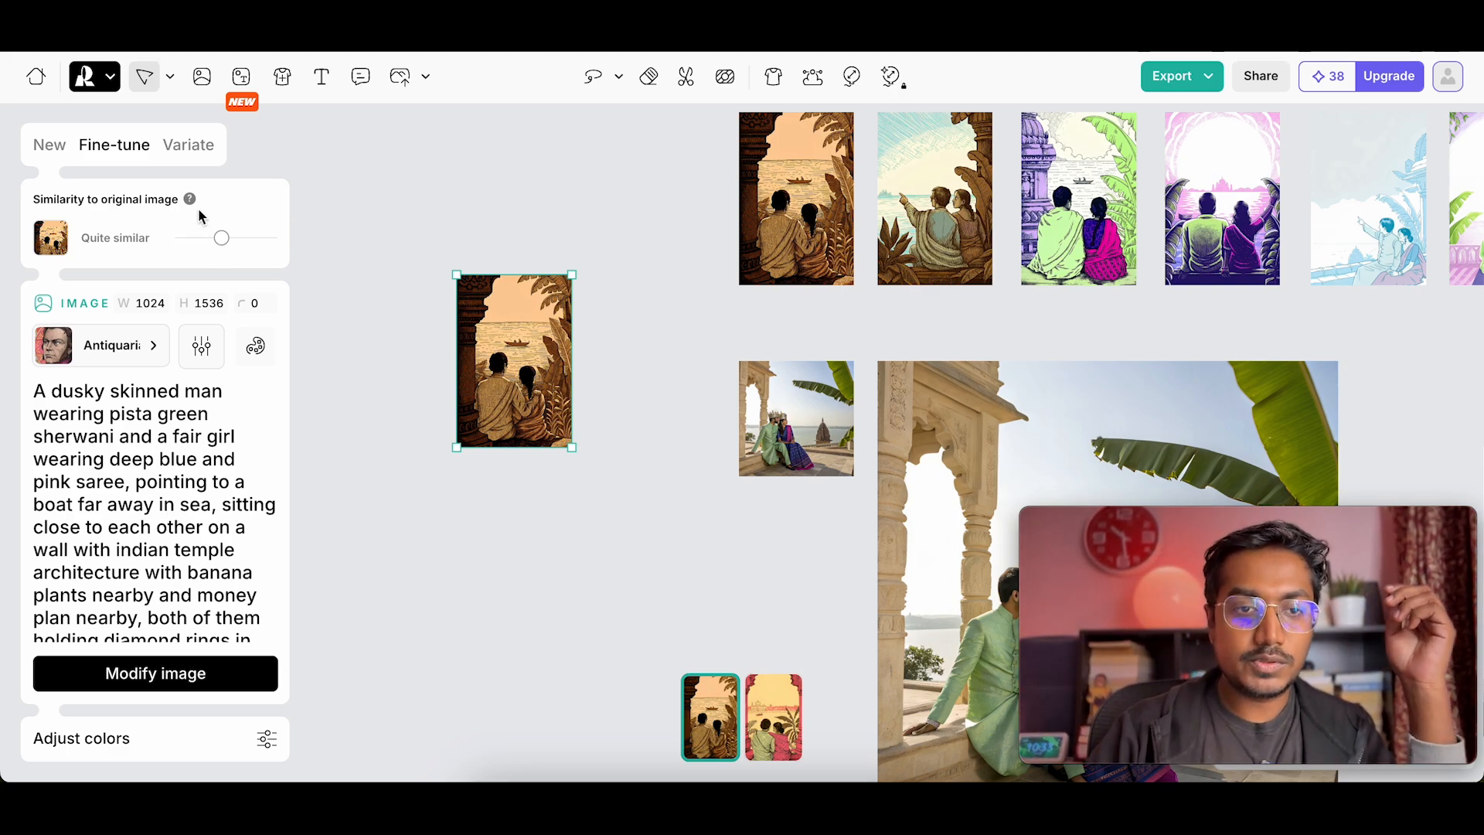
pyautogui.click(187, 144)
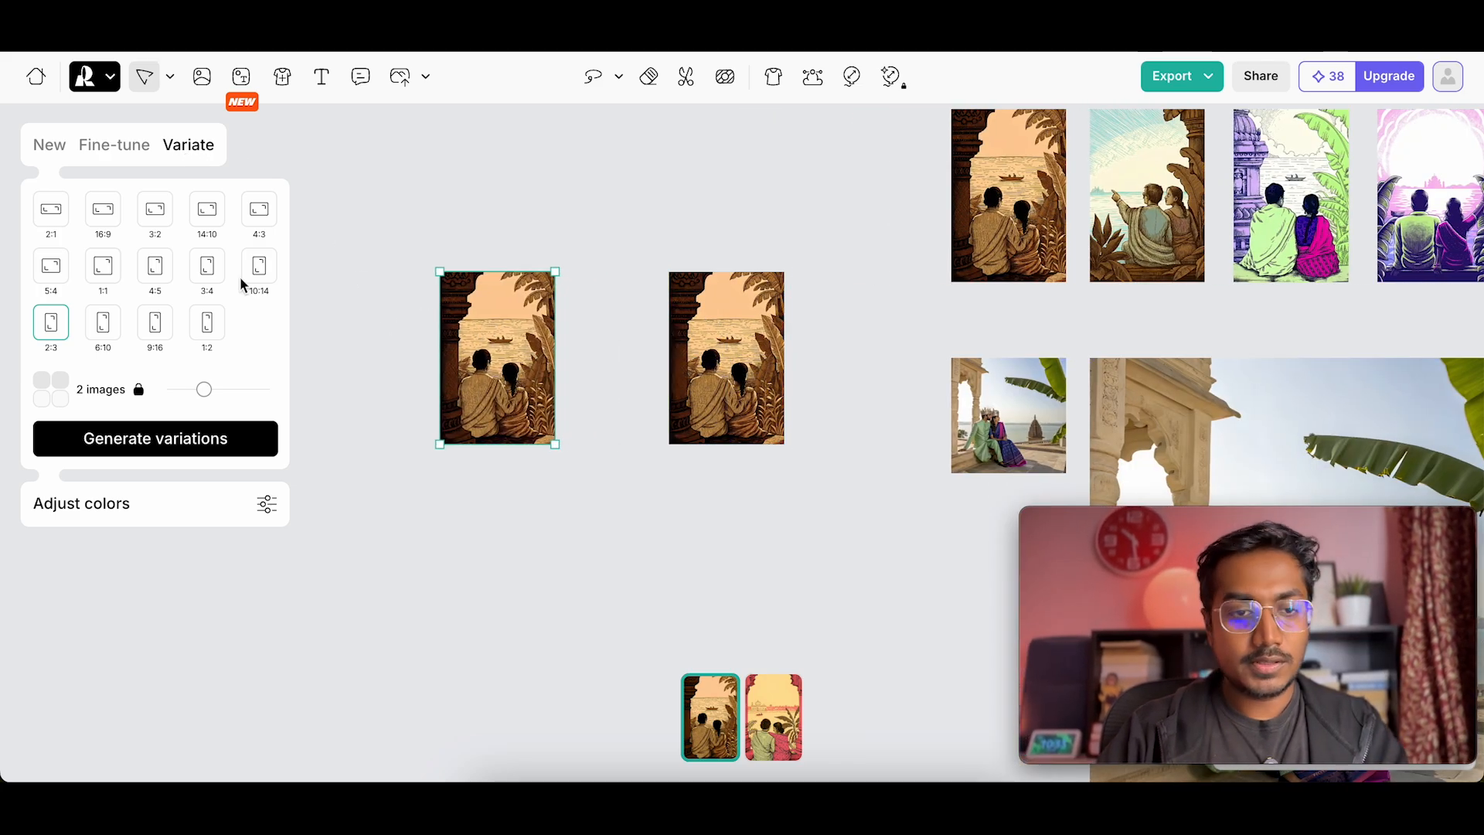
# - Generate variations of the couple illustration at a 1:1 aspect ratio
pyautogui.click(102, 265)
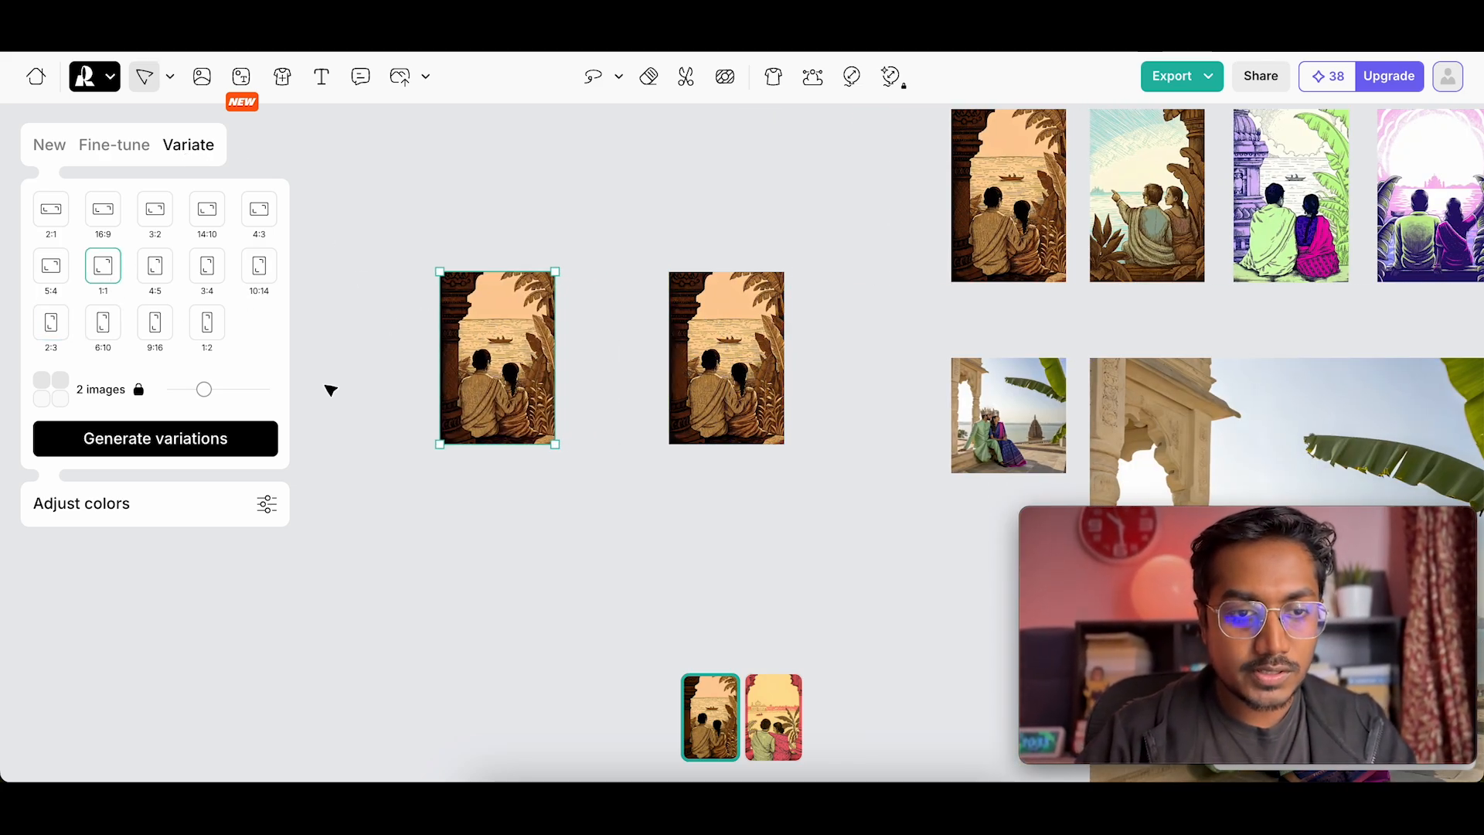
pyautogui.click(155, 439)
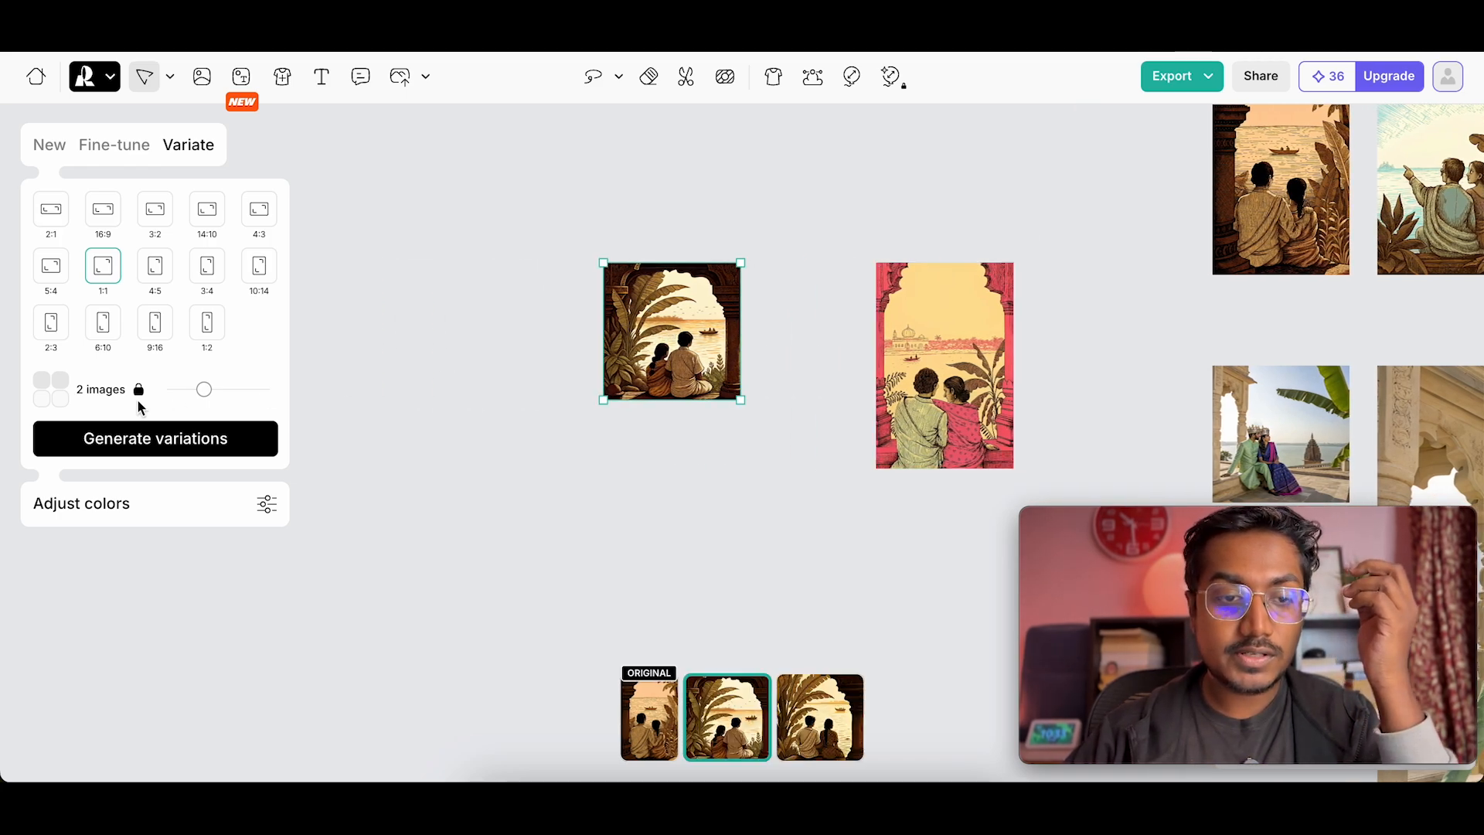
pyautogui.moveTo(632, 620)
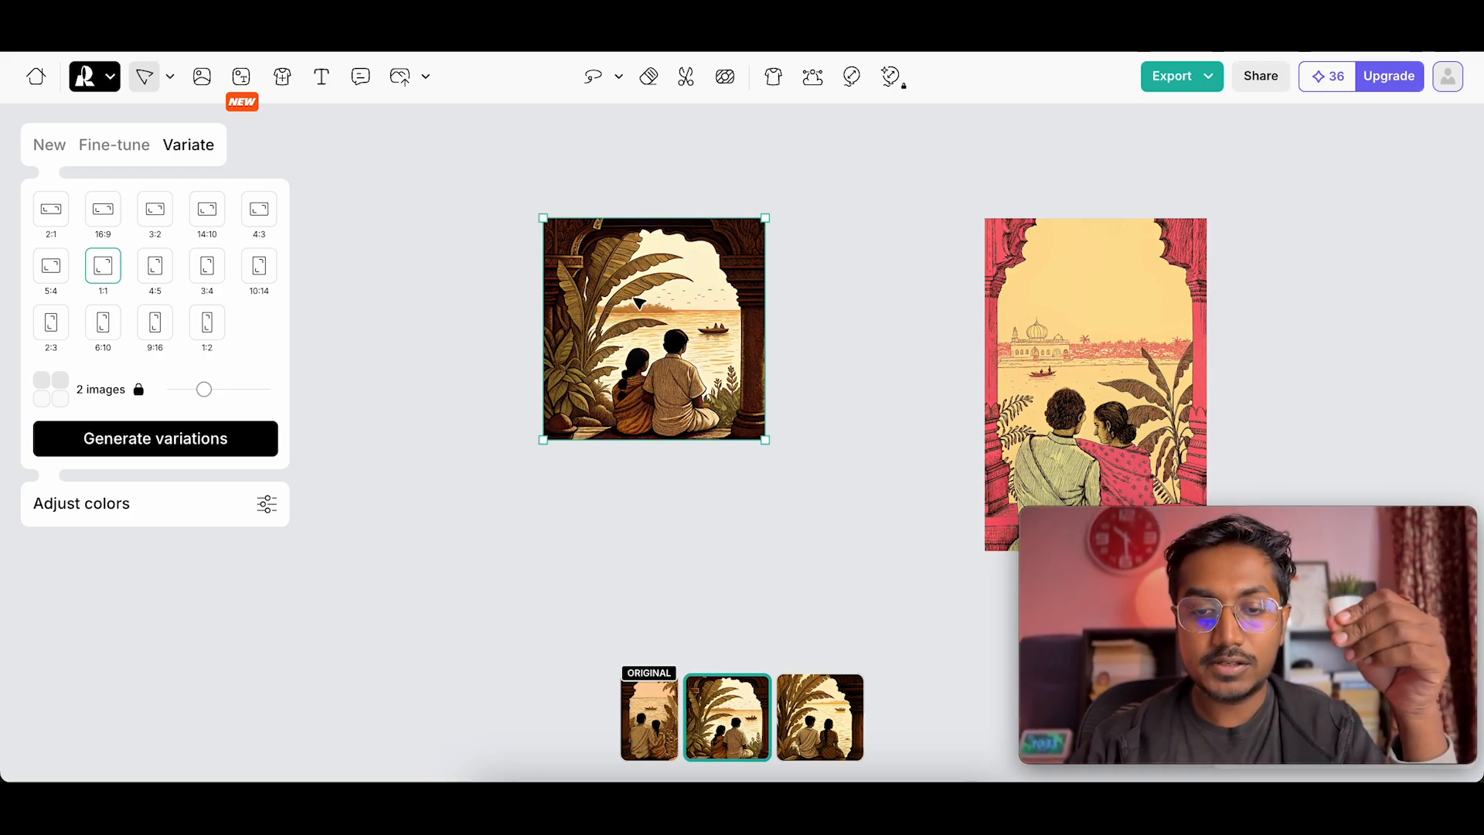
pyautogui.moveTo(631, 206)
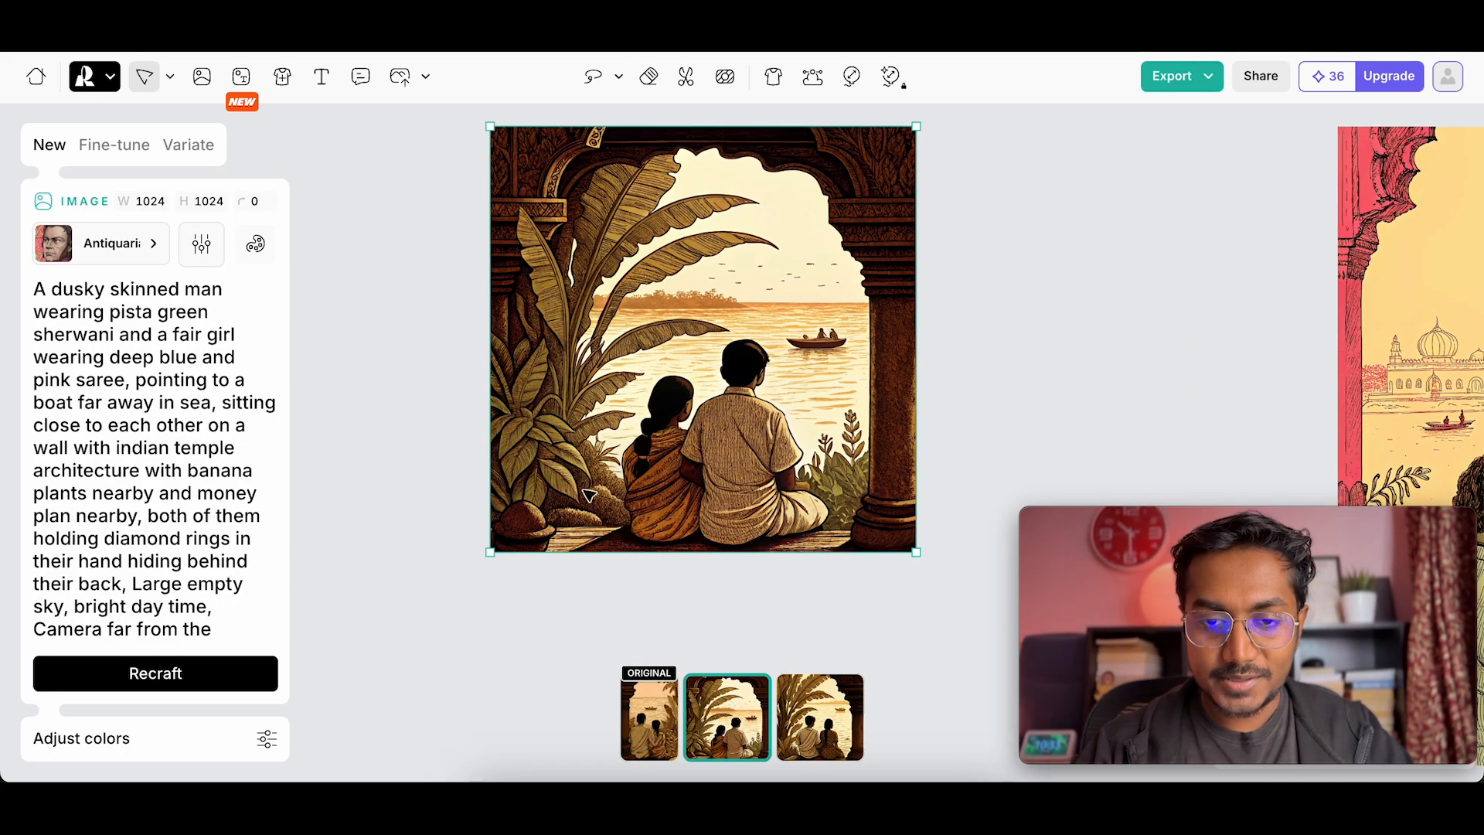
pyautogui.moveTo(813, 712)
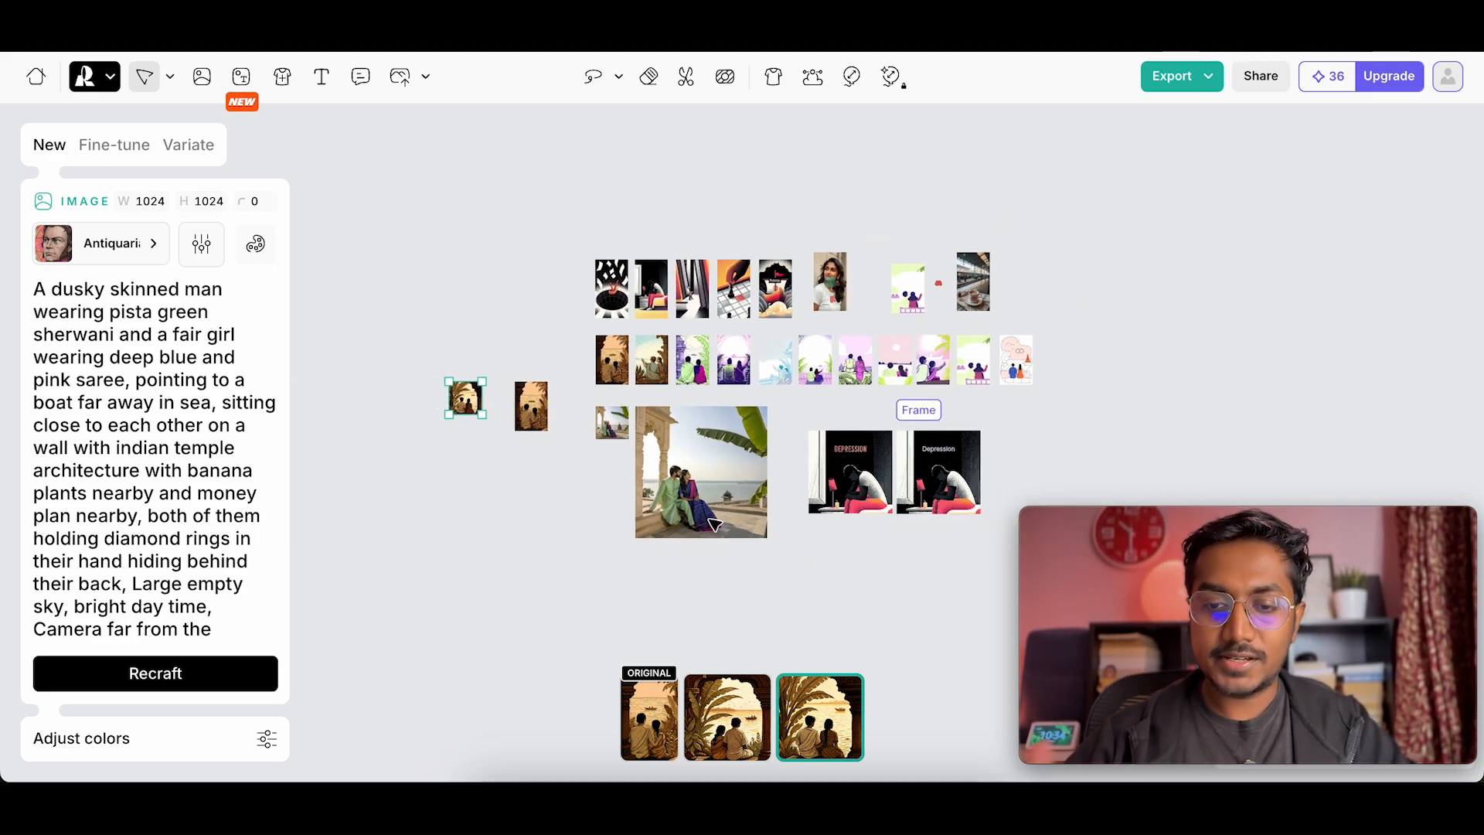
pyautogui.moveTo(871, 463)
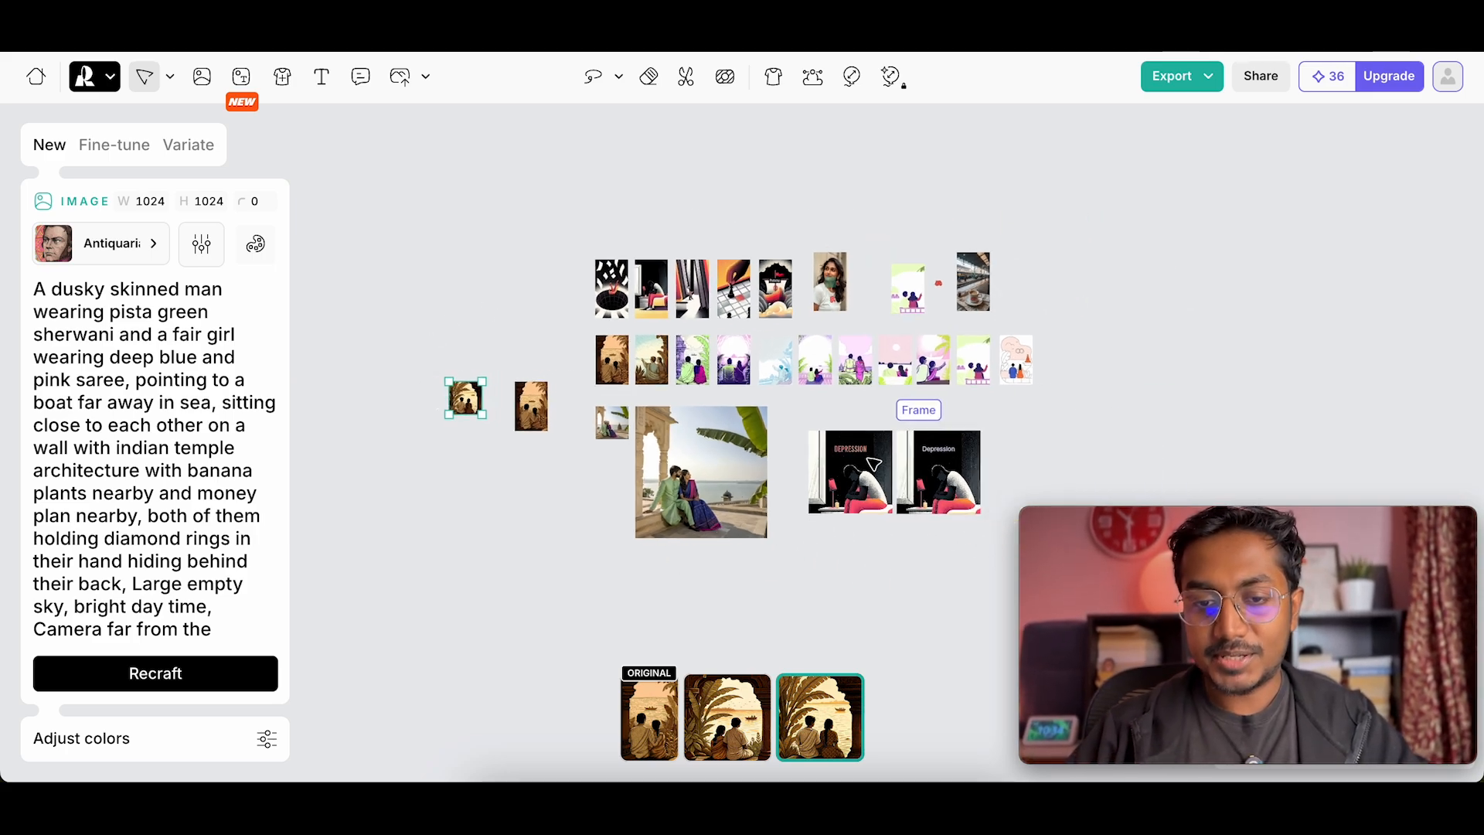